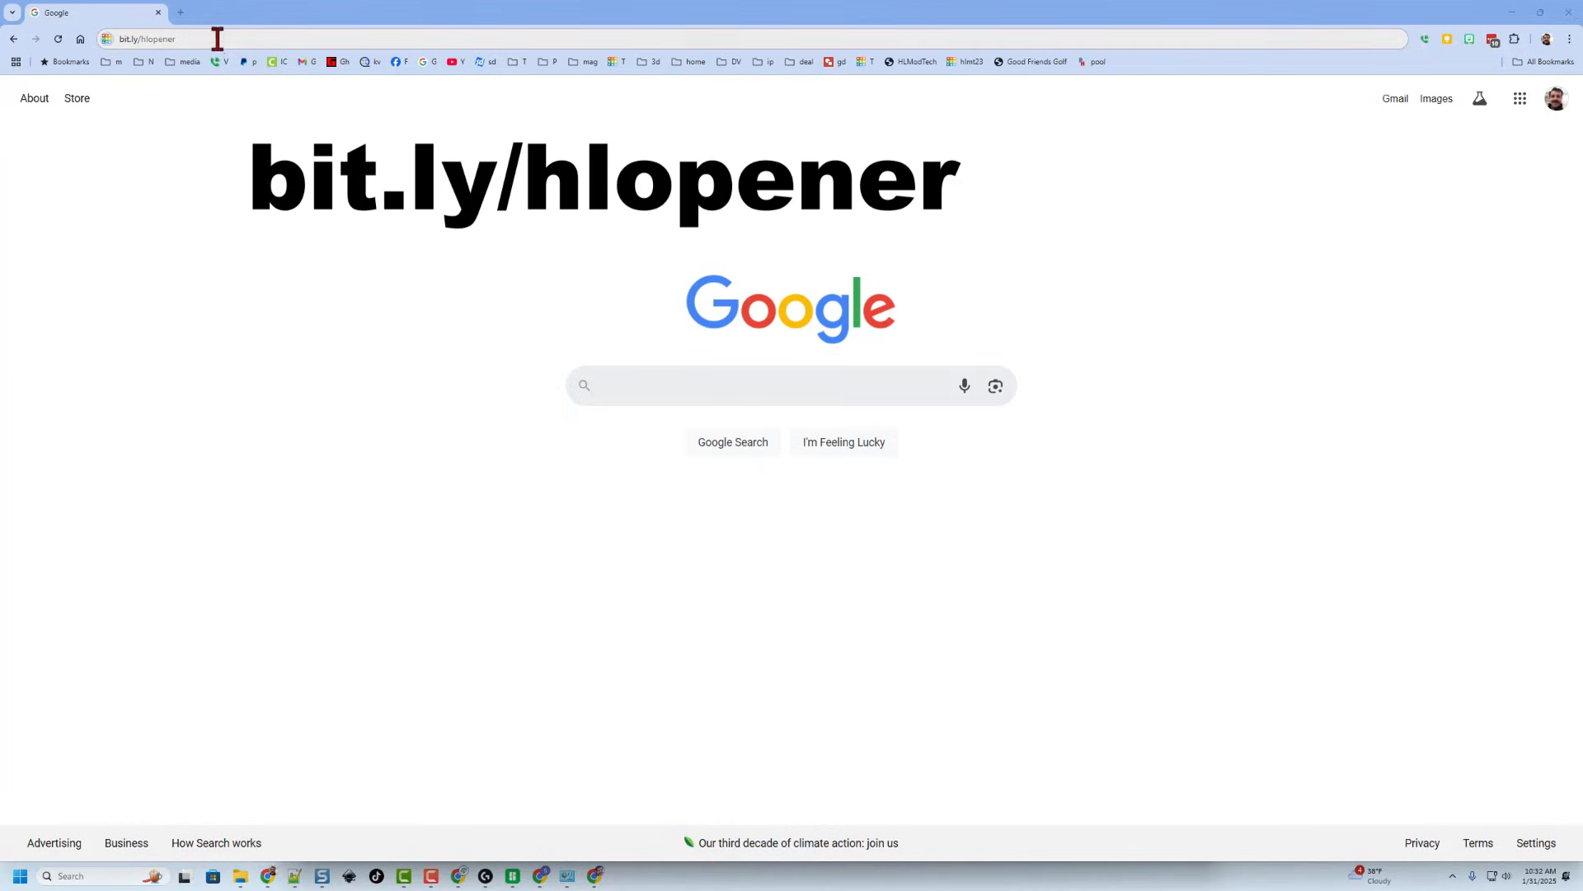
Load bit.ly/hlopener and make an editable Copy and Tinker of the Helmet Bottle Opener design.
{"action": "left_click", "coordinate": [212, 40]}
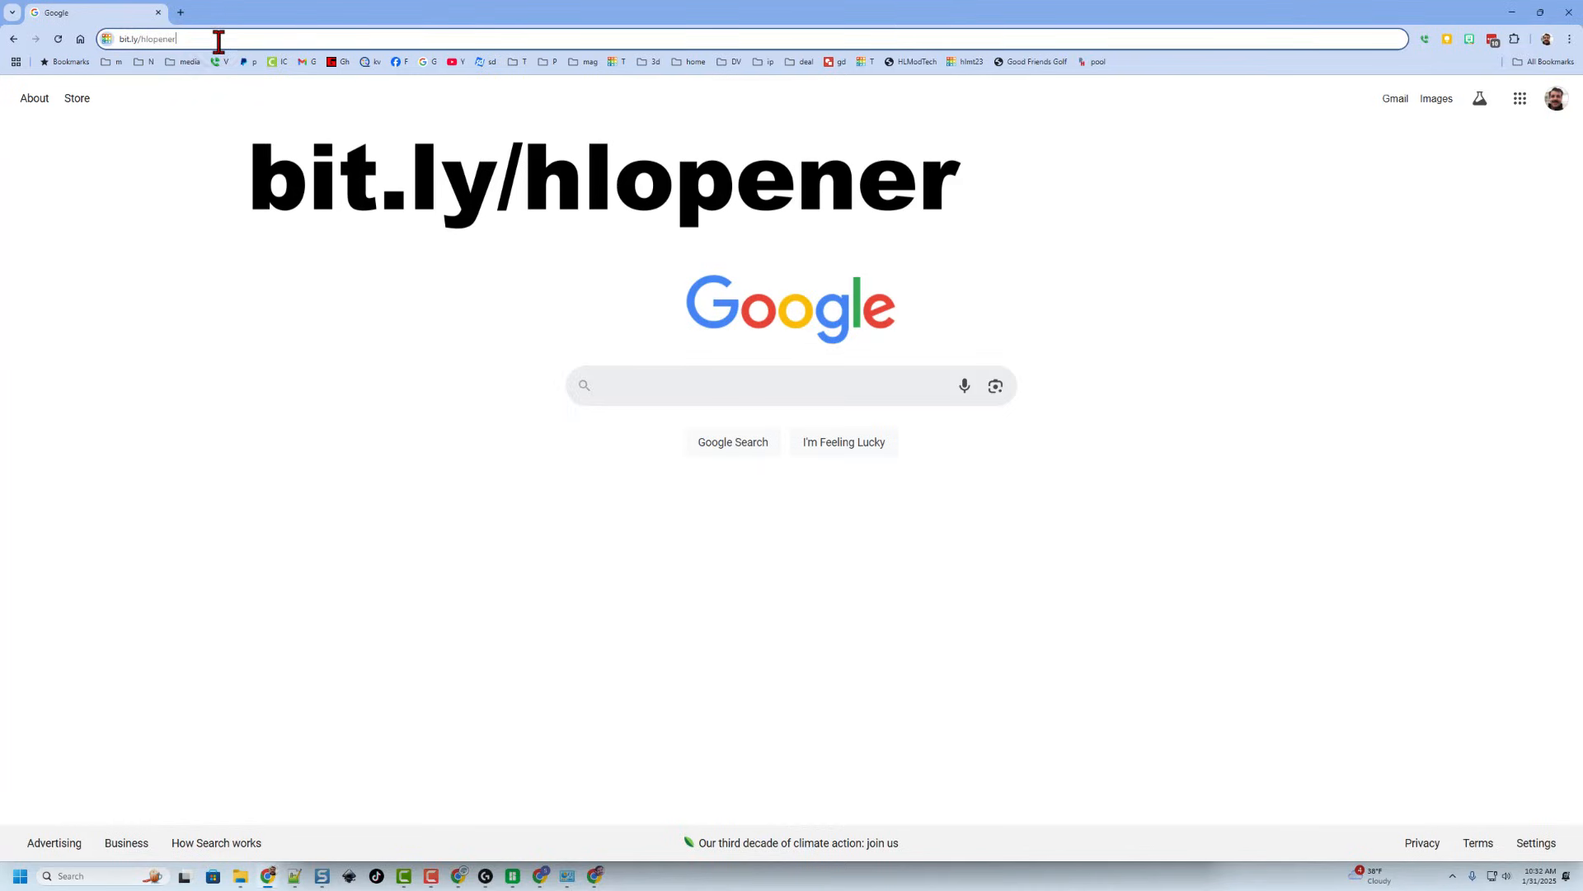
{"action": "key", "text": "Enter"}
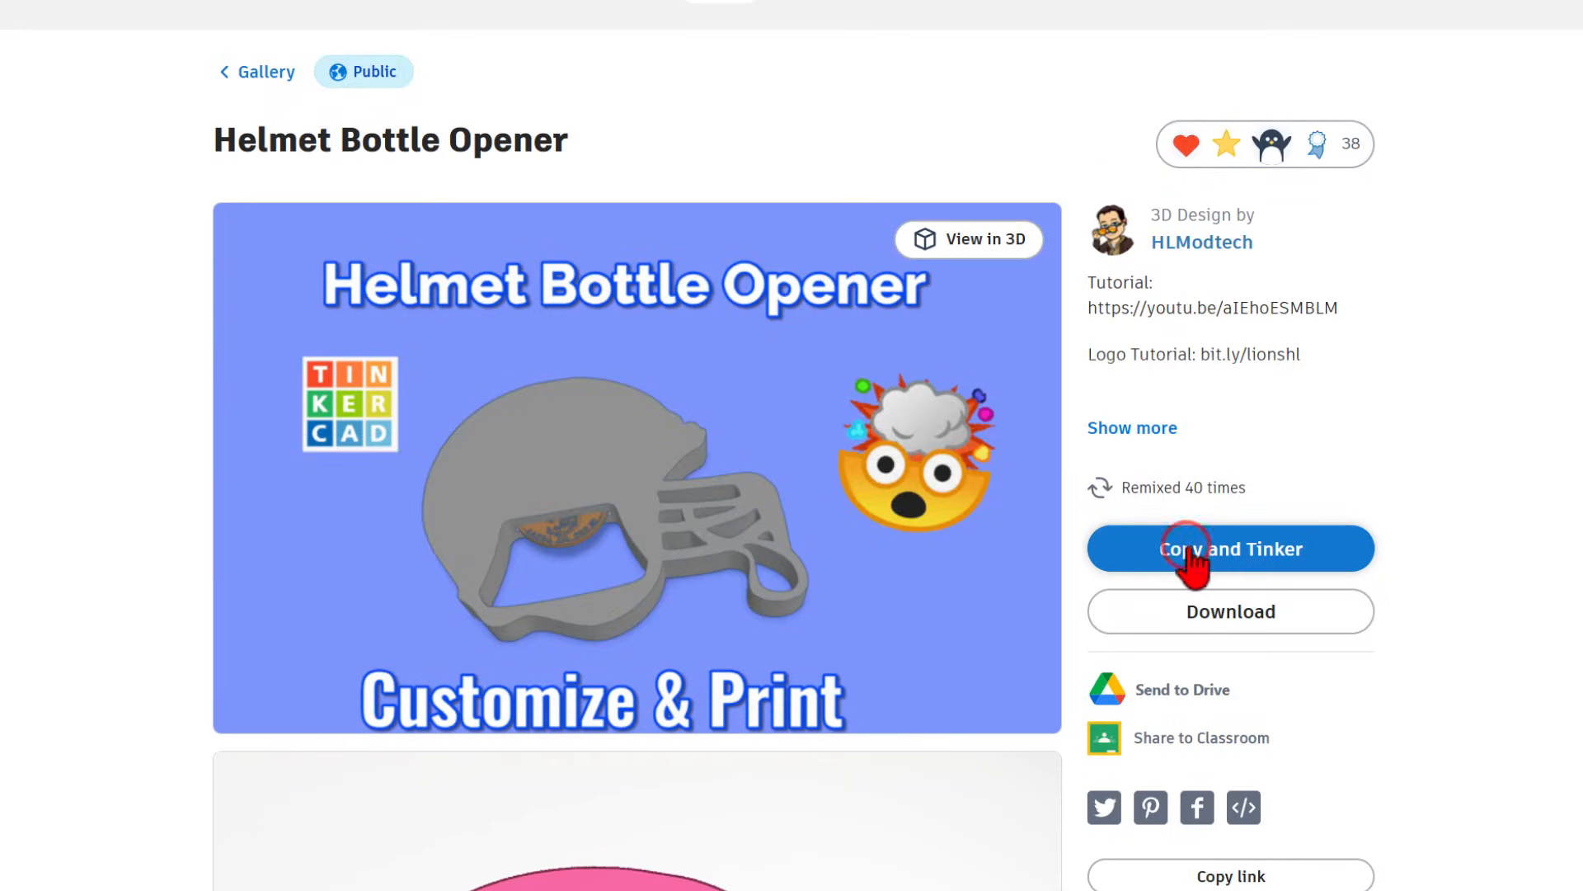
{"action": "left_click", "coordinate": [1187, 547]}
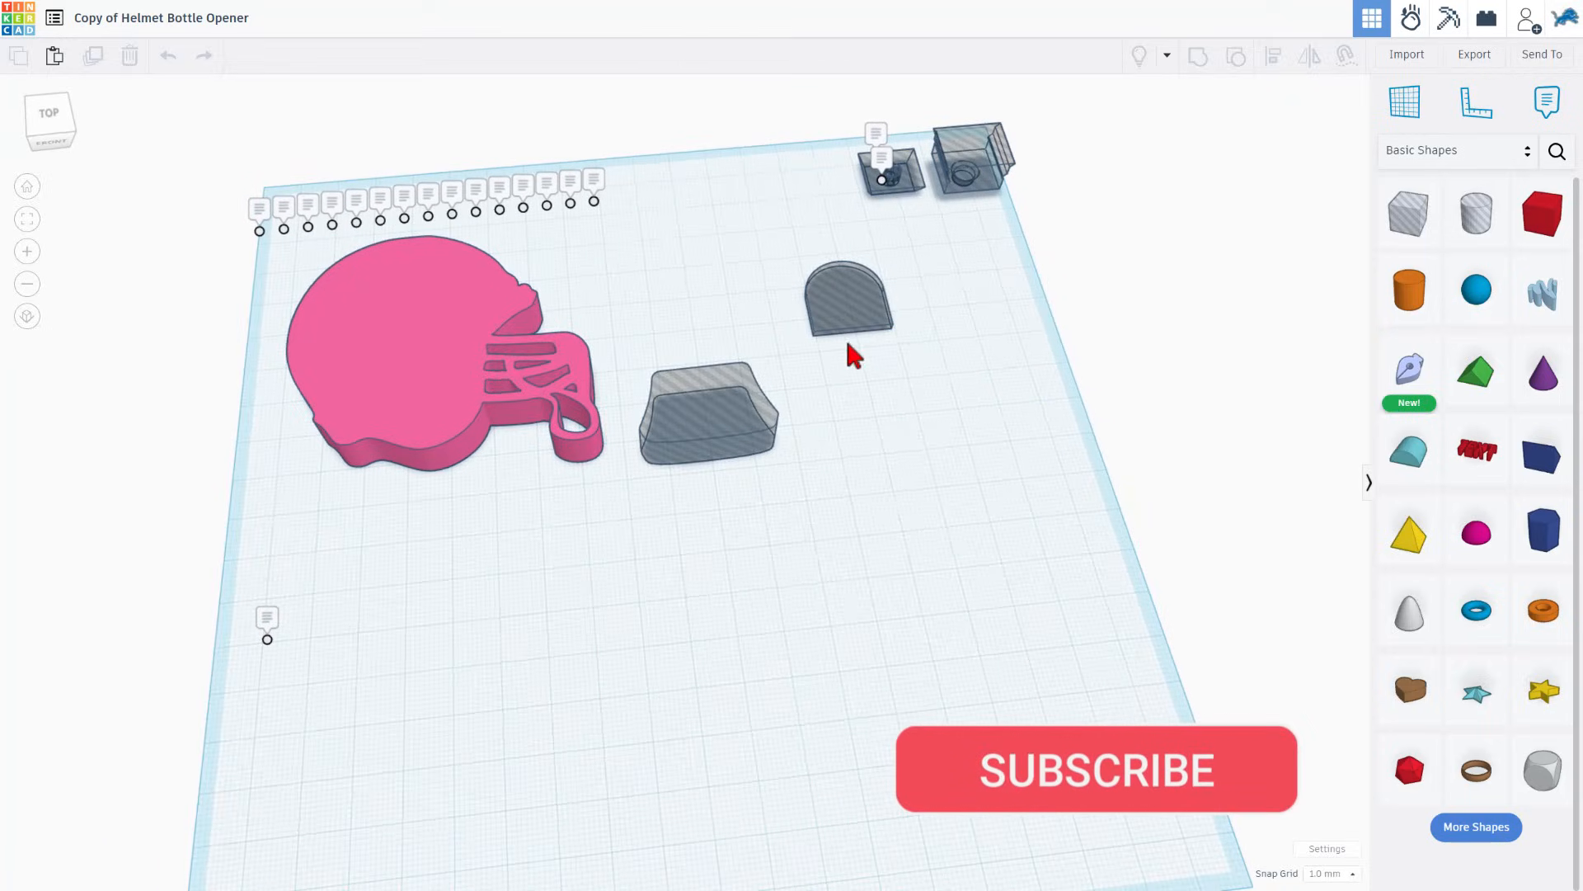
{"action": "mouse_move", "coordinate": [268, 639]}
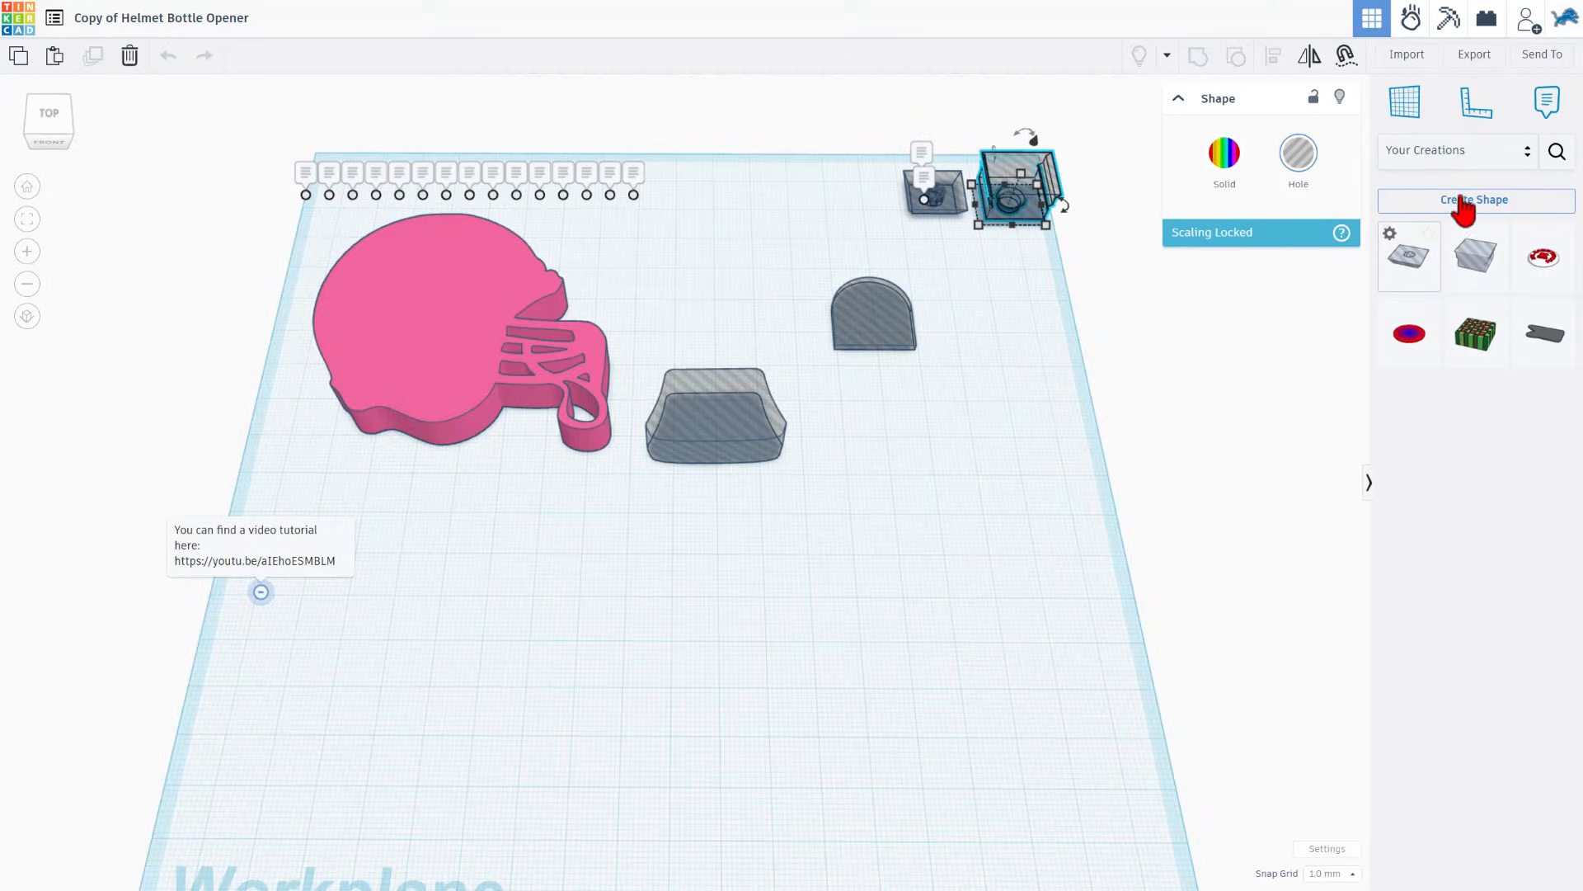
{"action": "left_click", "coordinate": [1477, 199]}
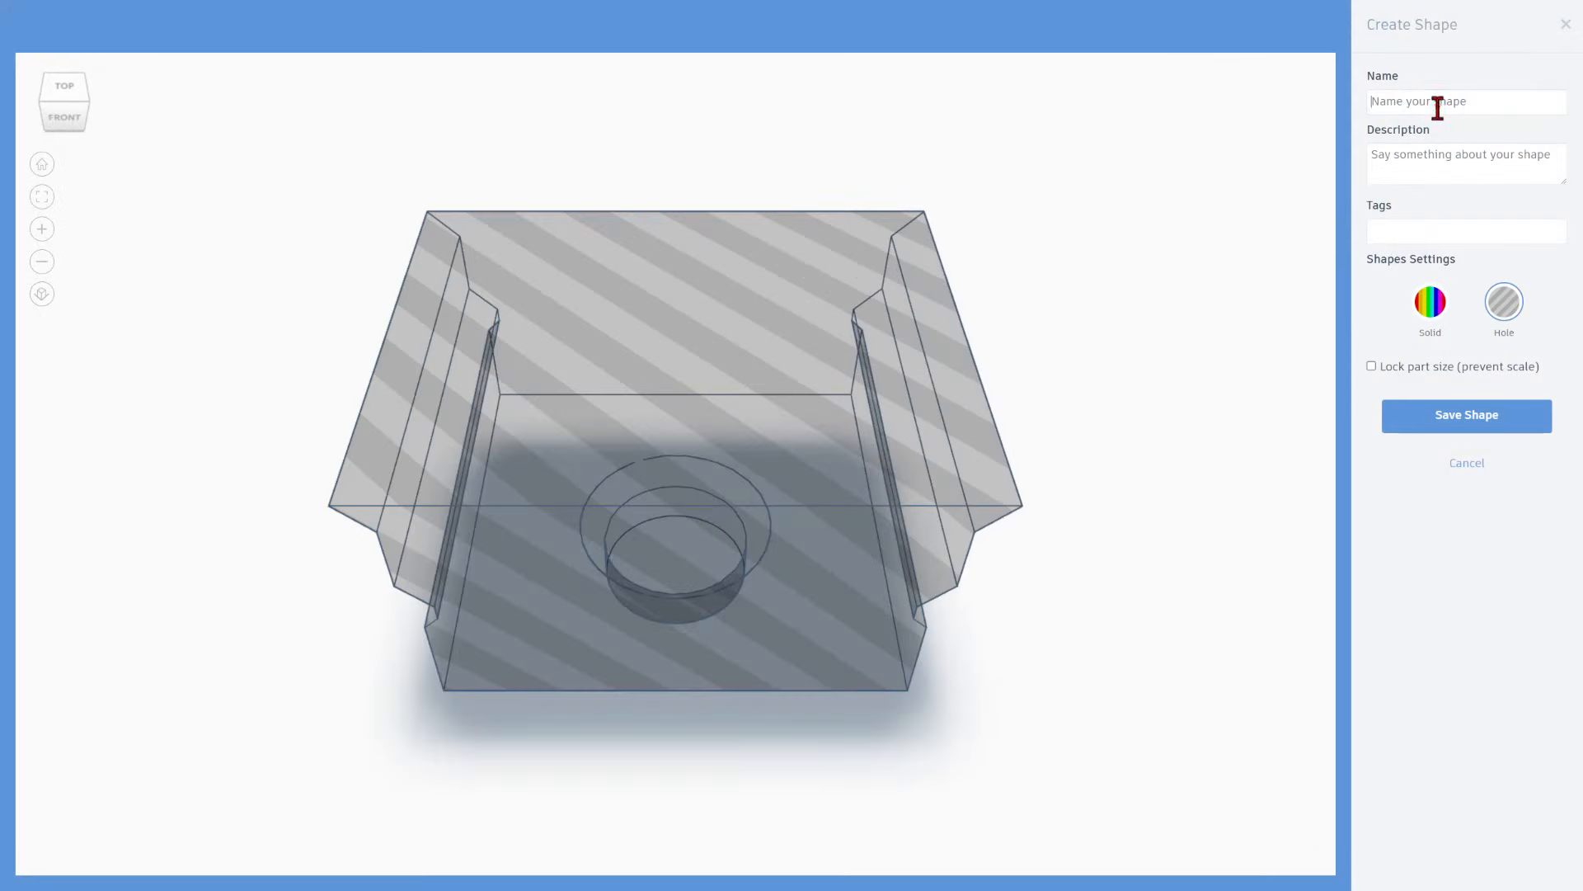
{"action": "type", "text": "key cutout"}
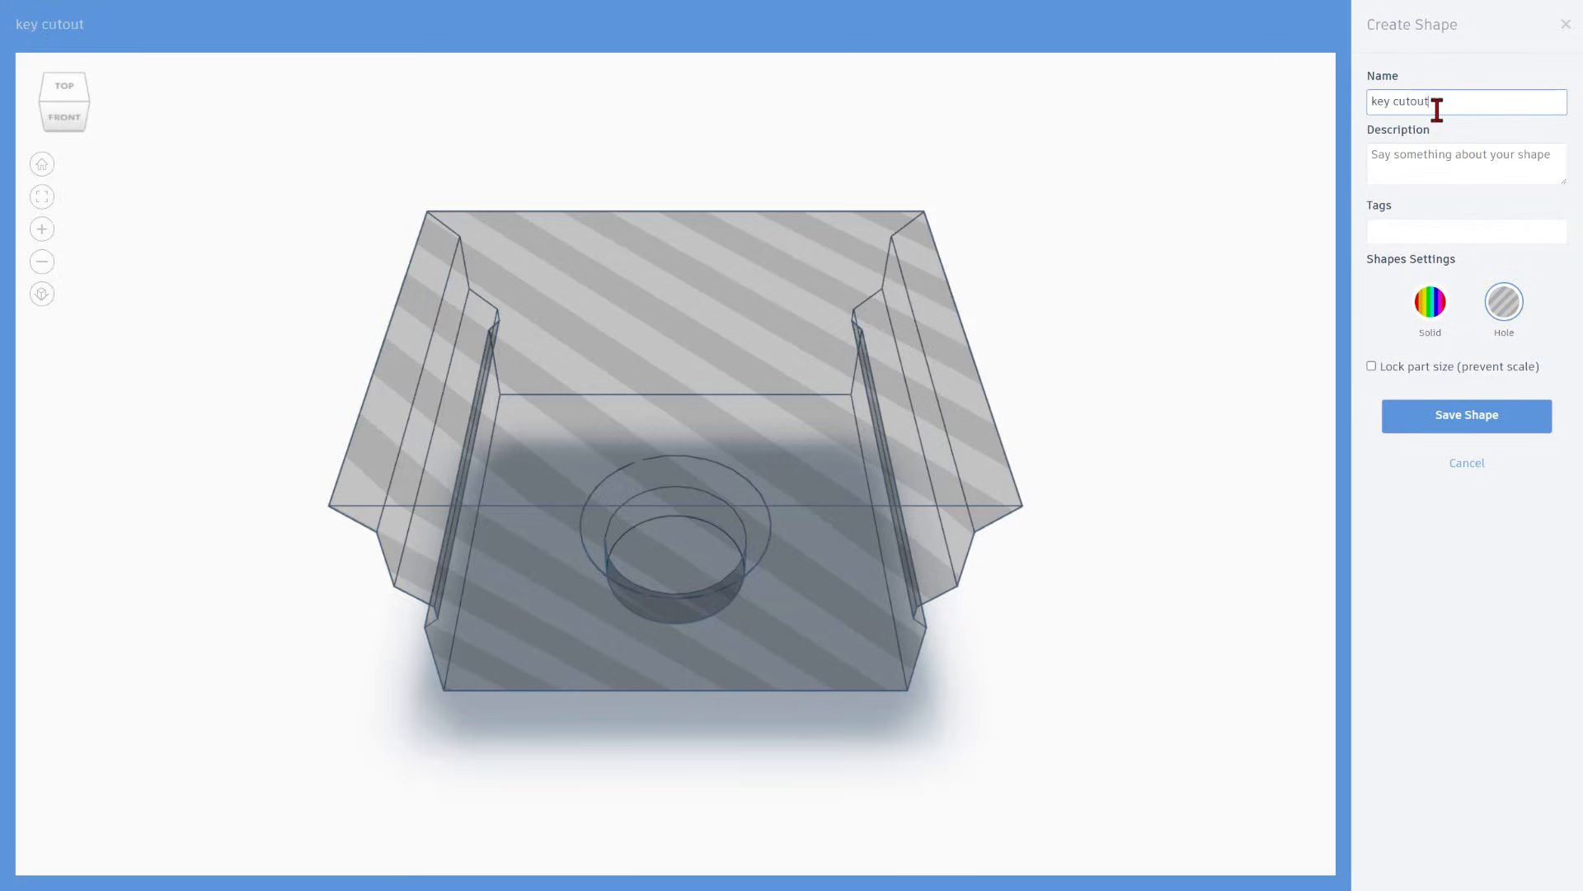
{"action": "left_click", "coordinate": [1372, 366]}
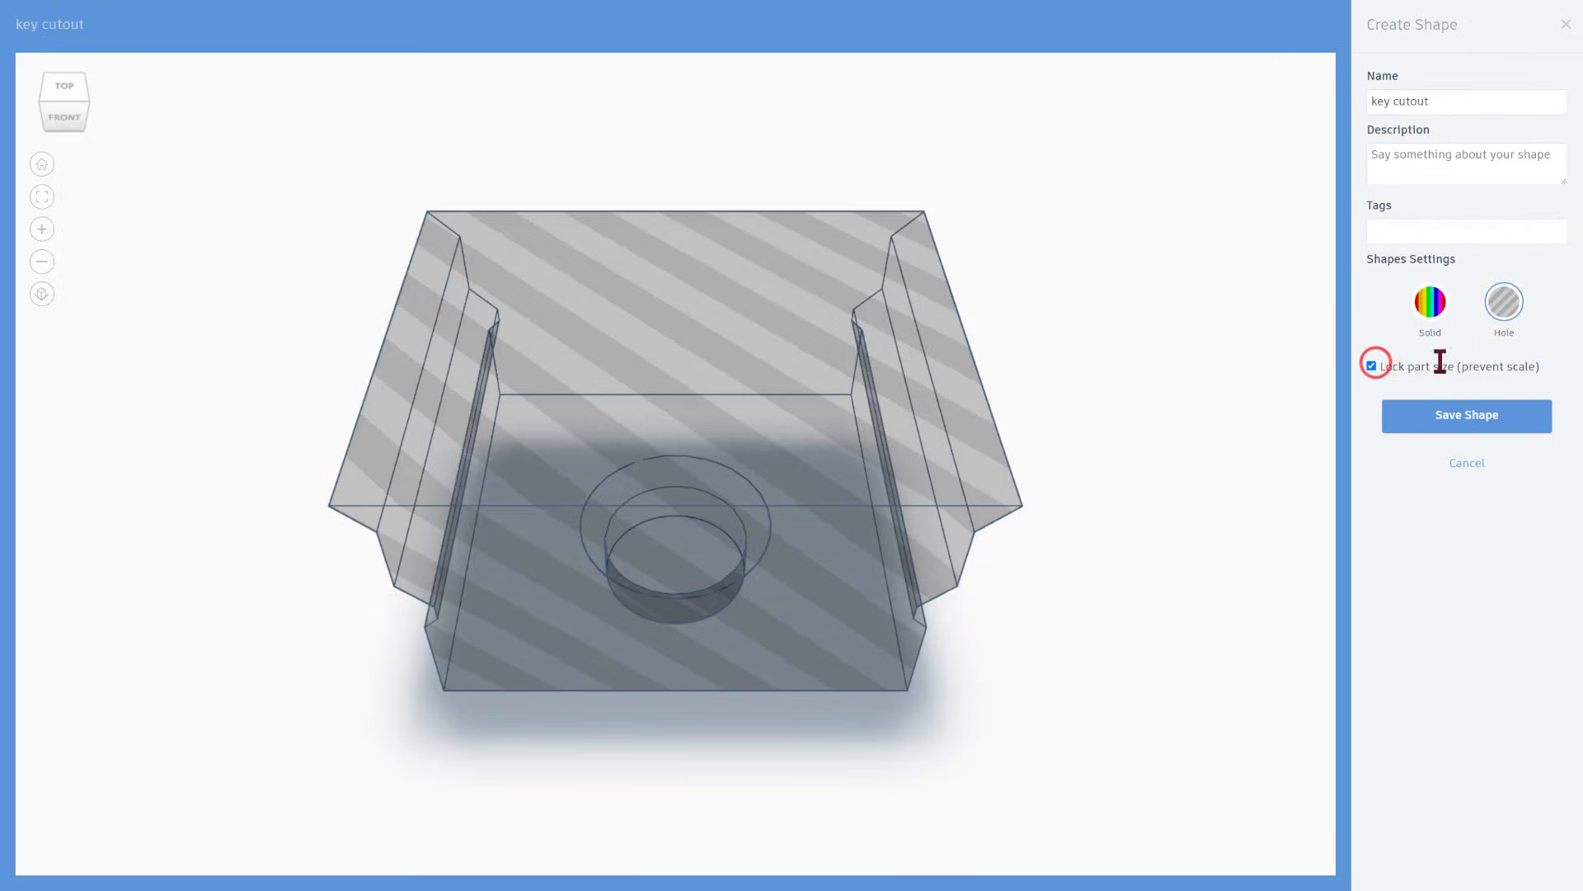
{"action": "left_click", "coordinate": [1466, 415]}
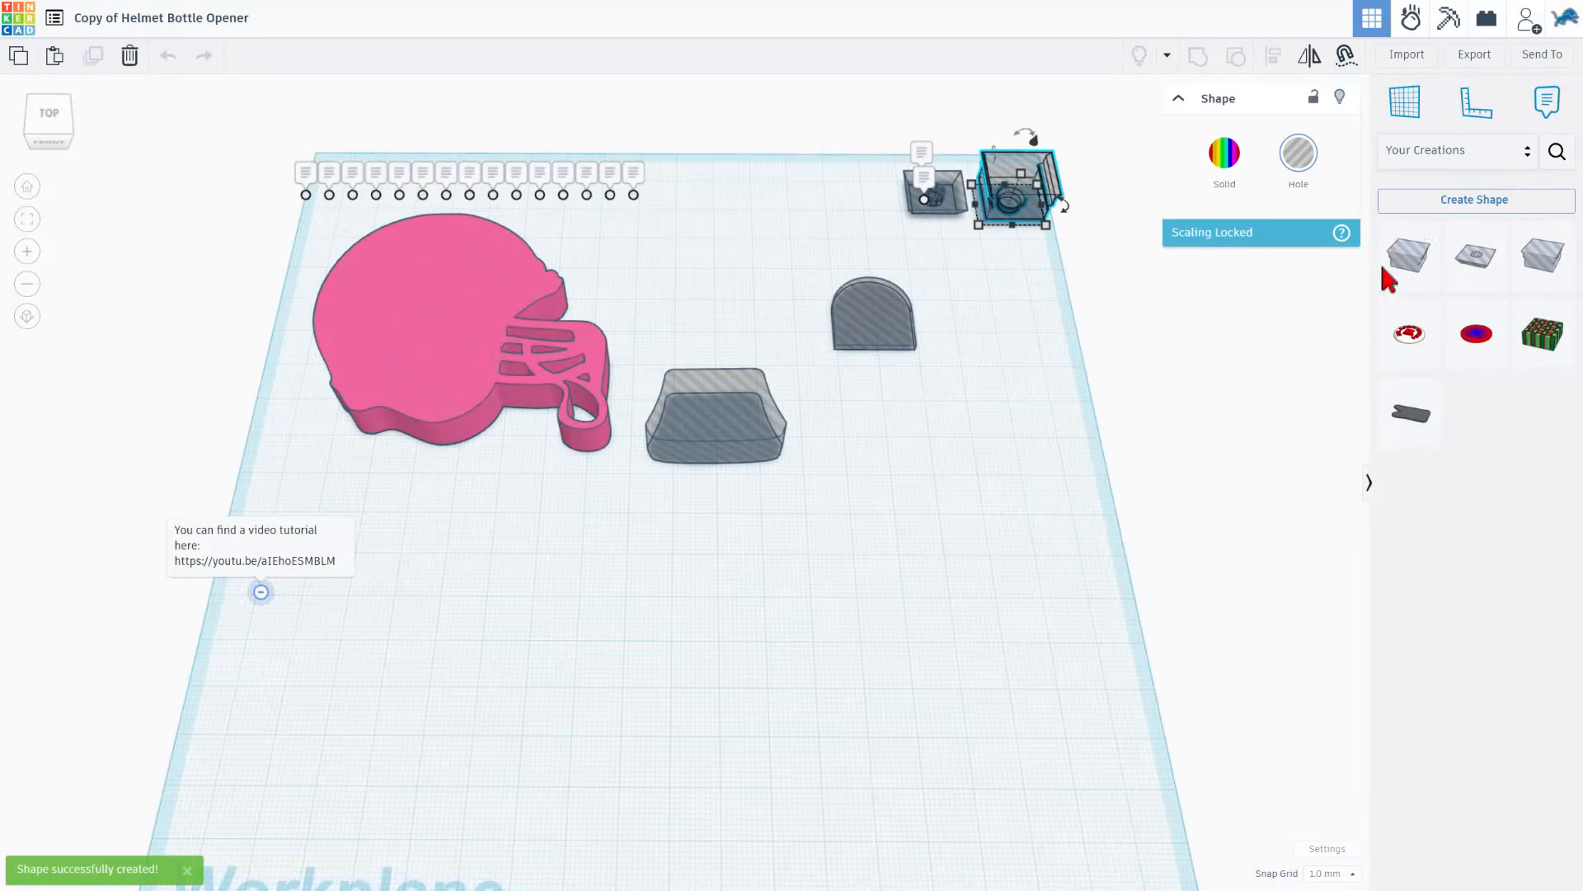
{"action": "mouse_move", "coordinate": [1408, 255]}
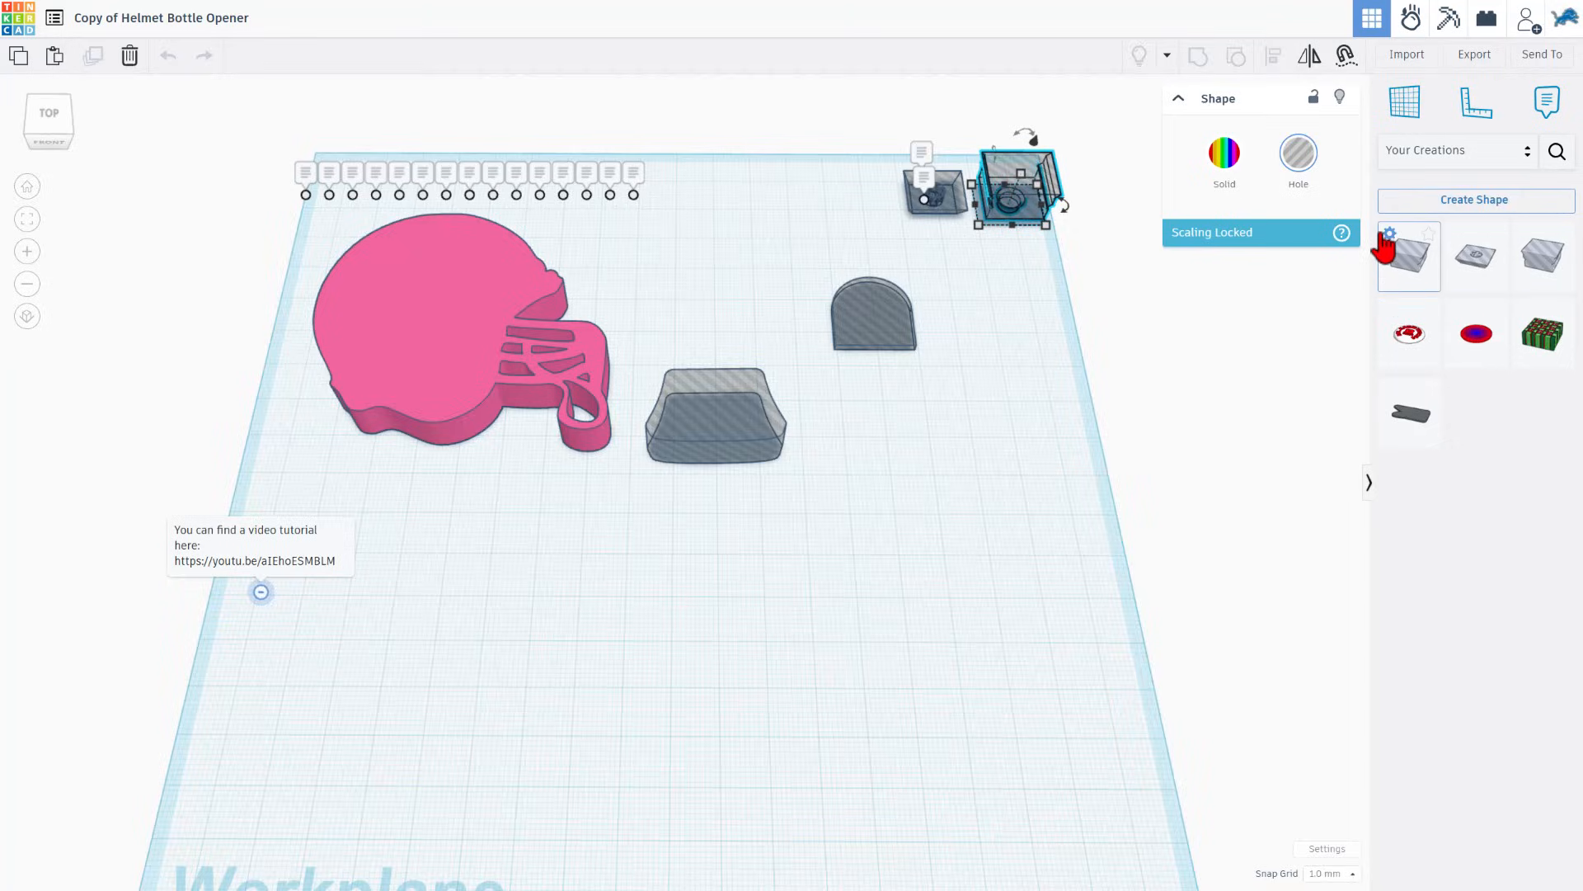
{"action": "left_click", "coordinate": [1428, 286]}
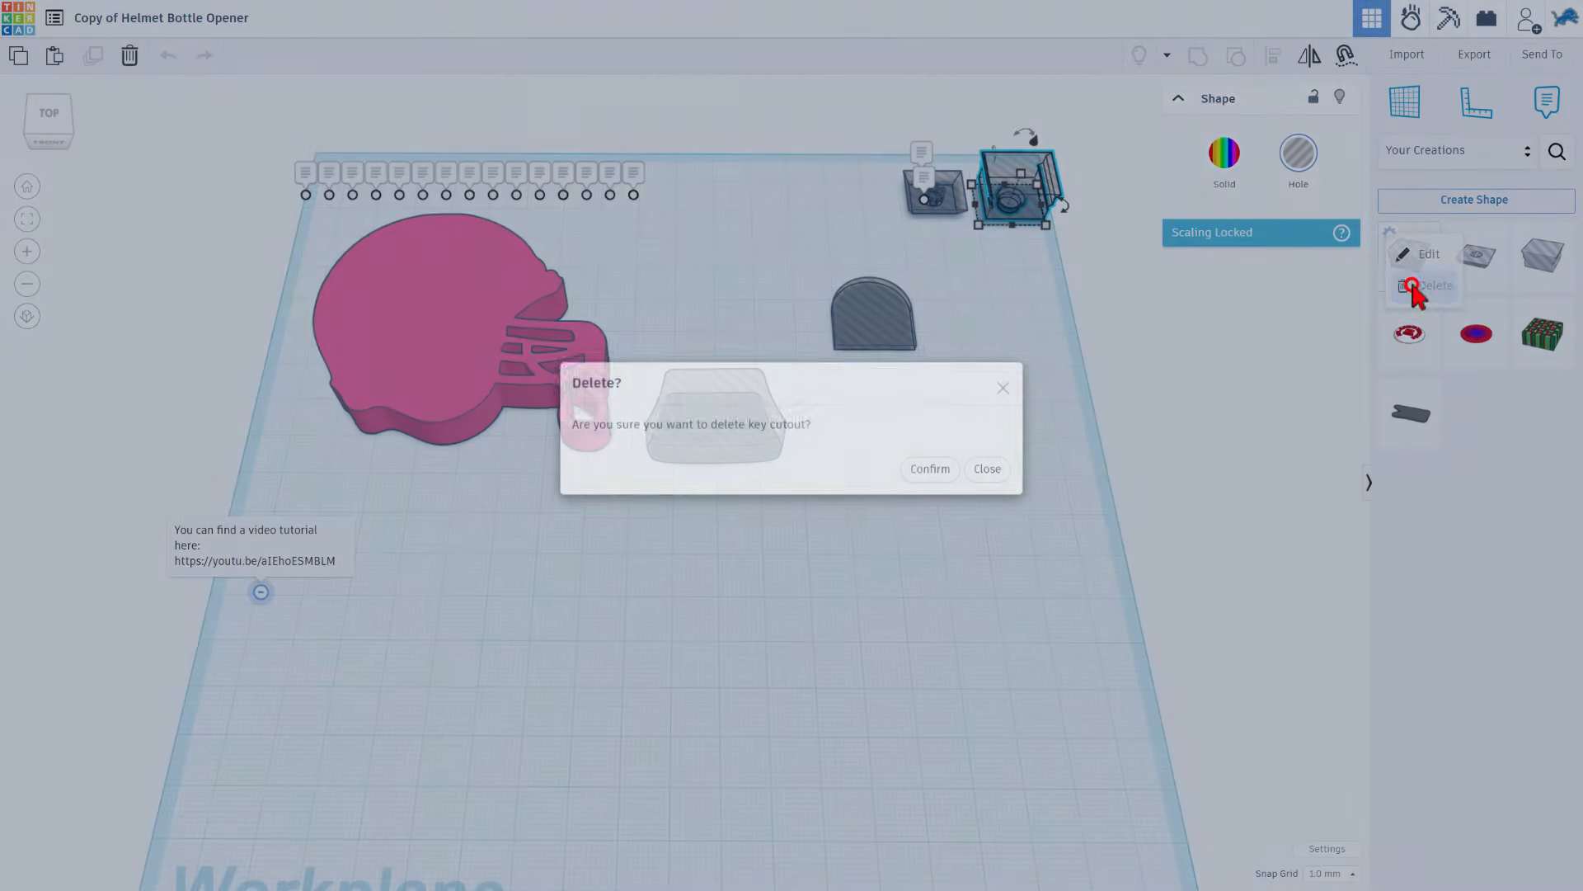
{"action": "left_click", "coordinate": [930, 469]}
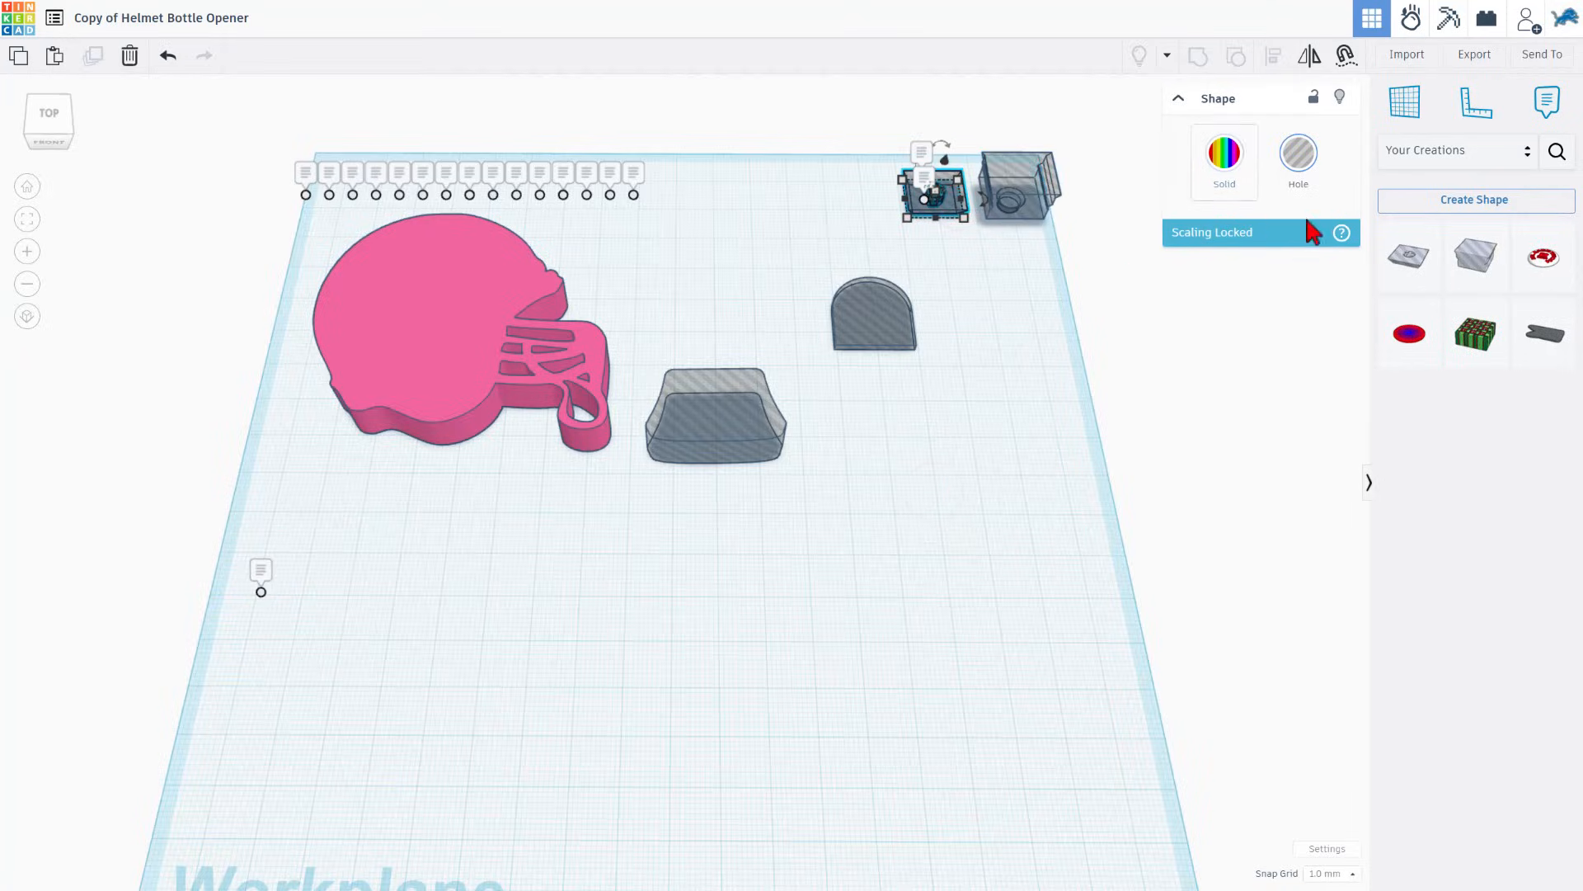
{"action": "mouse_move", "coordinate": [1409, 264]}
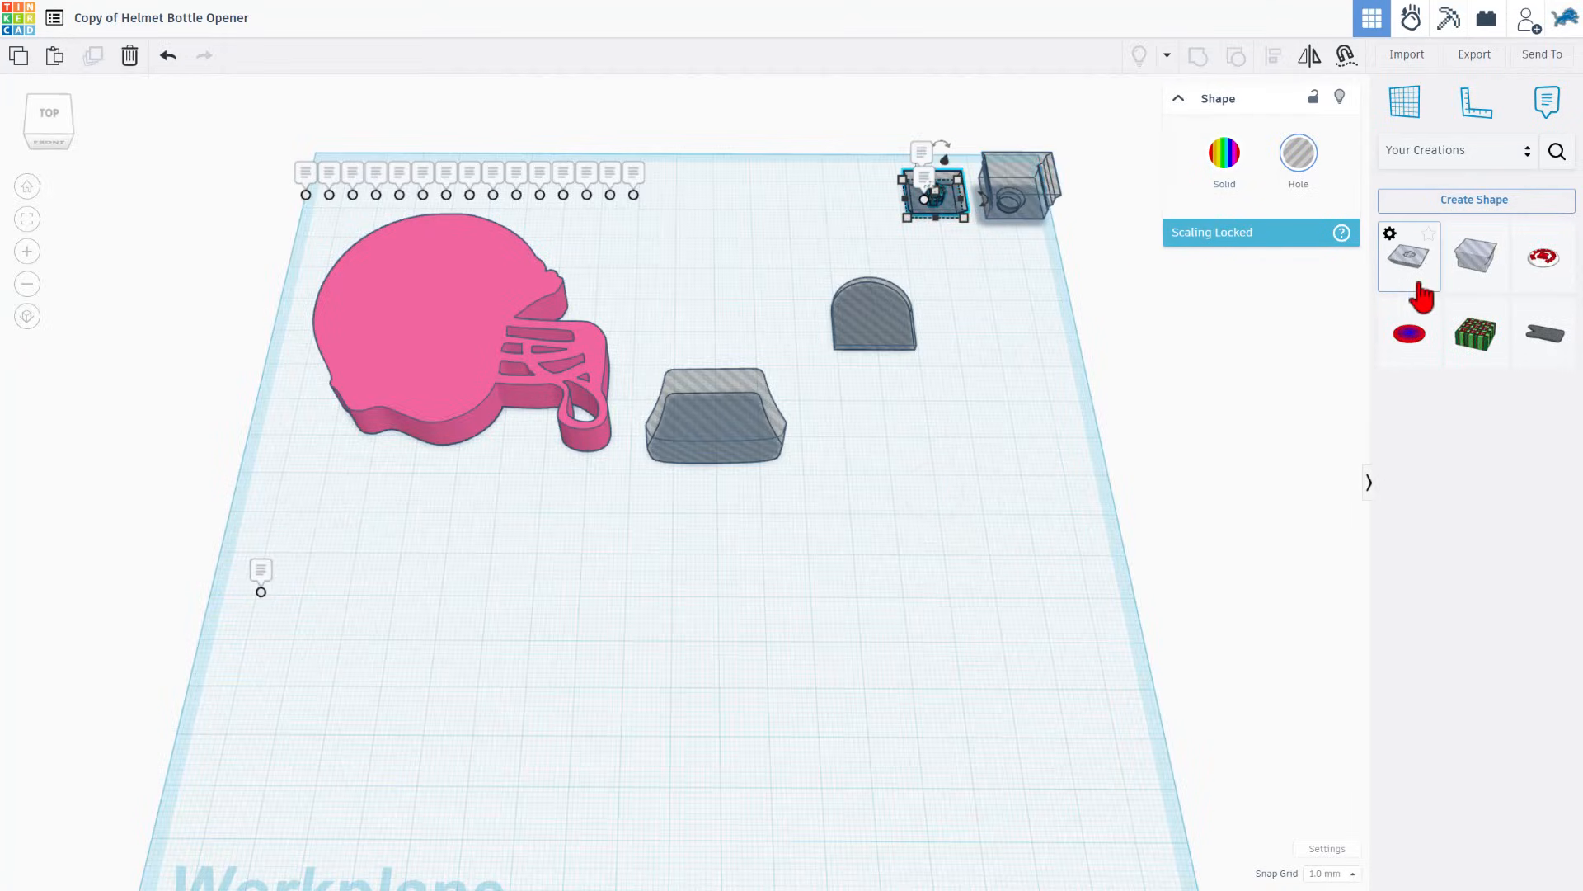
{"action": "mouse_move", "coordinate": [1408, 255]}
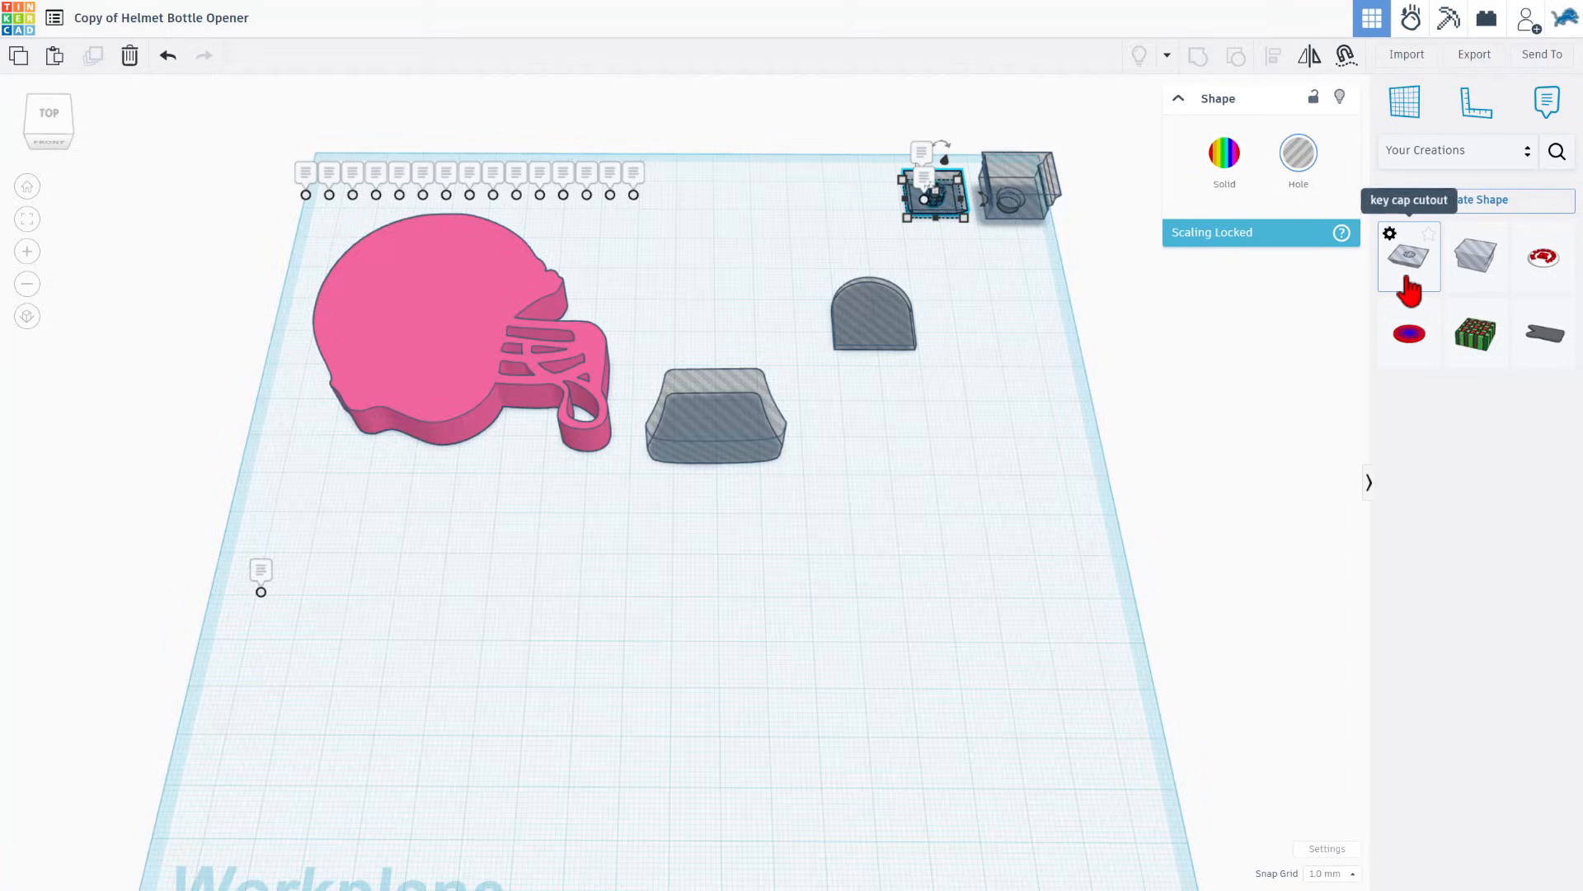
{"action": "mouse_move", "coordinate": [1417, 294]}
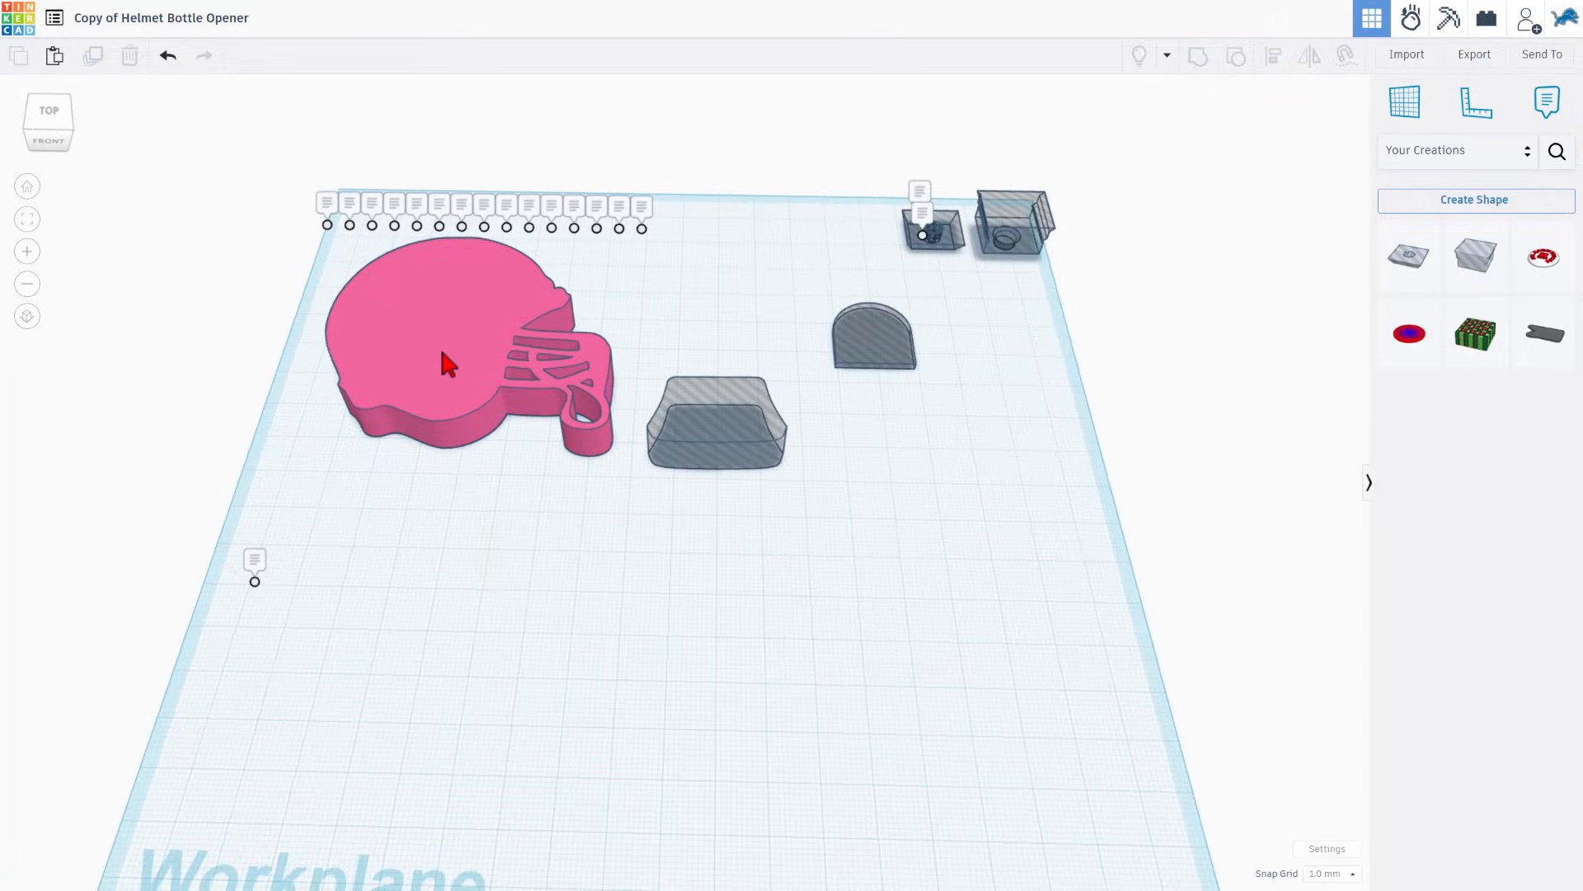
Shrink the pink helmet to roughly 51 by 45 mm using a corner handle.
{"action": "left_click", "coordinate": [447, 363]}
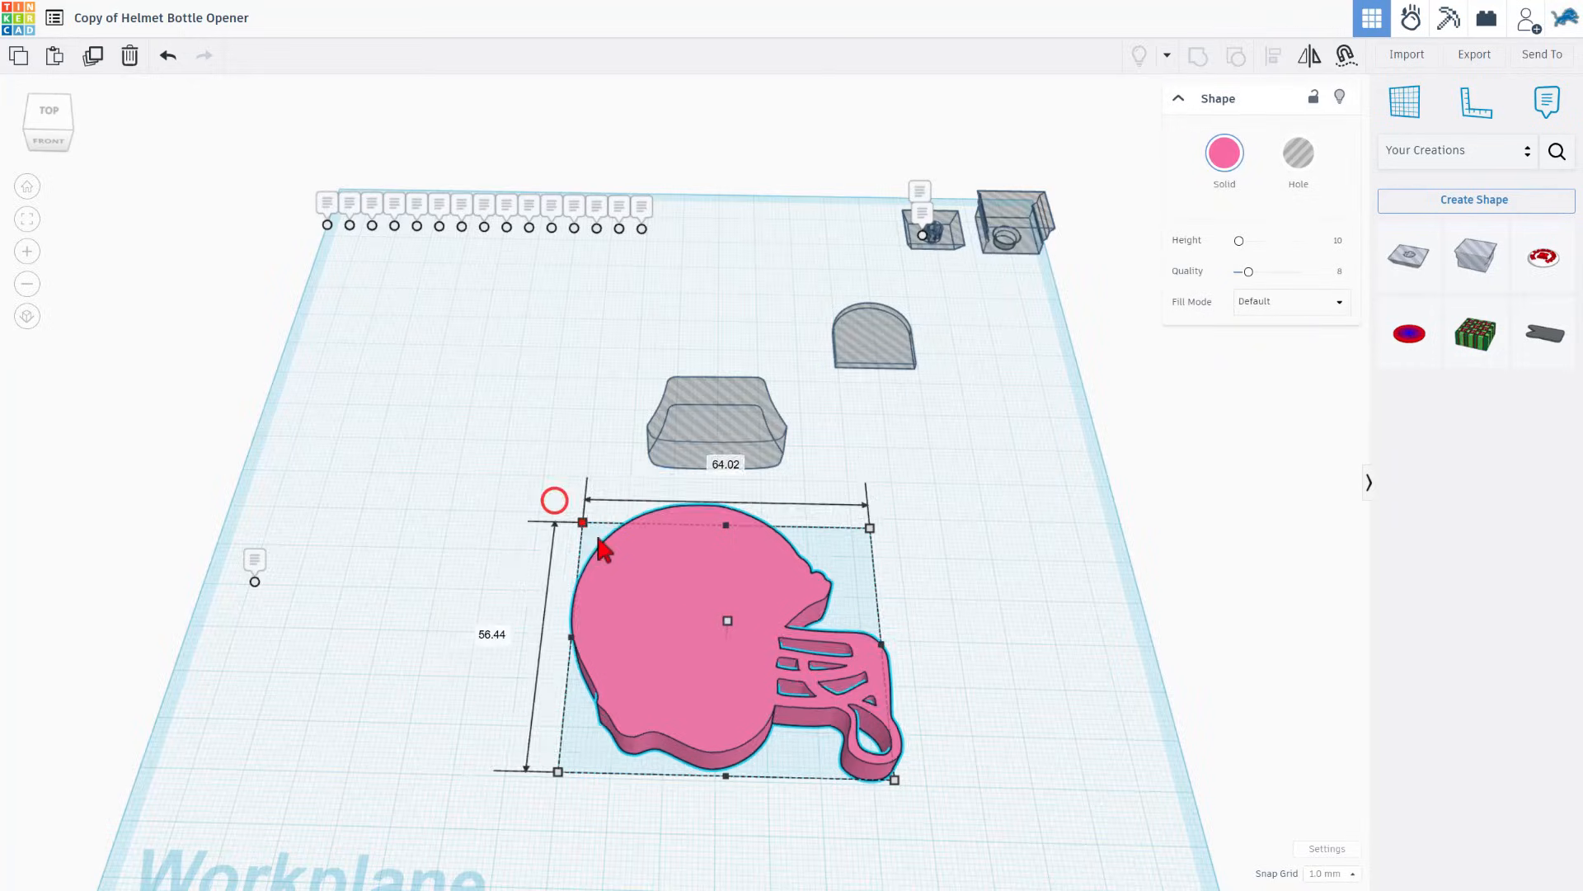
{"action": "left_click_drag", "start_coordinate": [581, 523], "coordinate": [637, 567]}
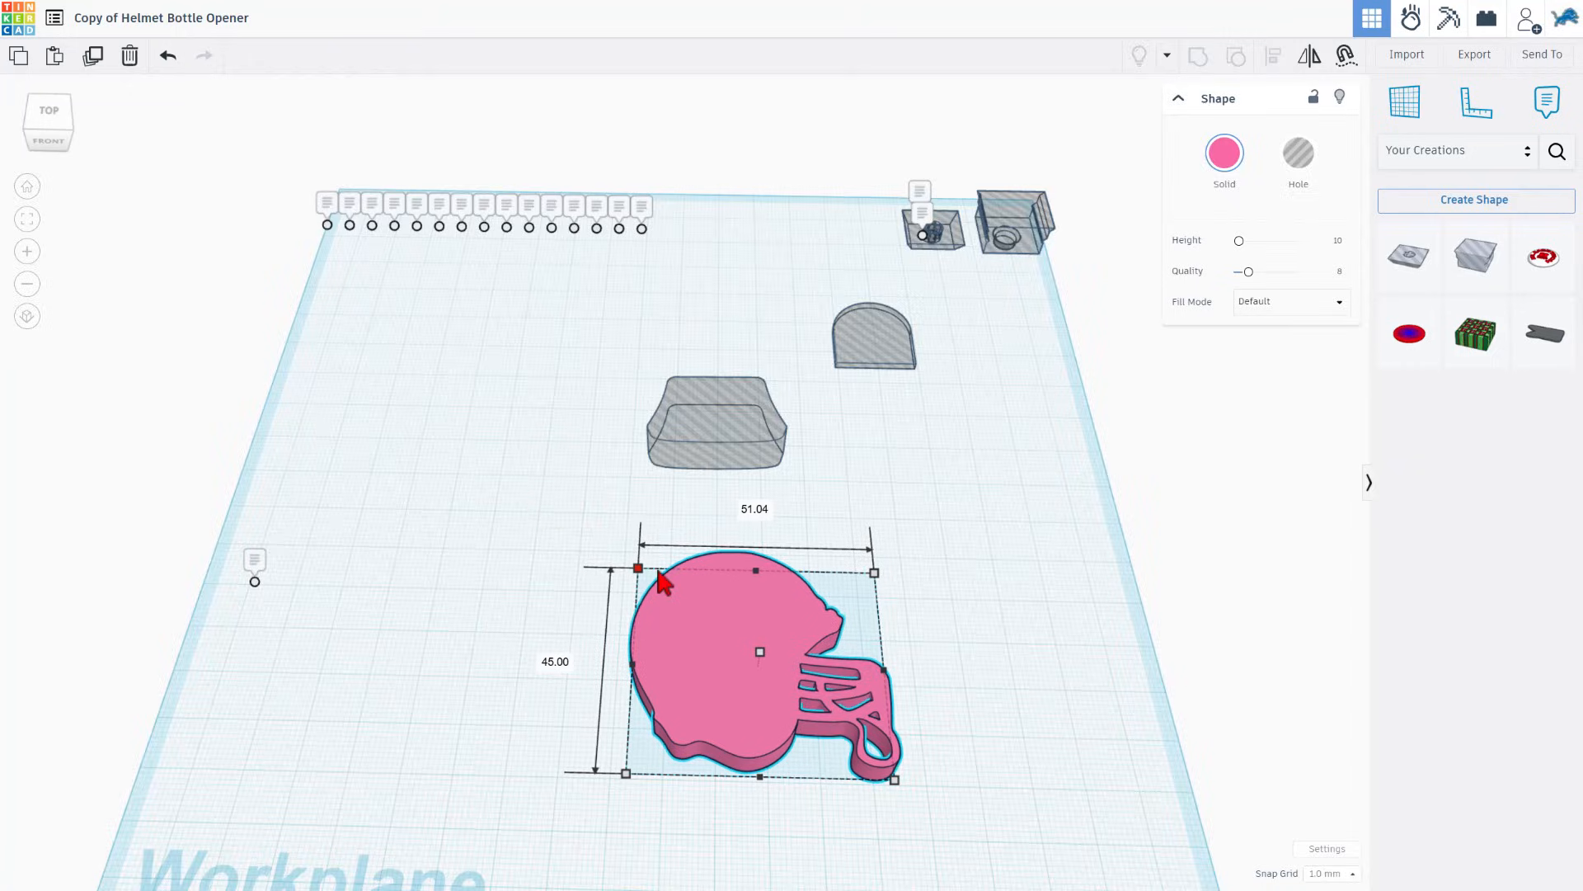
{"action": "left_click_drag", "start_coordinate": [637, 569], "coordinate": [615, 553]}
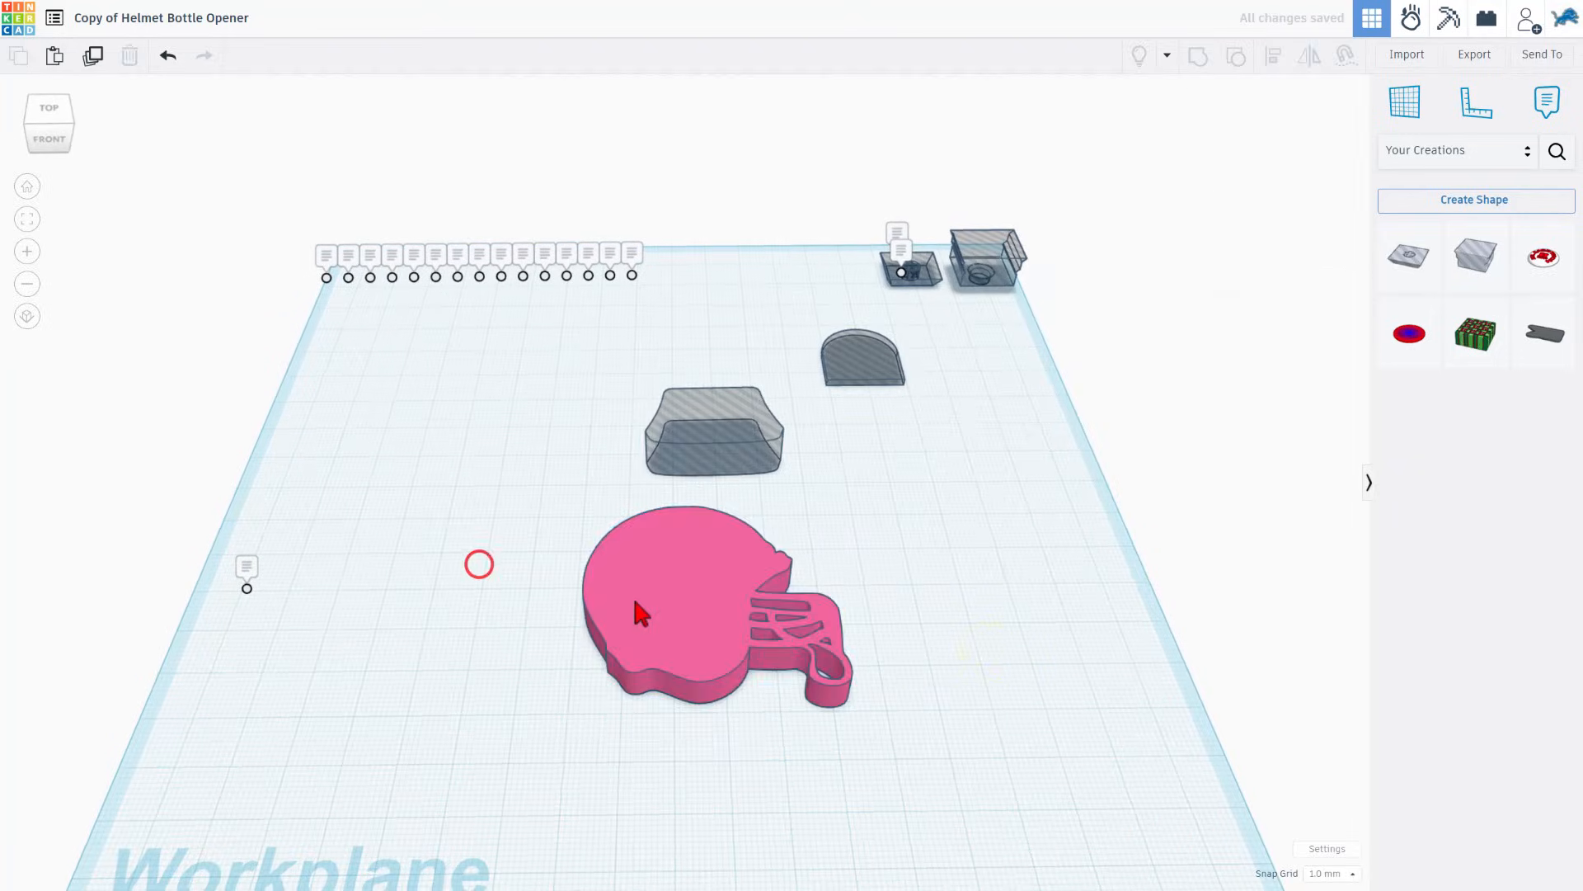
Rescale the helmet to about 67 by 59 mm and move it toward the front of the workplane.
{"action": "left_click", "coordinate": [640, 613]}
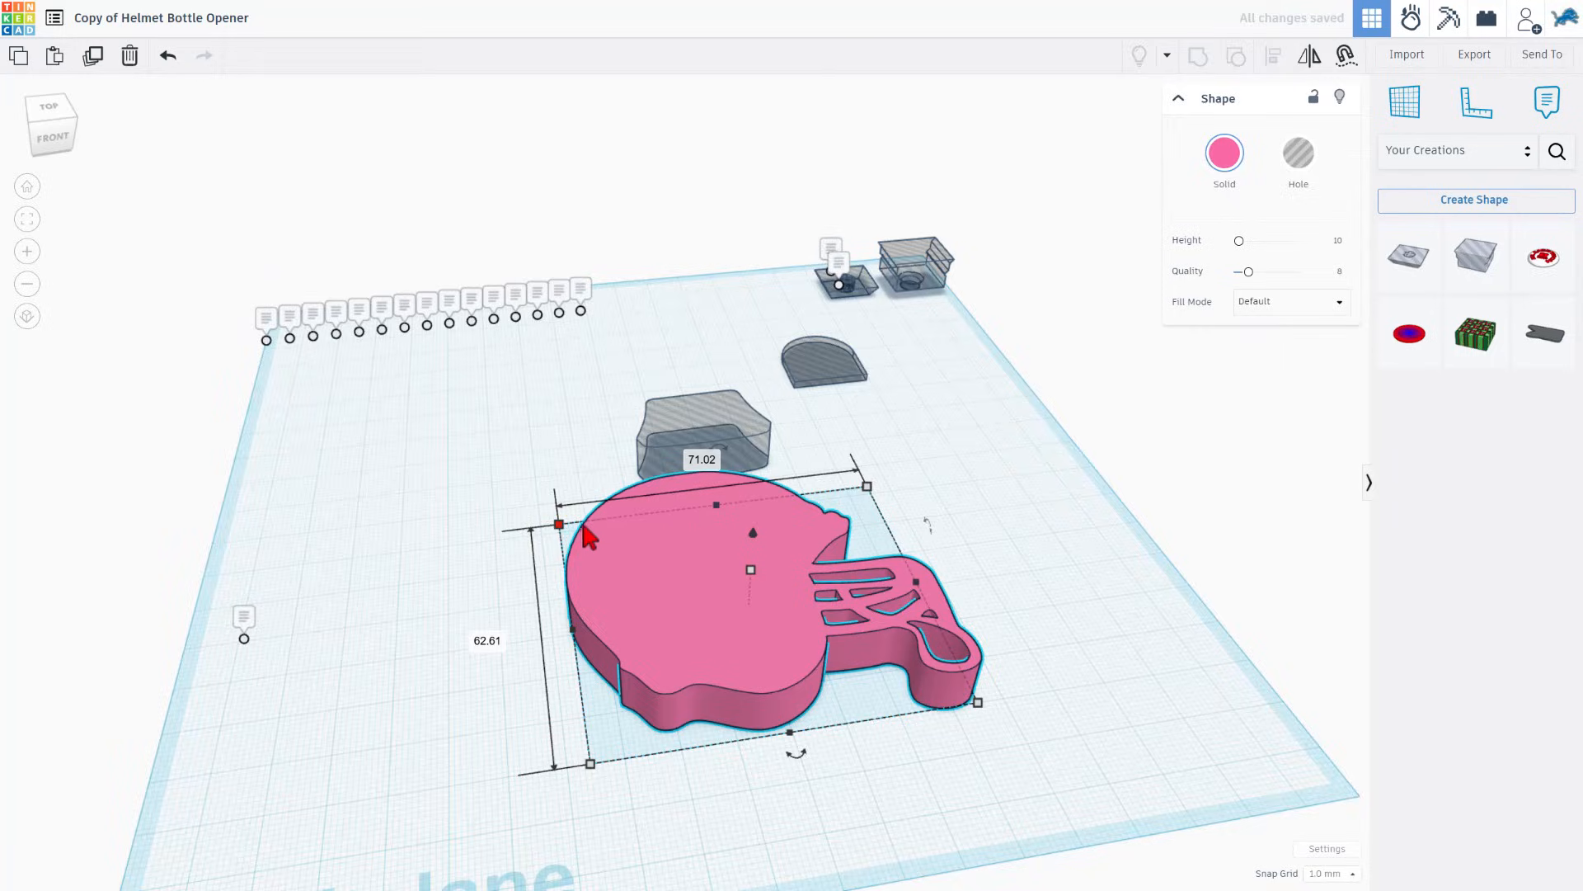
{"action": "left_click_drag", "start_coordinate": [559, 524], "coordinate": [577, 533]}
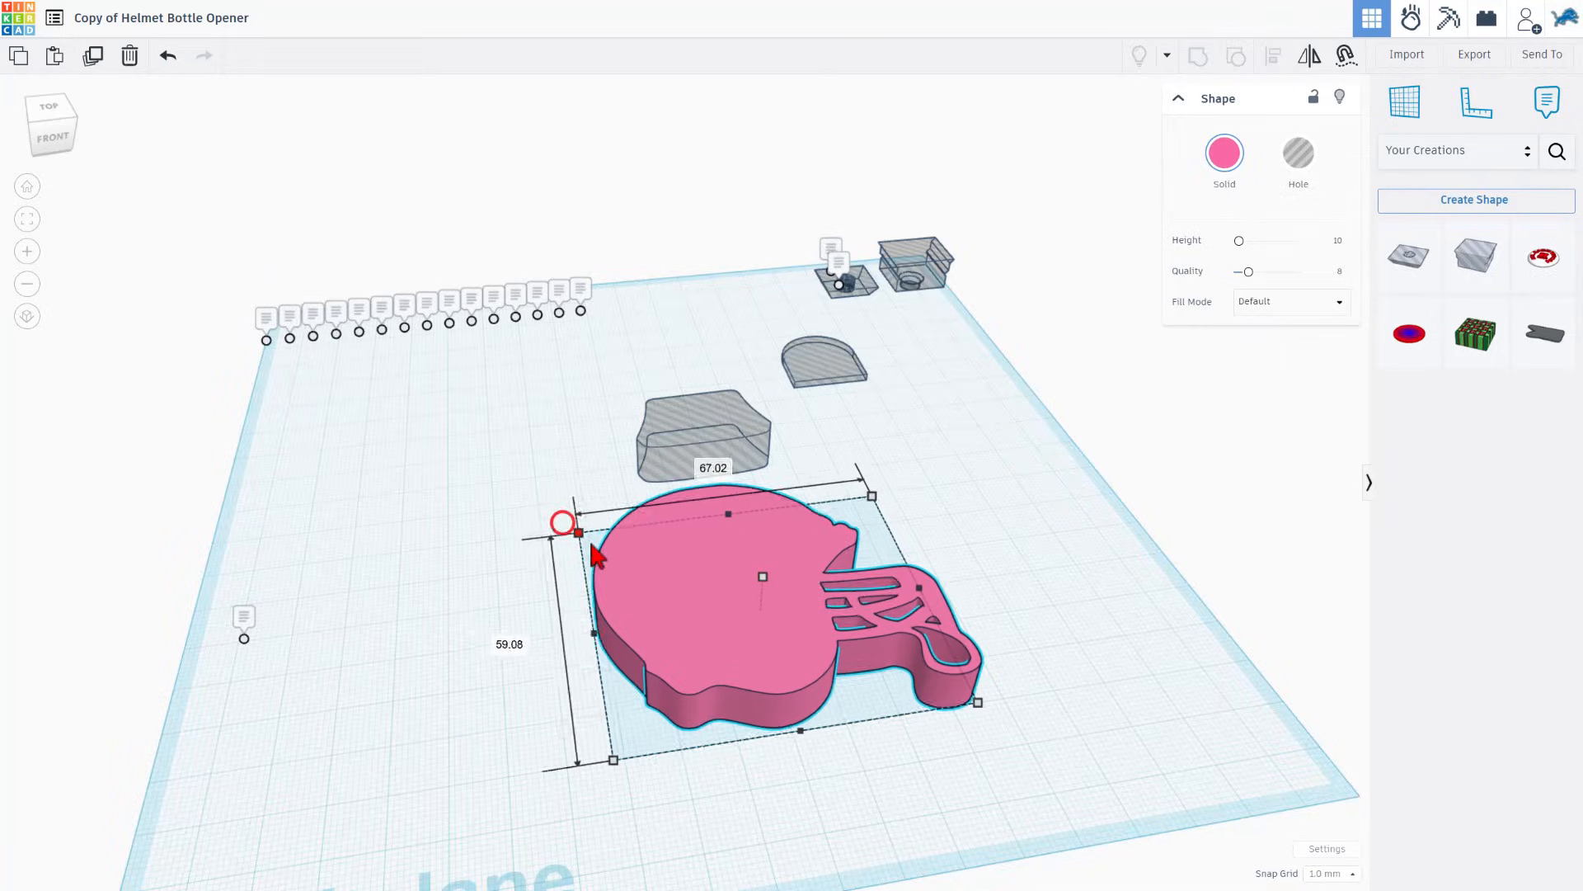
{"action": "left_click_drag", "start_coordinate": [566, 523], "coordinate": [662, 569]}
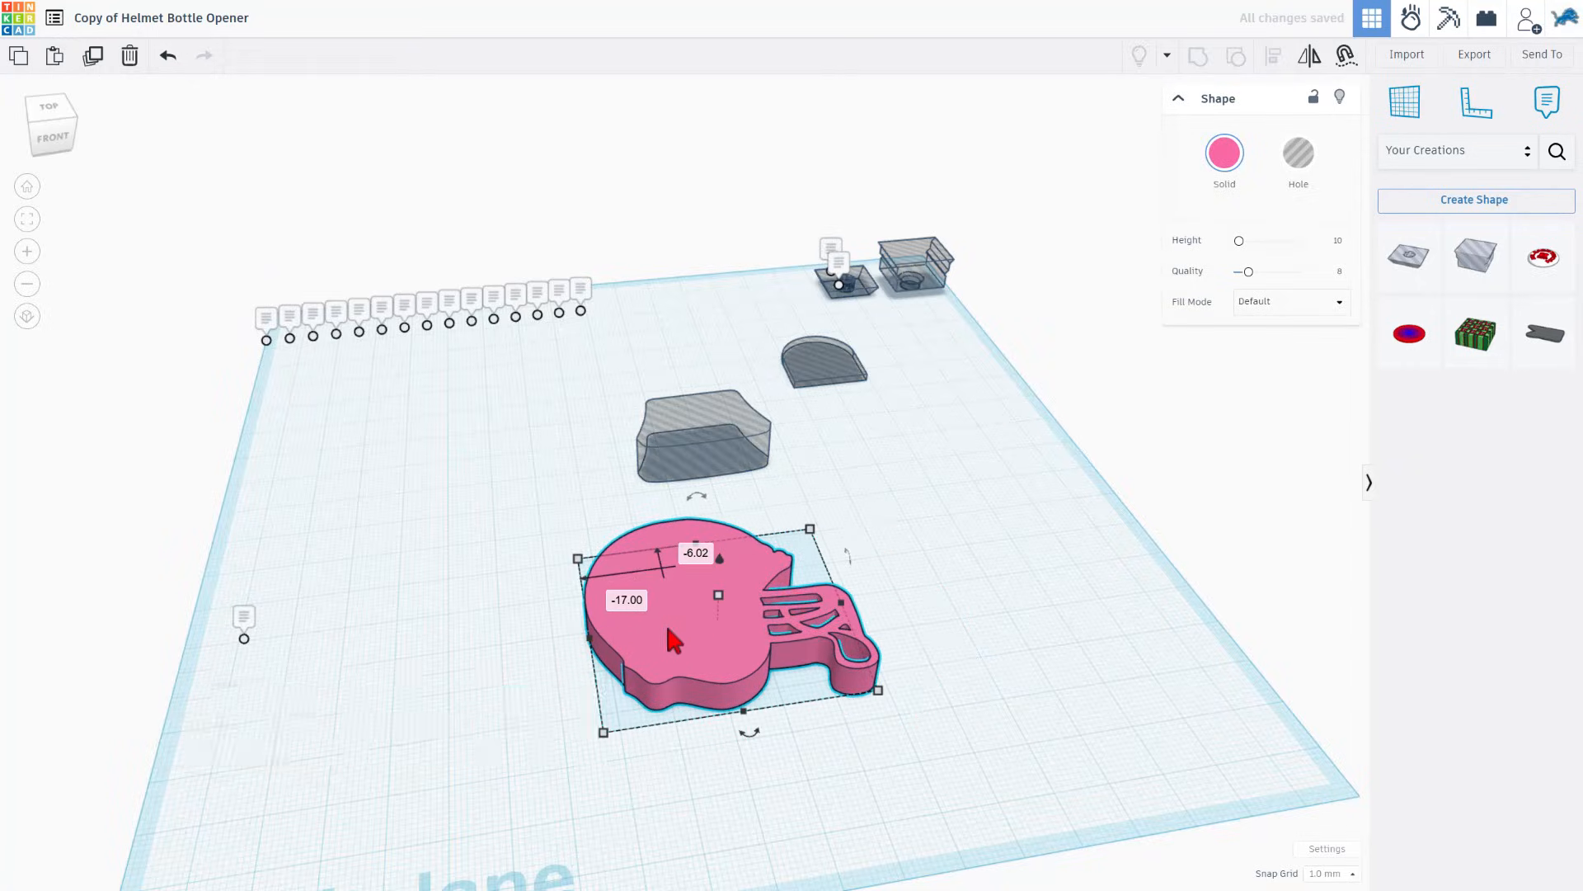
{"action": "mouse_move", "coordinate": [745, 630]}
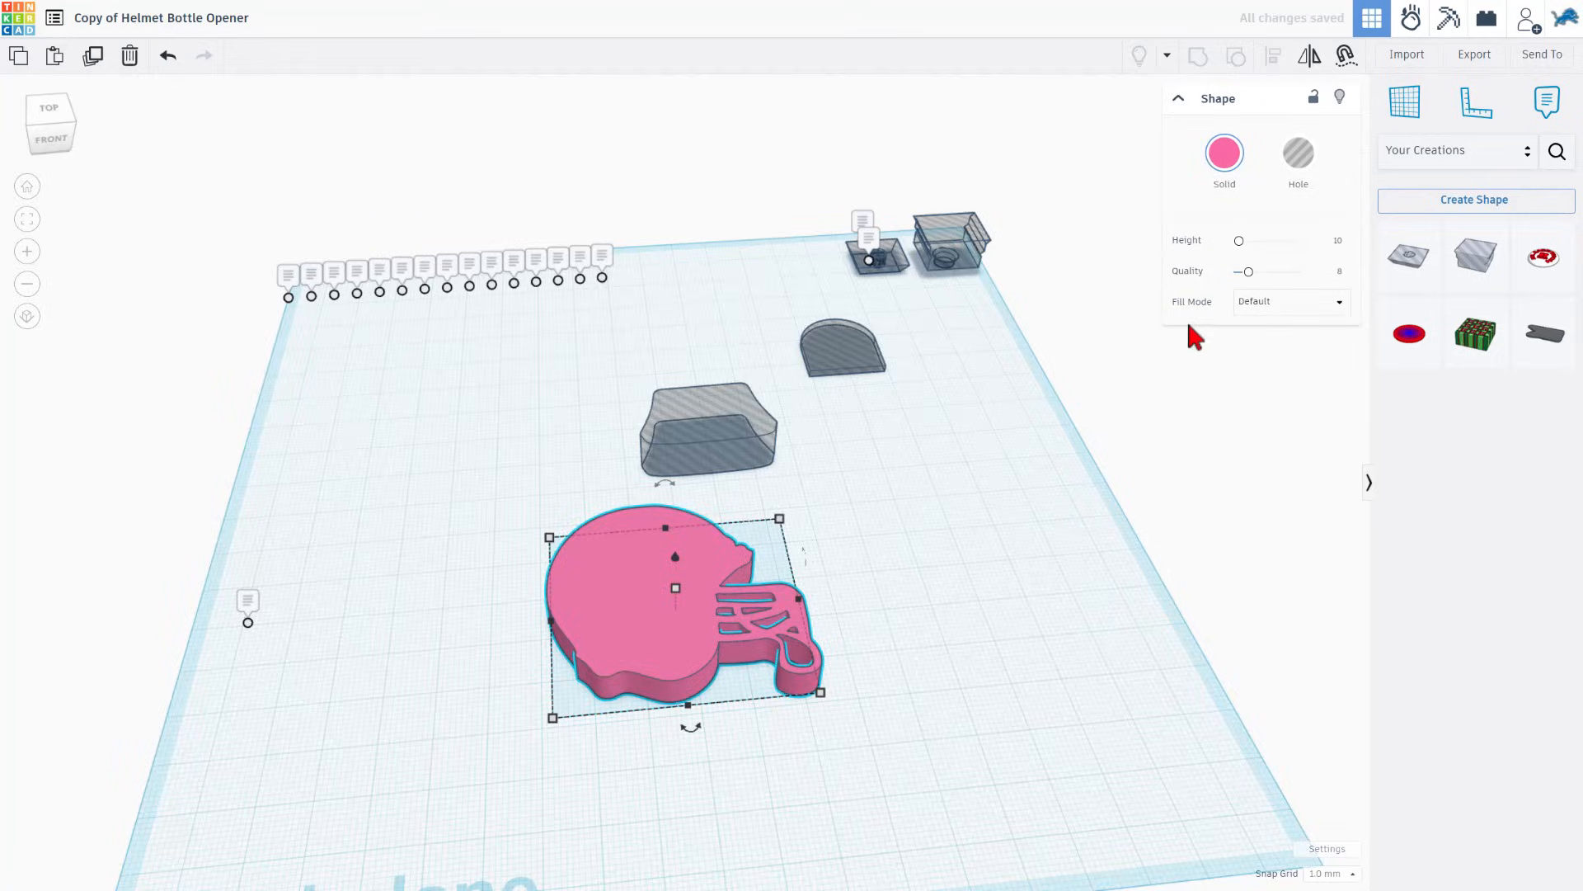
Set the helmet to Outer Line fill with Round corners, Quality 24 and Line Width 1.
{"action": "left_click", "coordinate": [1291, 300]}
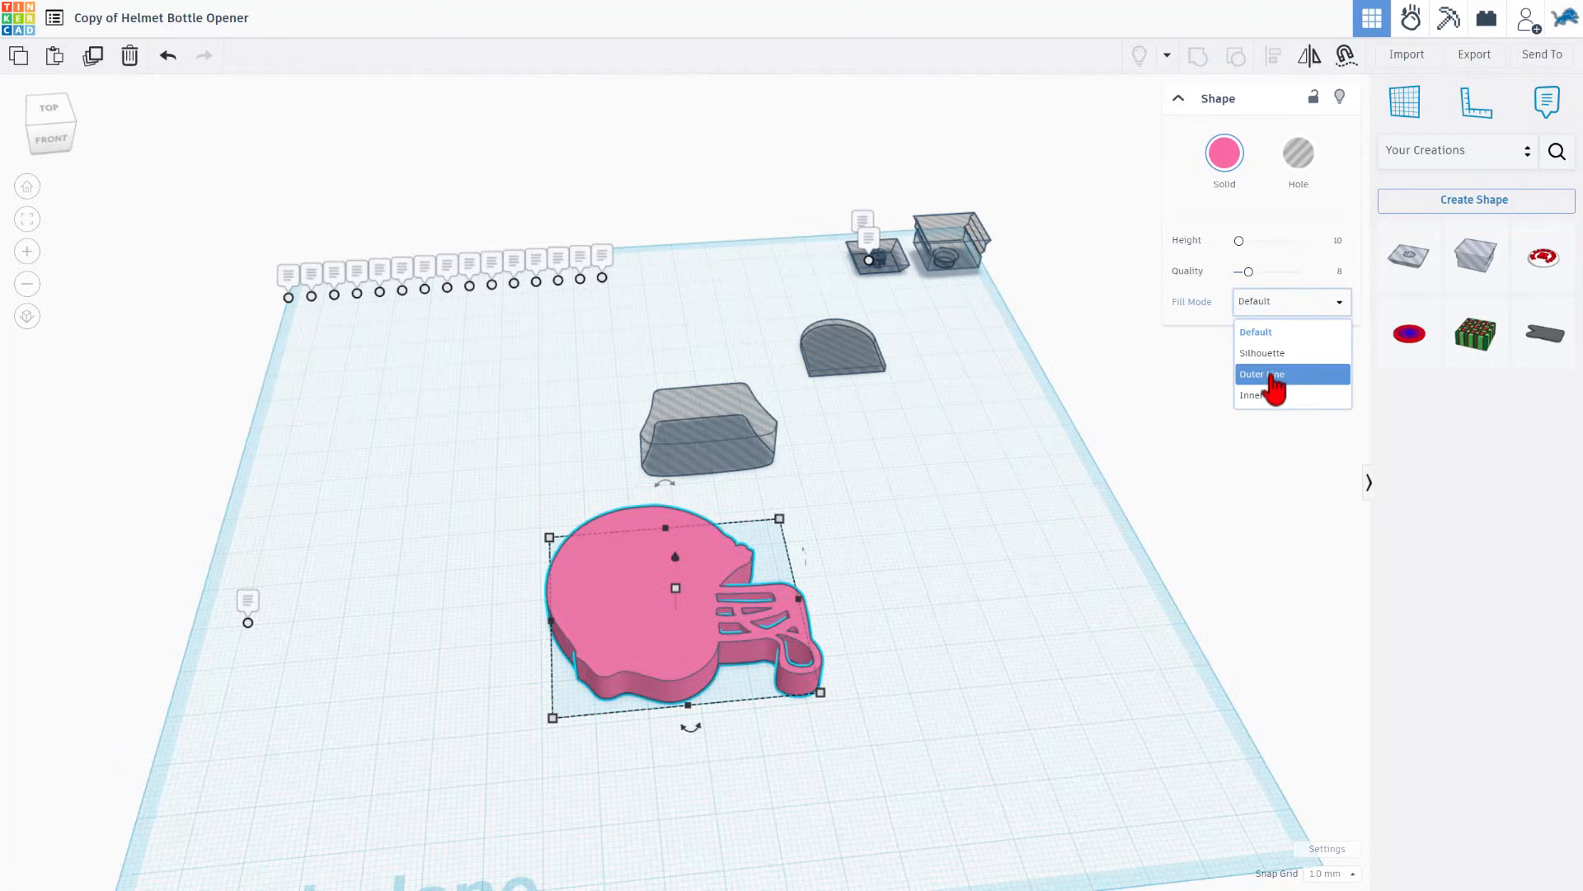
{"action": "left_click", "coordinate": [1263, 373]}
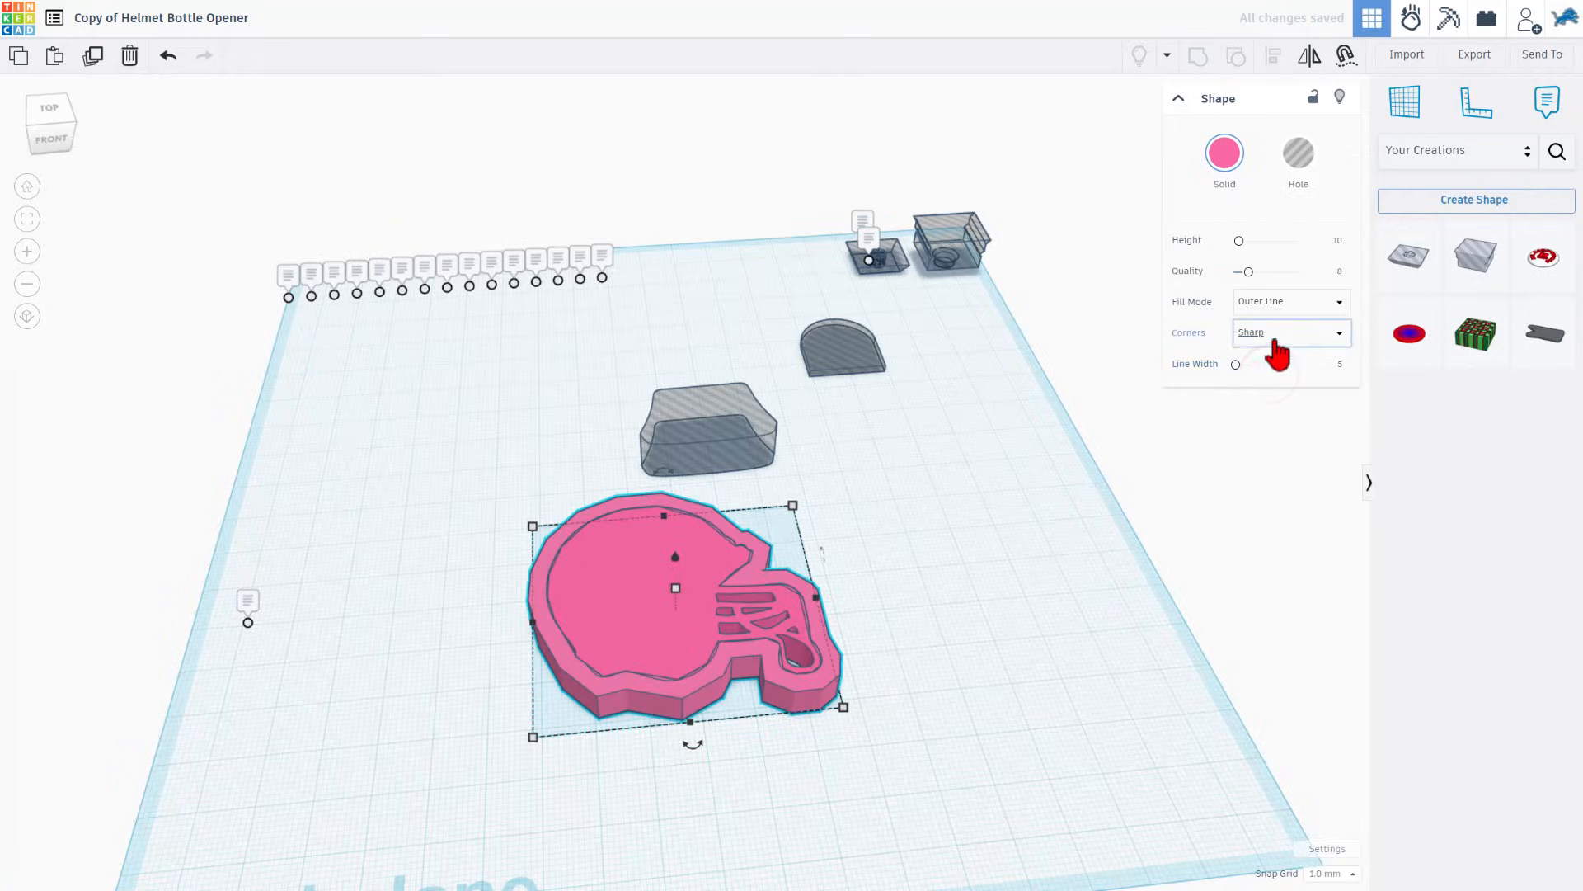
{"action": "left_click", "coordinate": [1290, 332]}
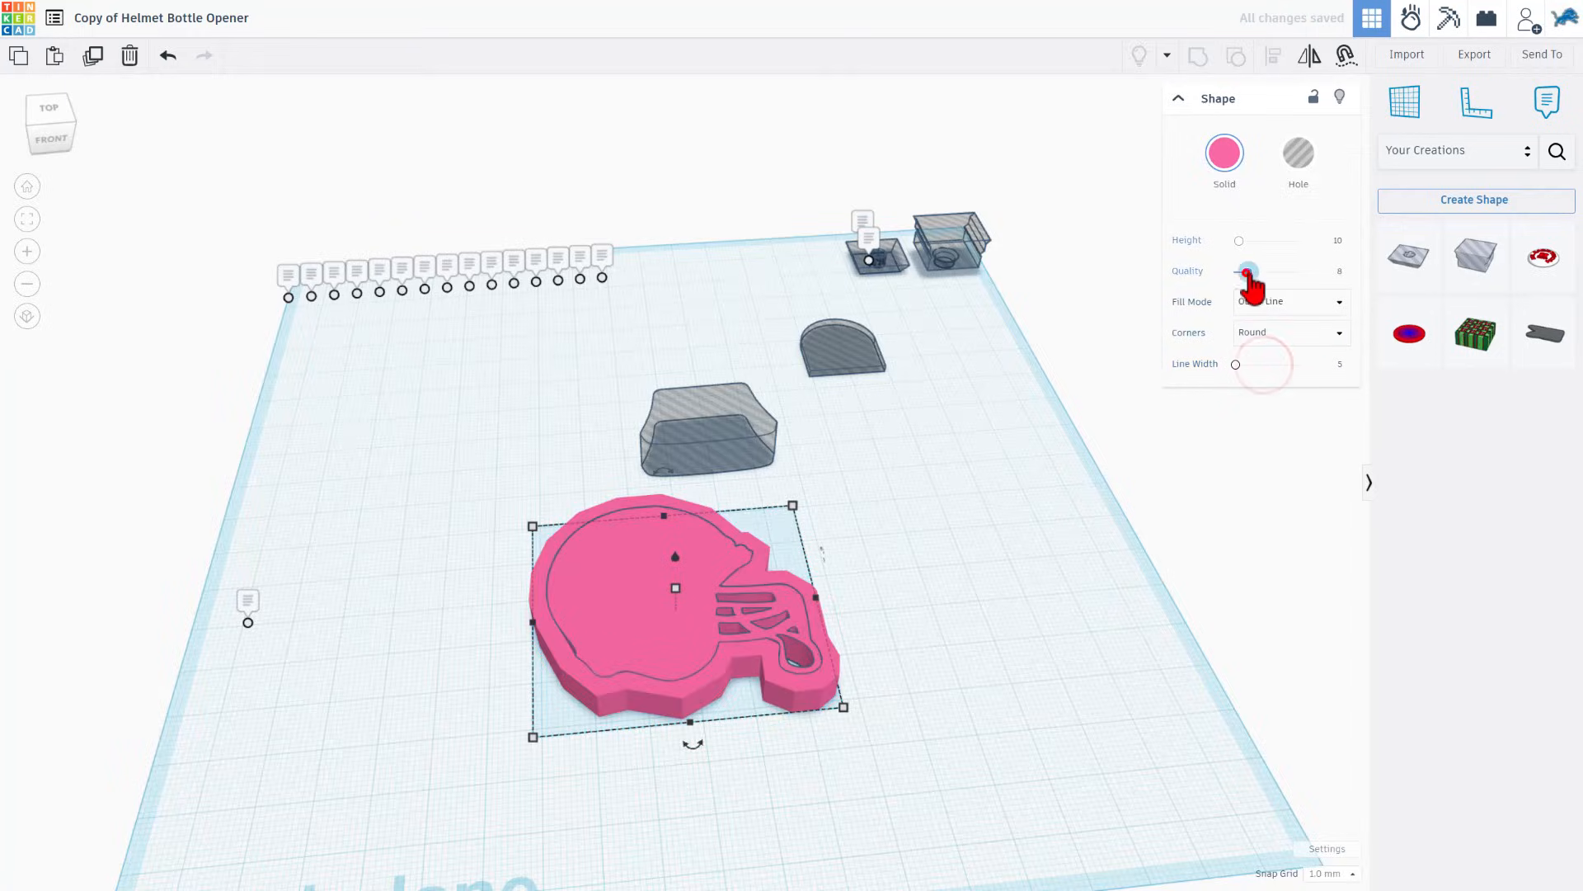
{"action": "left_click_drag", "start_coordinate": [1249, 270], "coordinate": [1301, 271]}
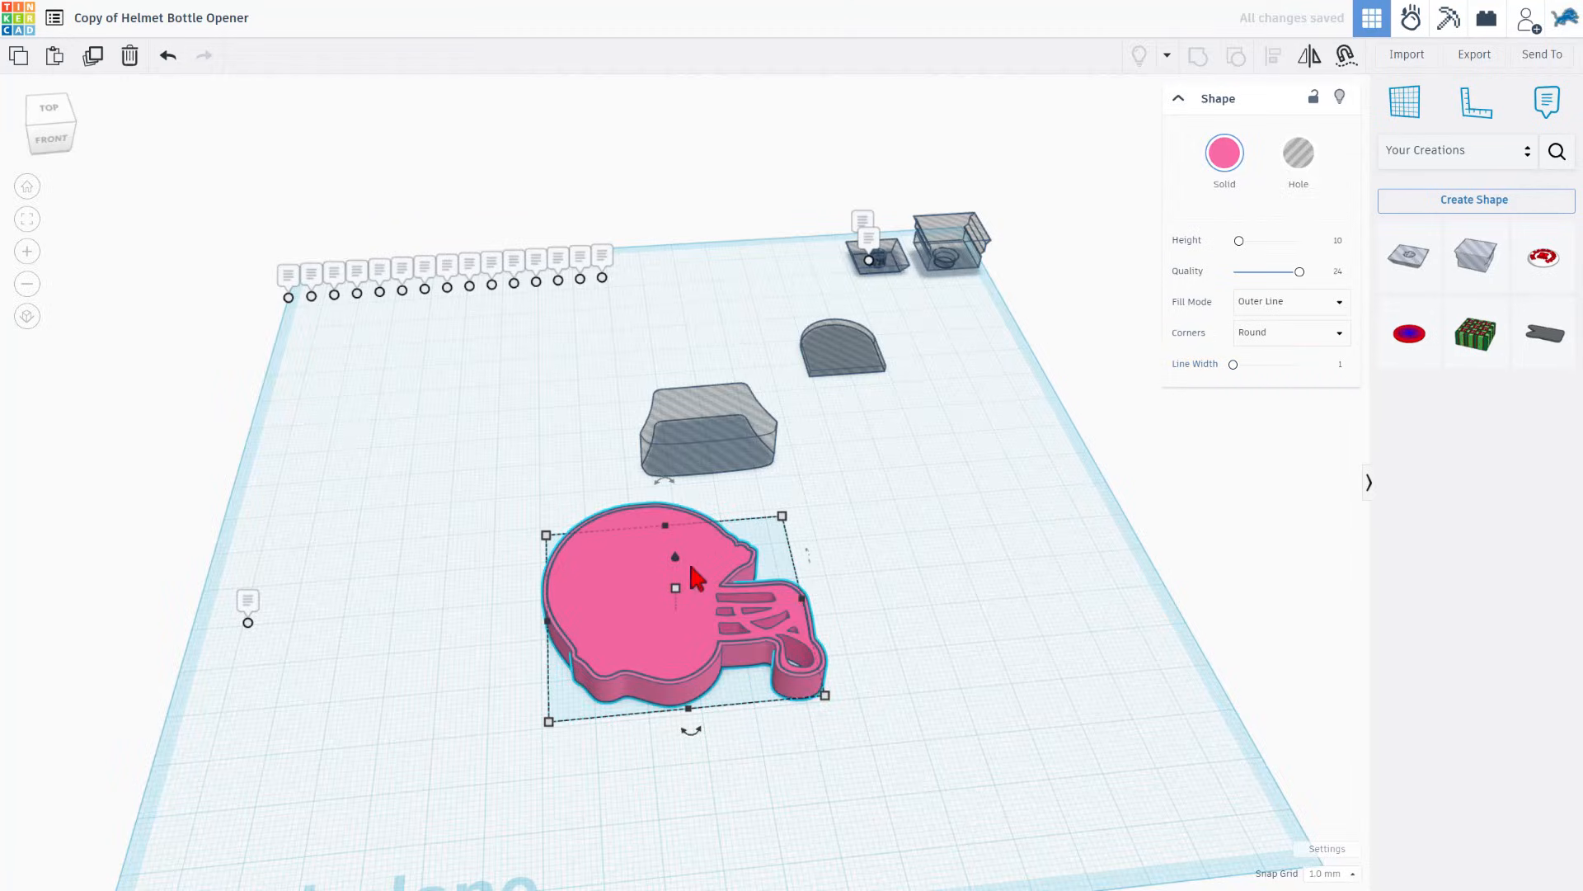
{"action": "mouse_move", "coordinate": [1067, 244]}
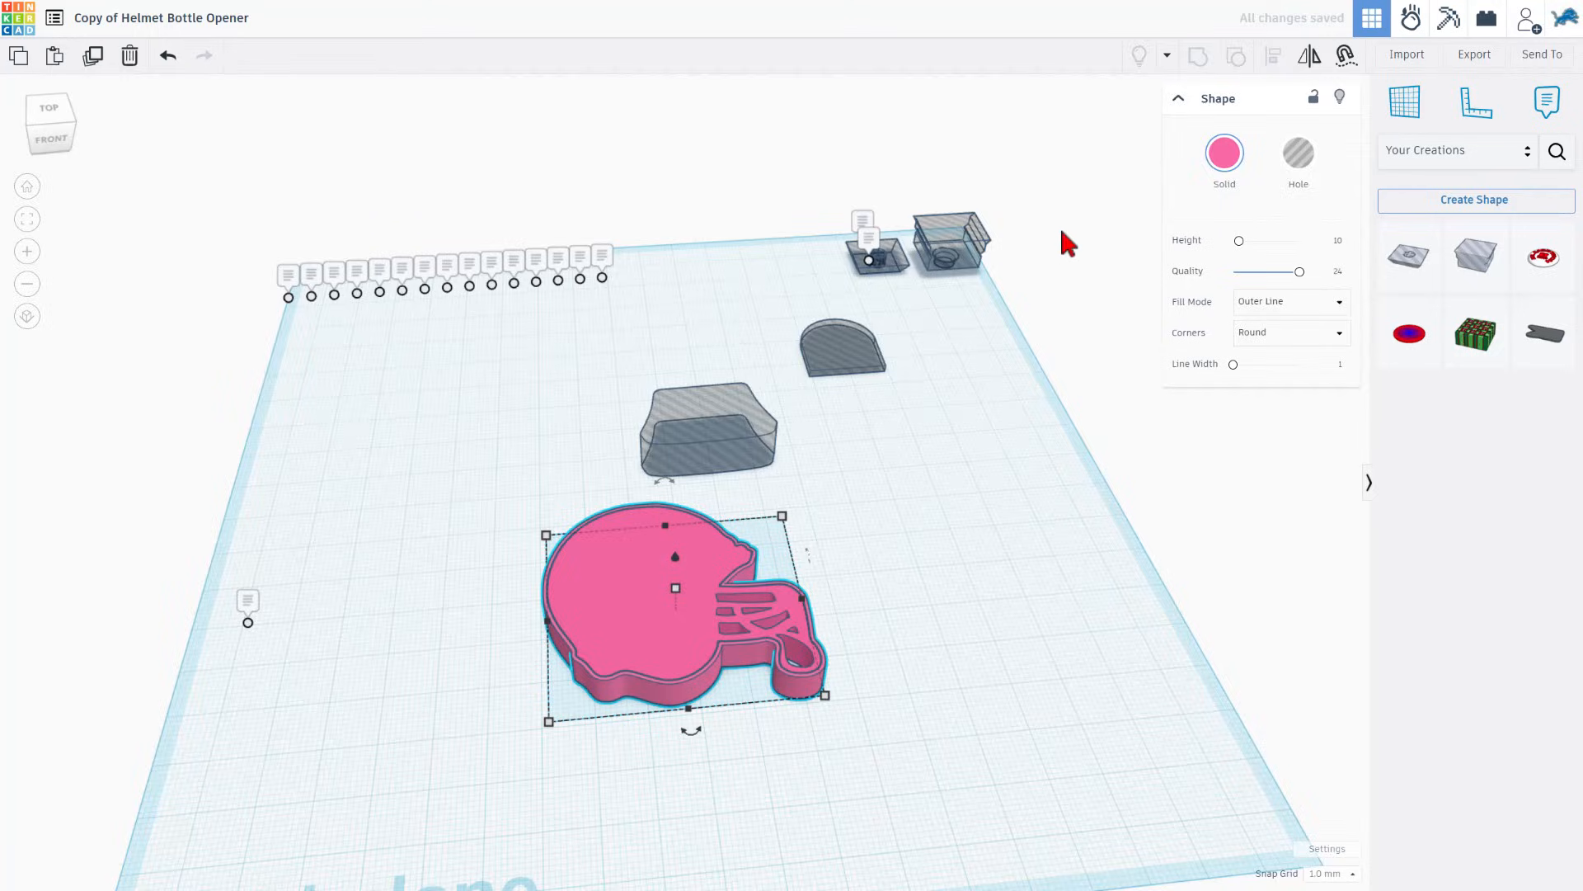
{"action": "left_click", "coordinate": [1224, 152]}
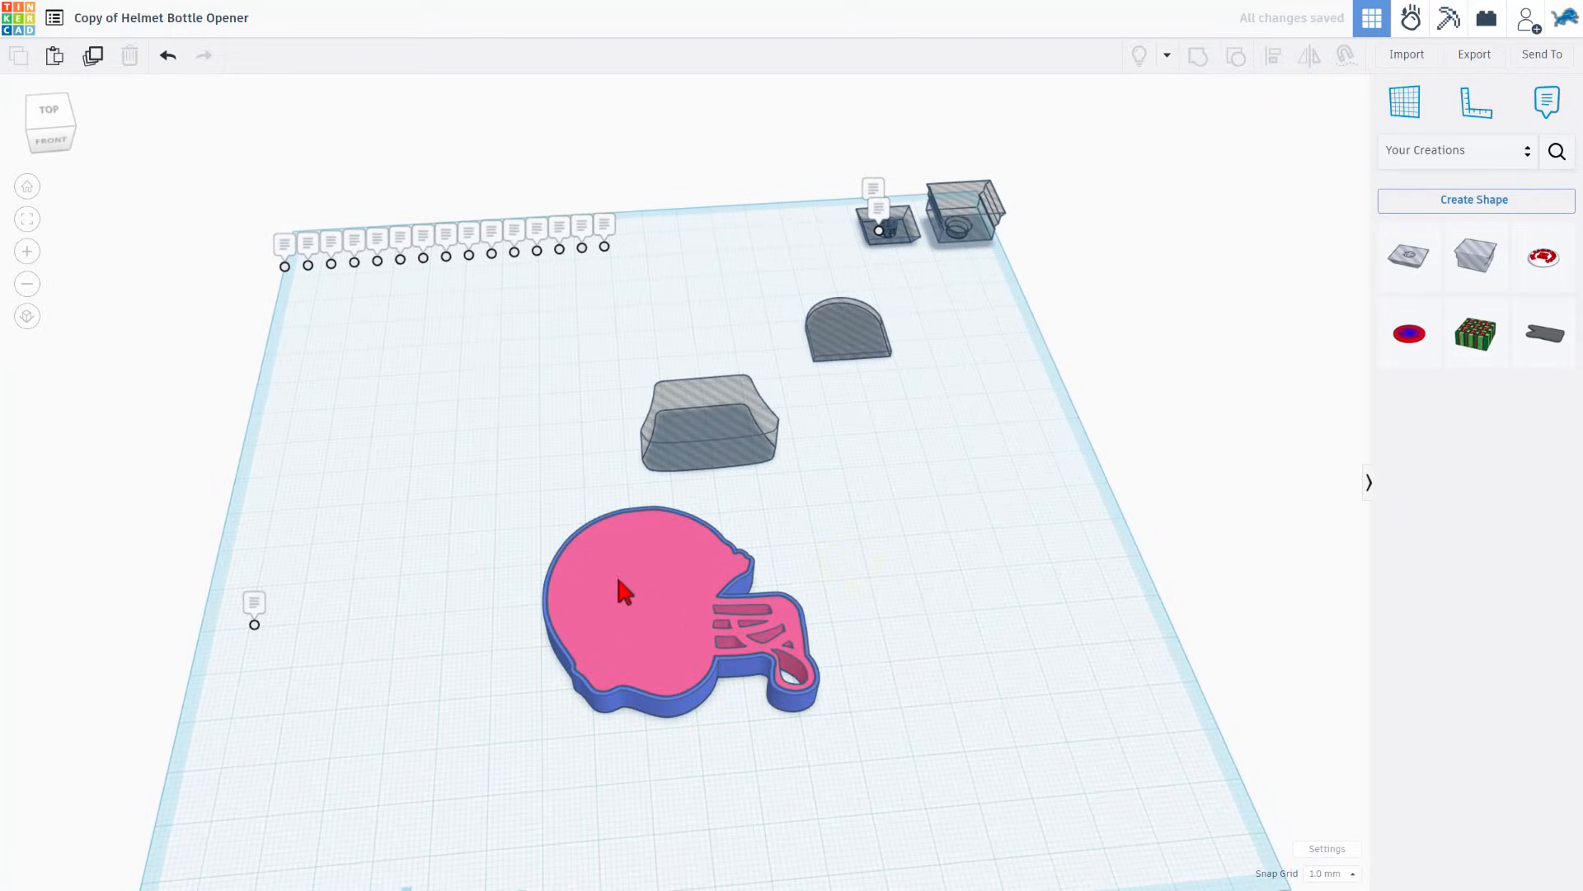
{"action": "mouse_move", "coordinate": [683, 633]}
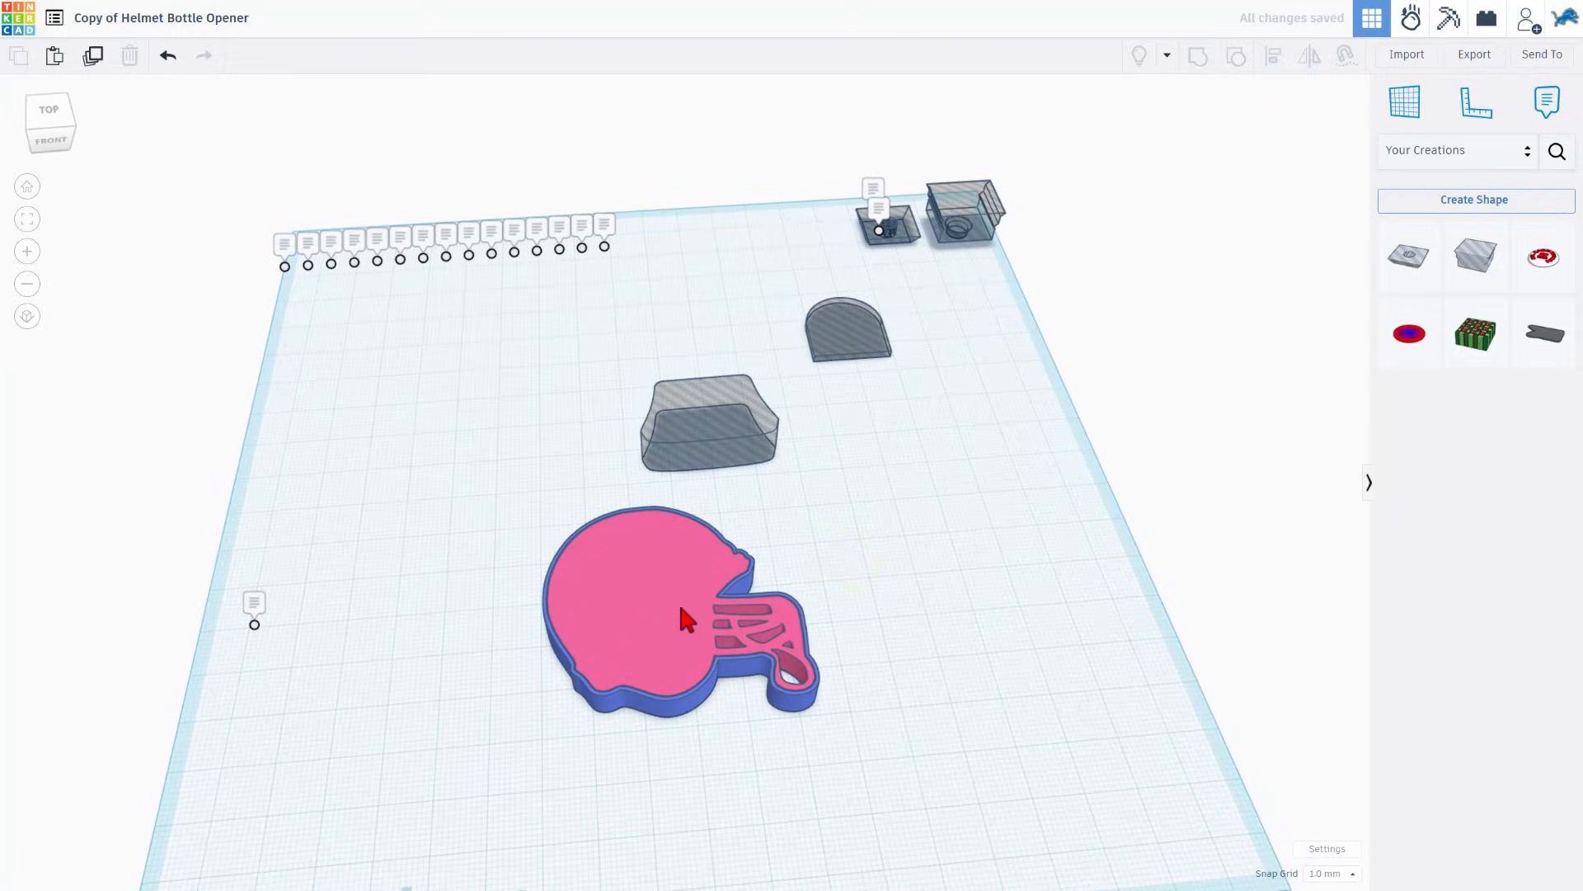
{"action": "left_click", "coordinate": [682, 617]}
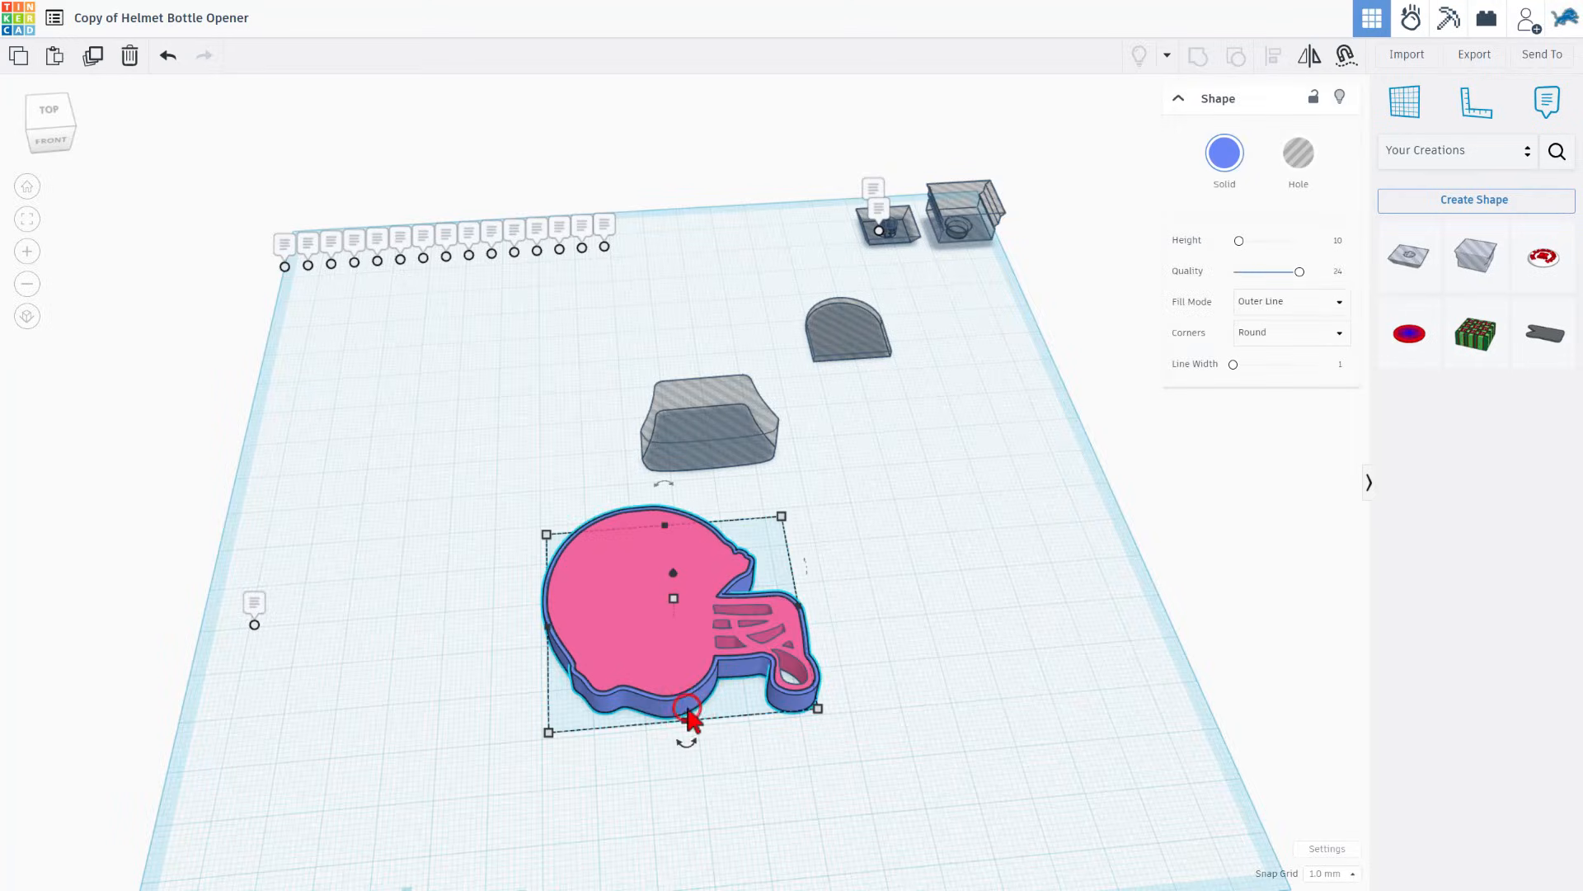
{"action": "mouse_move", "coordinate": [882, 617]}
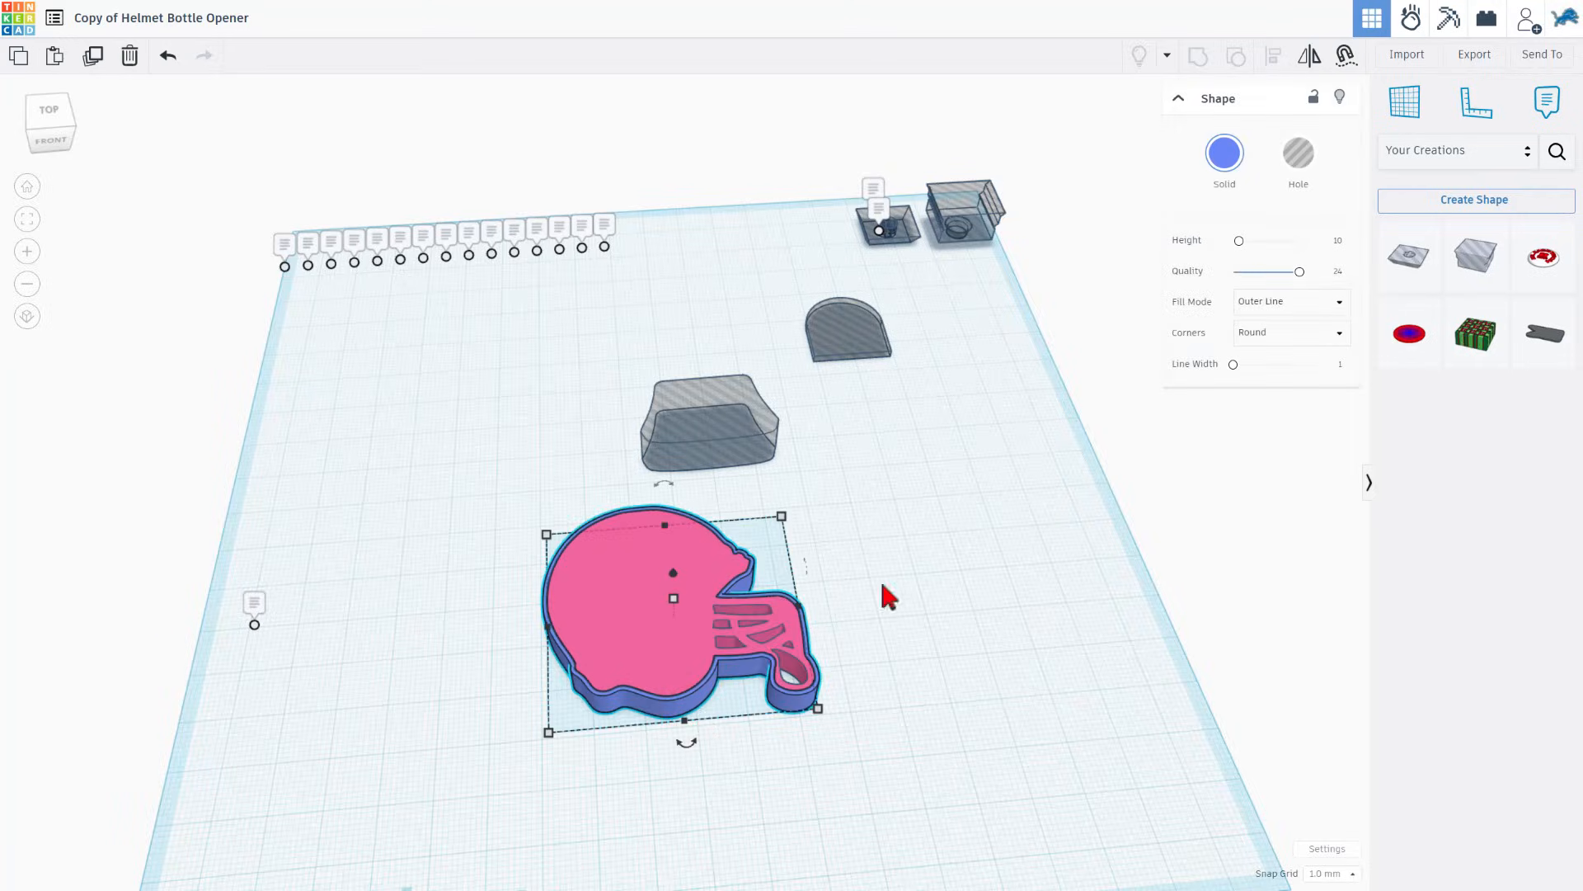
Export the selected helmet as 'Copy of Helmet Bottle Opener2.svg' into Downloads.
{"action": "left_click", "coordinate": [1475, 54]}
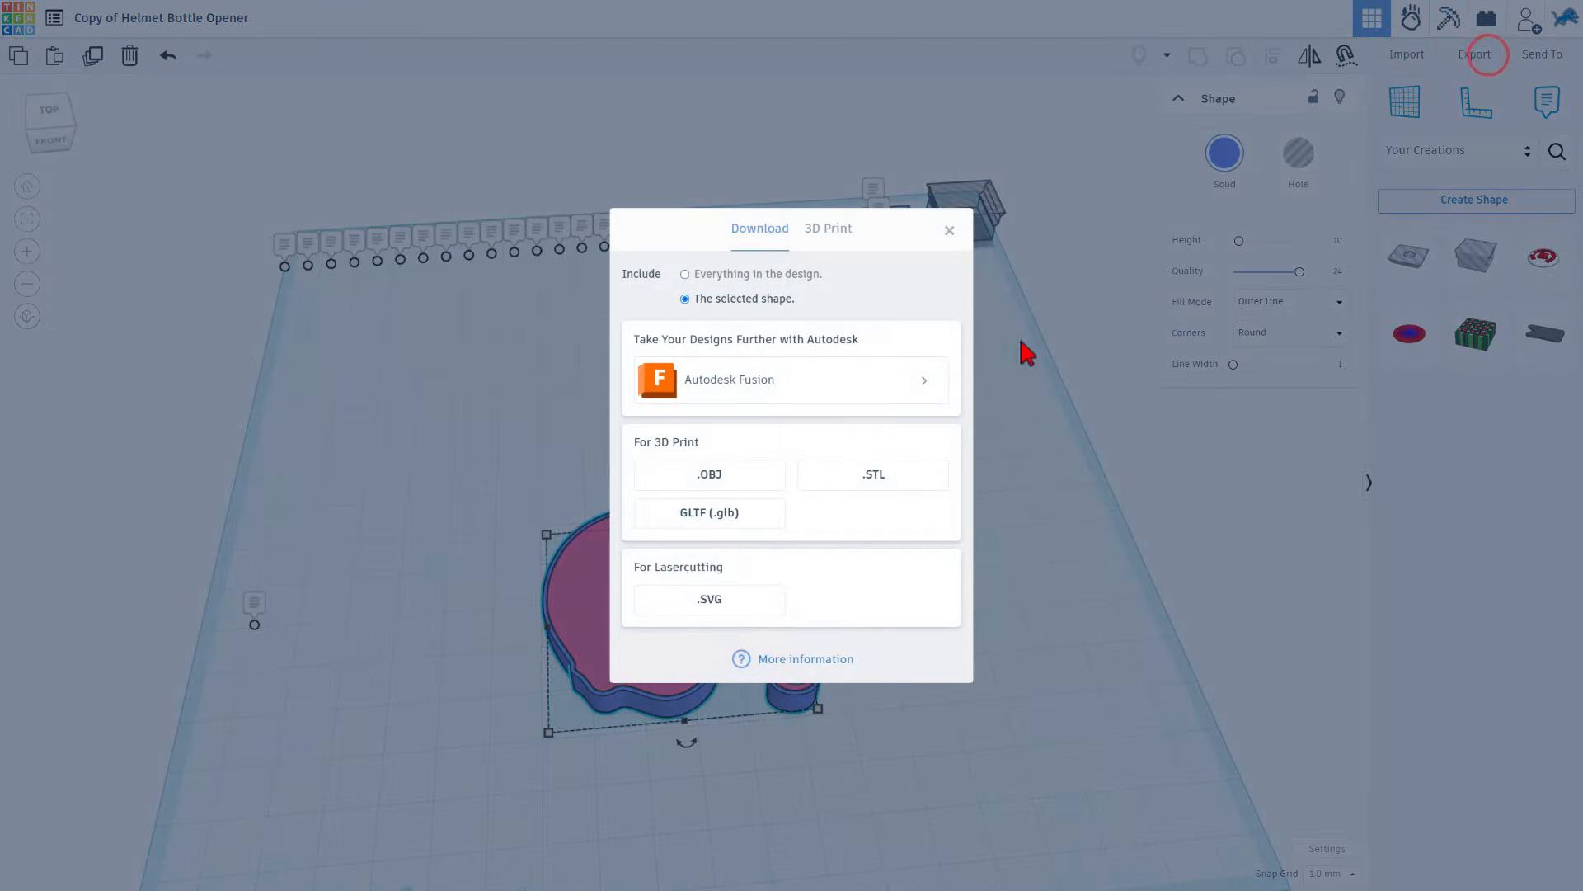
{"action": "left_click", "coordinate": [875, 475]}
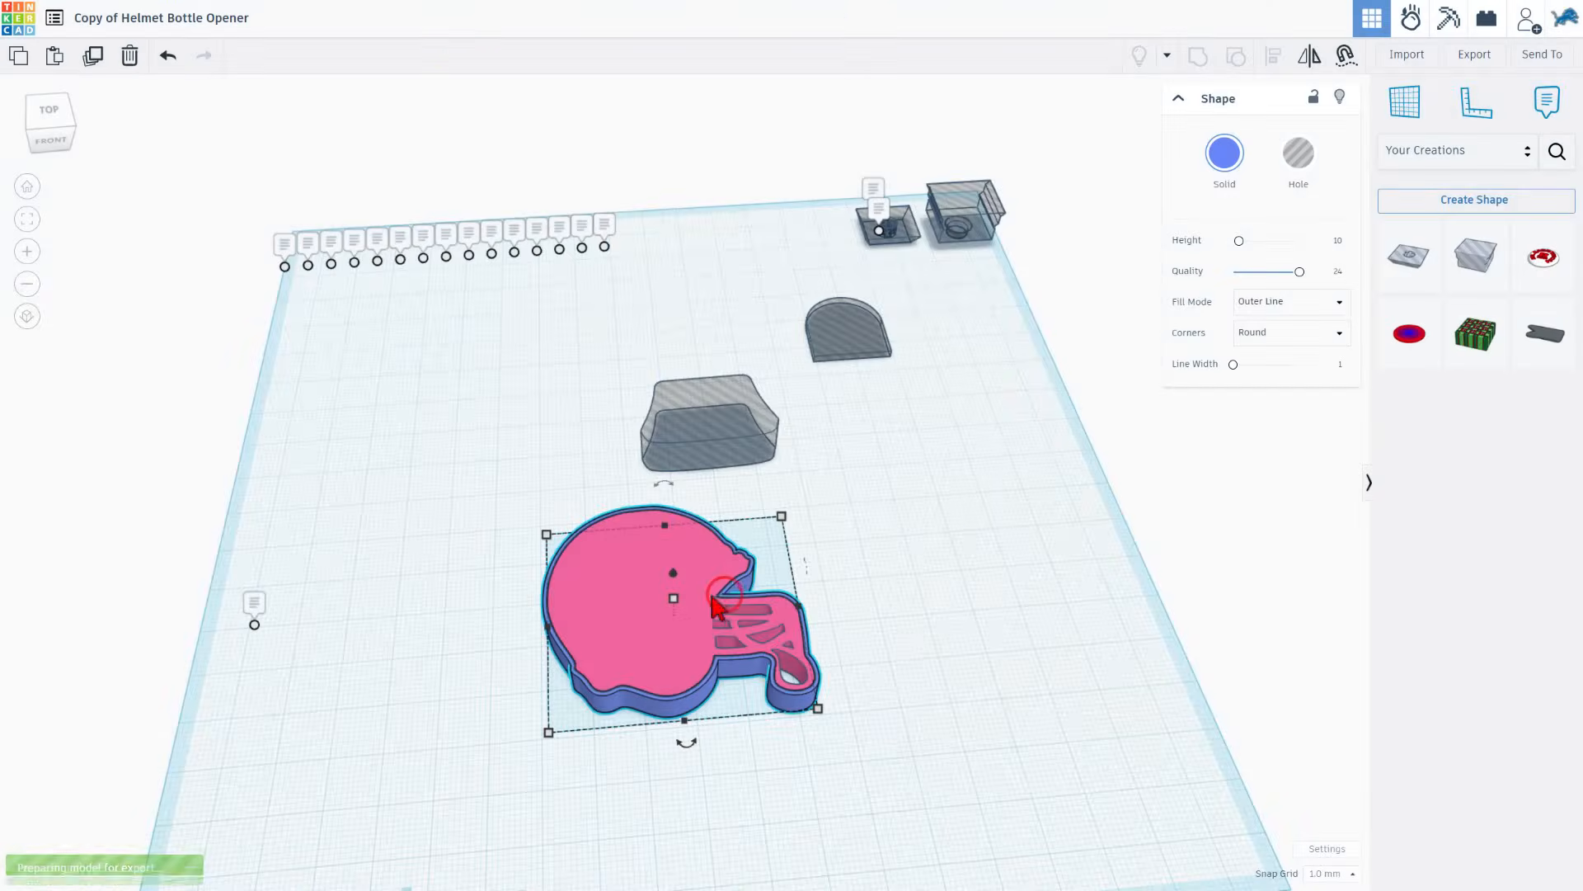
{"action": "left_click", "coordinate": [1473, 54]}
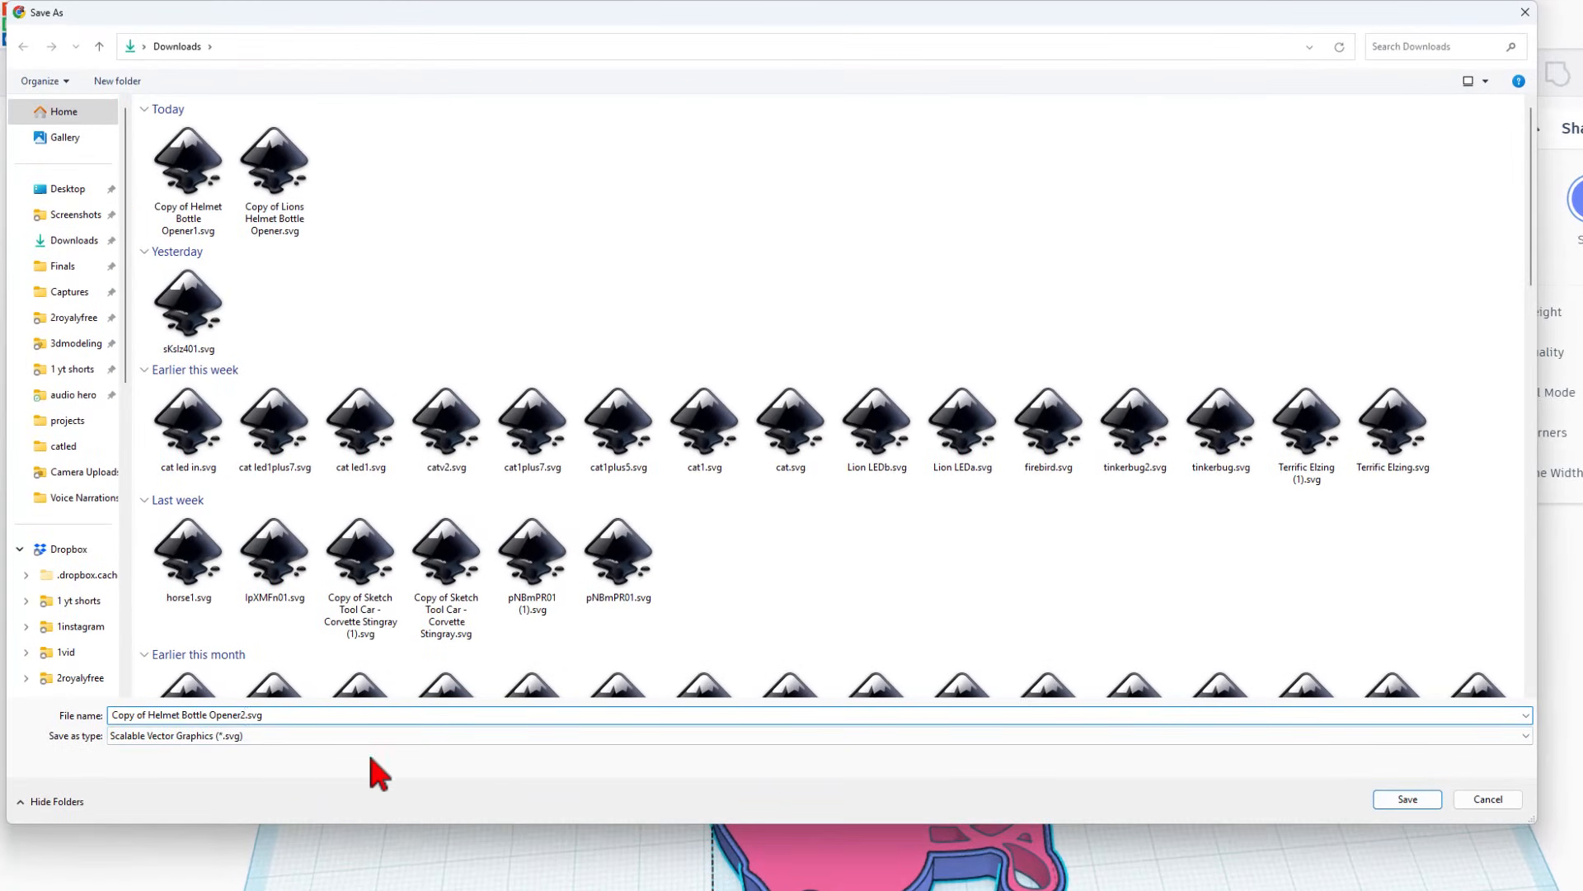
{"action": "left_click", "coordinate": [1408, 799]}
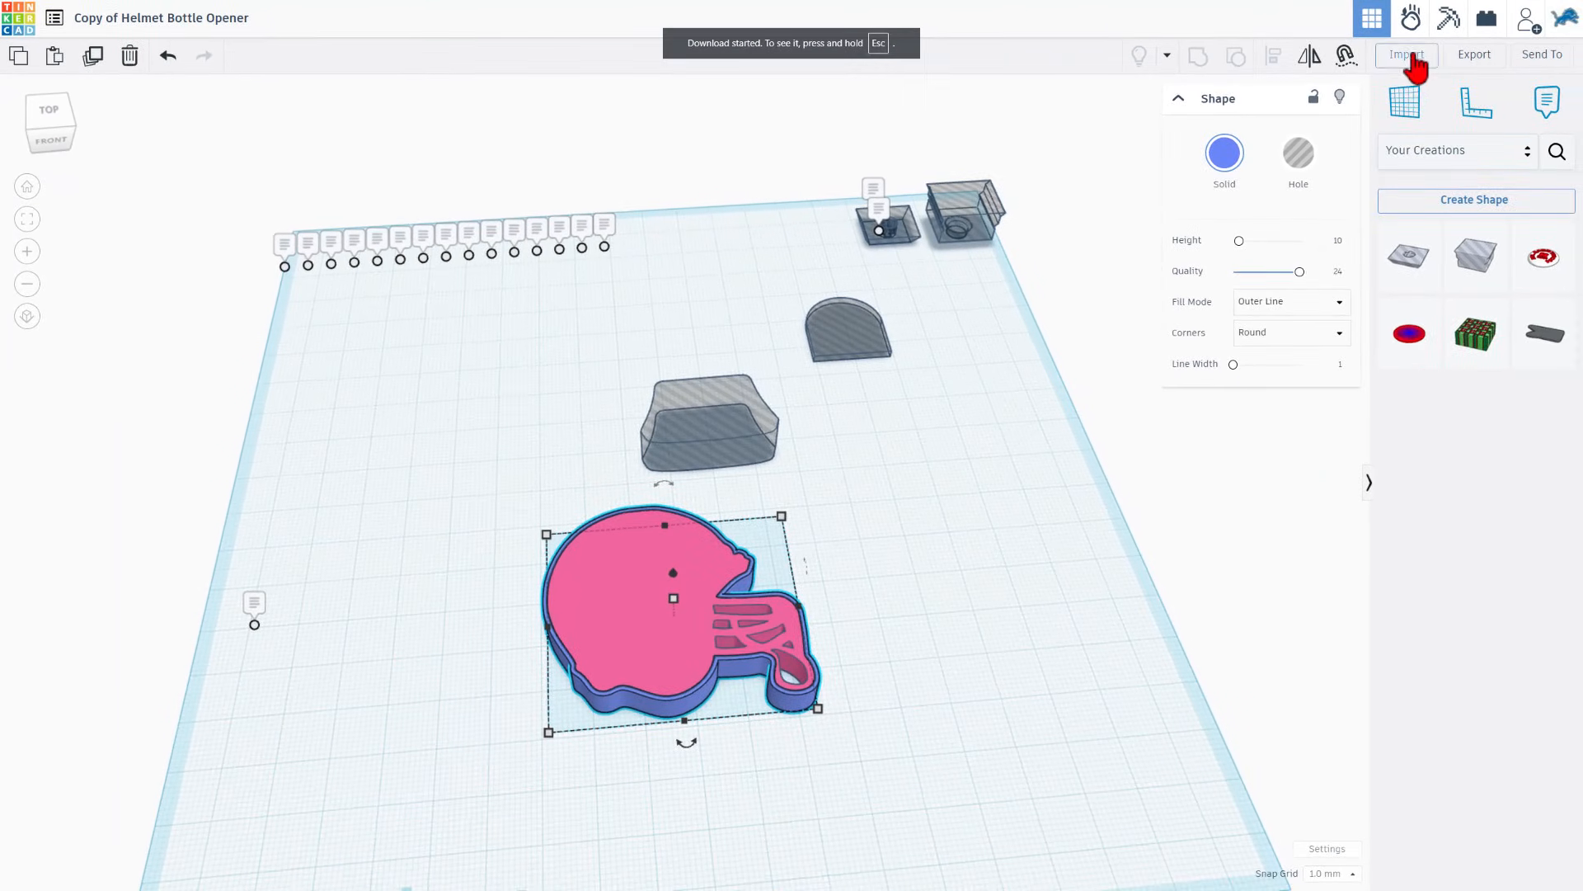
Import 'Copy of Helmet Bottle Opener2.svg' back into the design as a new helmet shape.
{"action": "left_click", "coordinate": [1406, 54]}
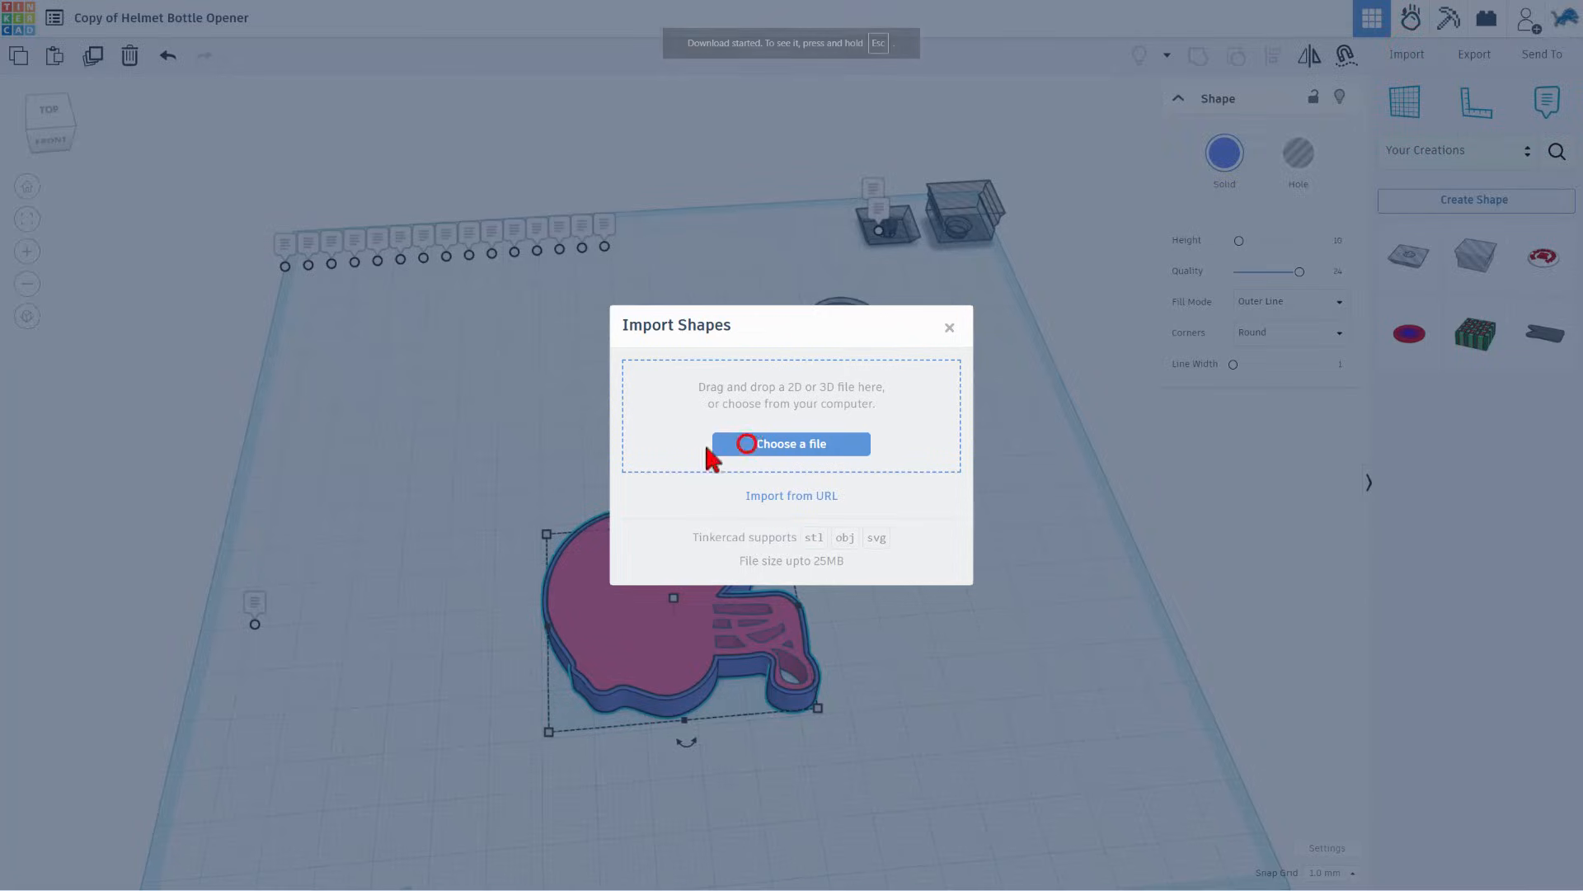
{"action": "left_click", "coordinate": [791, 443]}
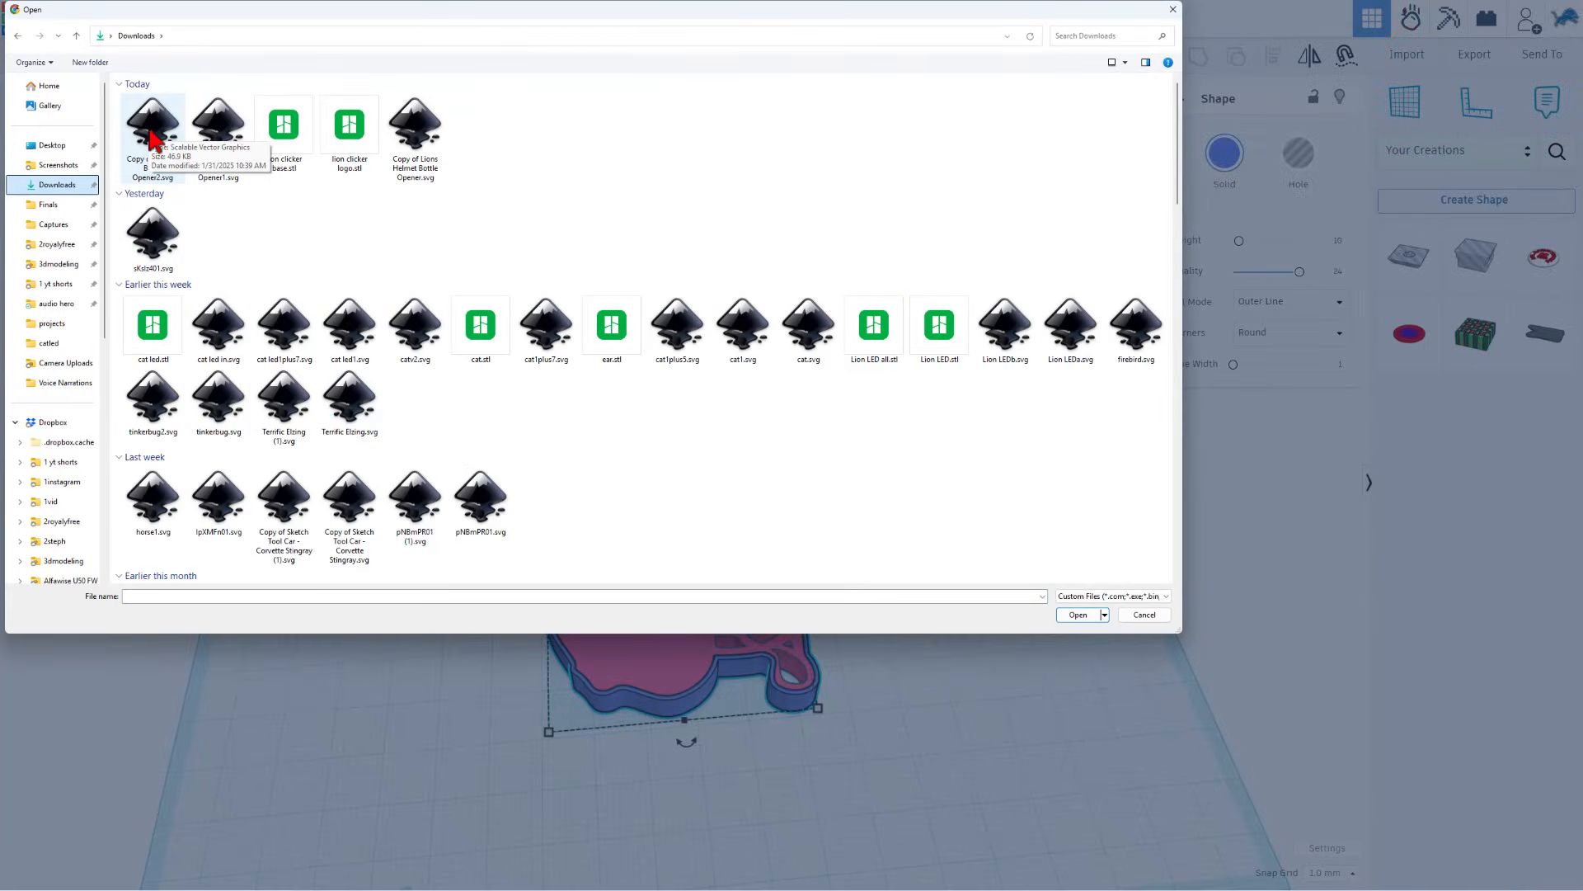
{"action": "left_click", "coordinate": [1079, 614]}
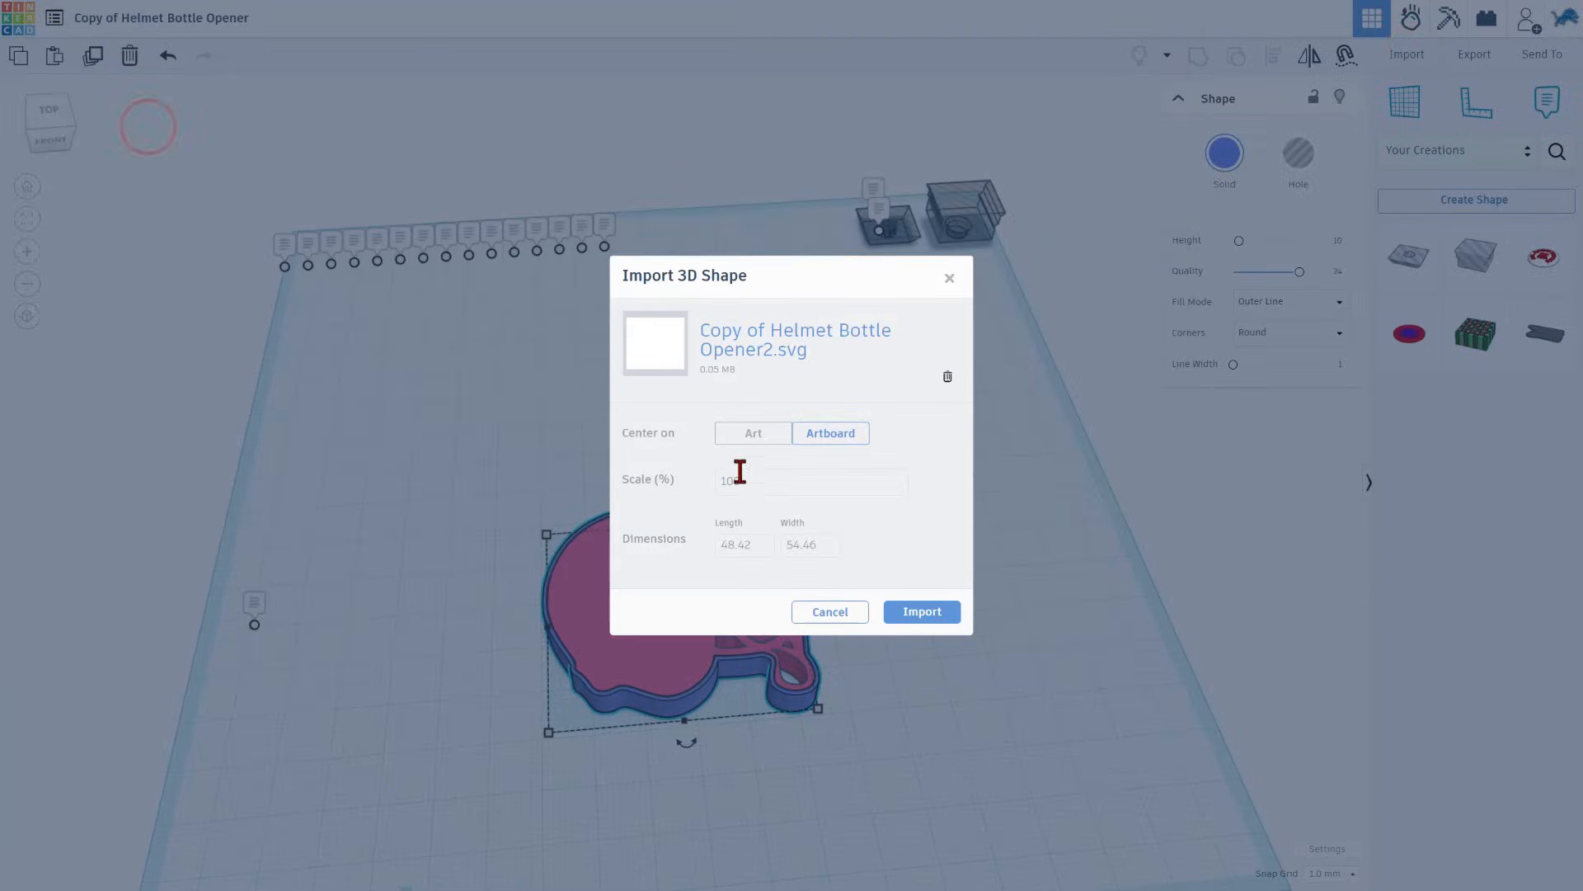
{"action": "left_click", "coordinate": [921, 611]}
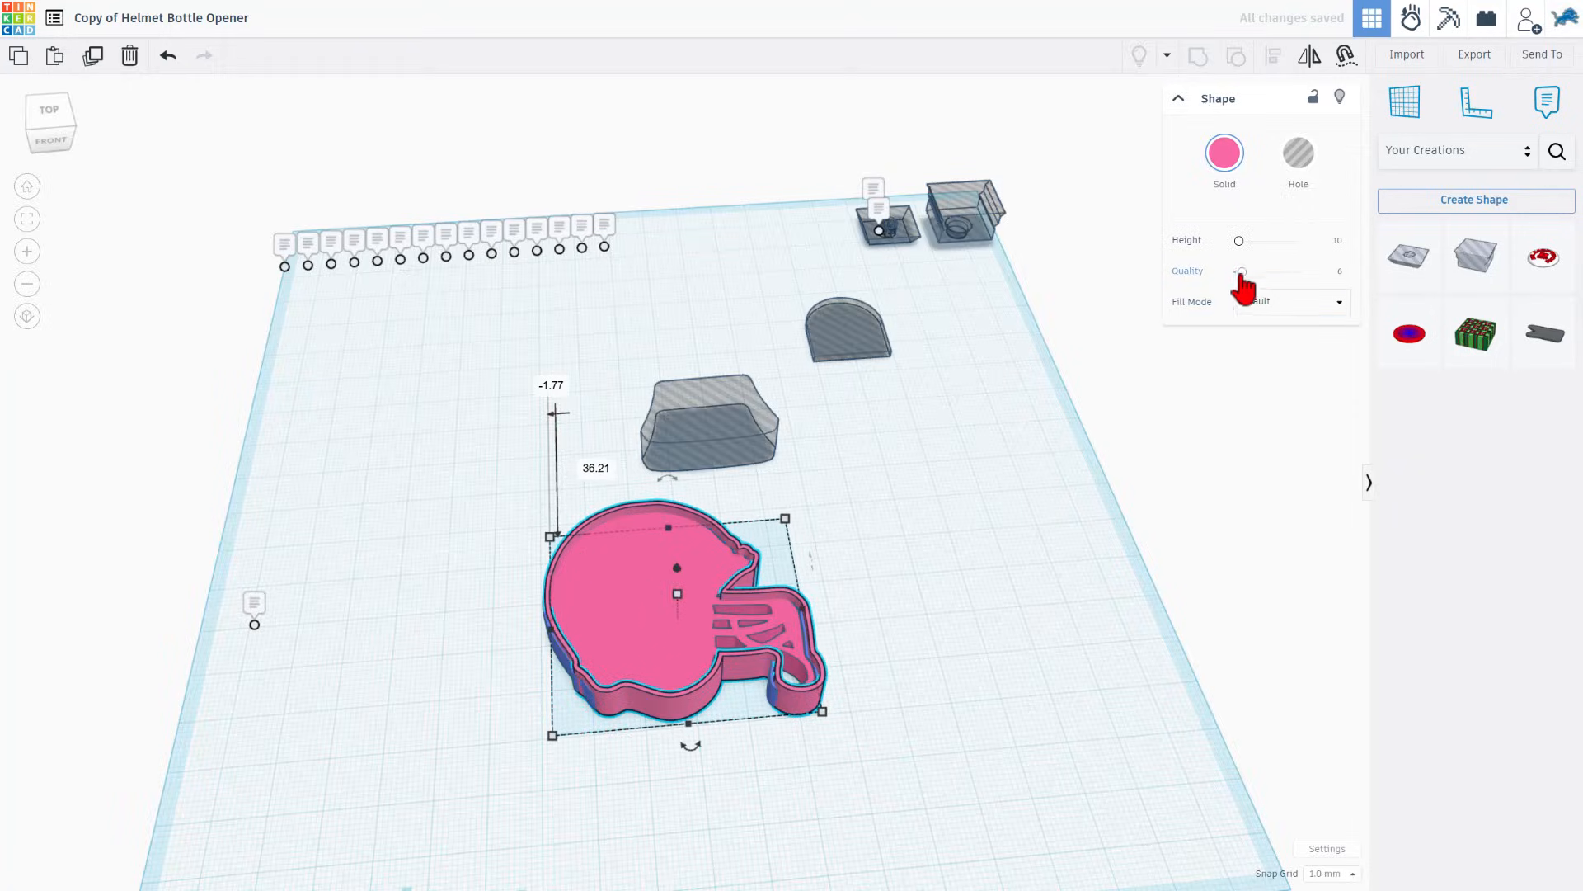
Give the imported helmet an Outer Line fill with a different corner style.
{"action": "left_click", "coordinate": [1289, 302]}
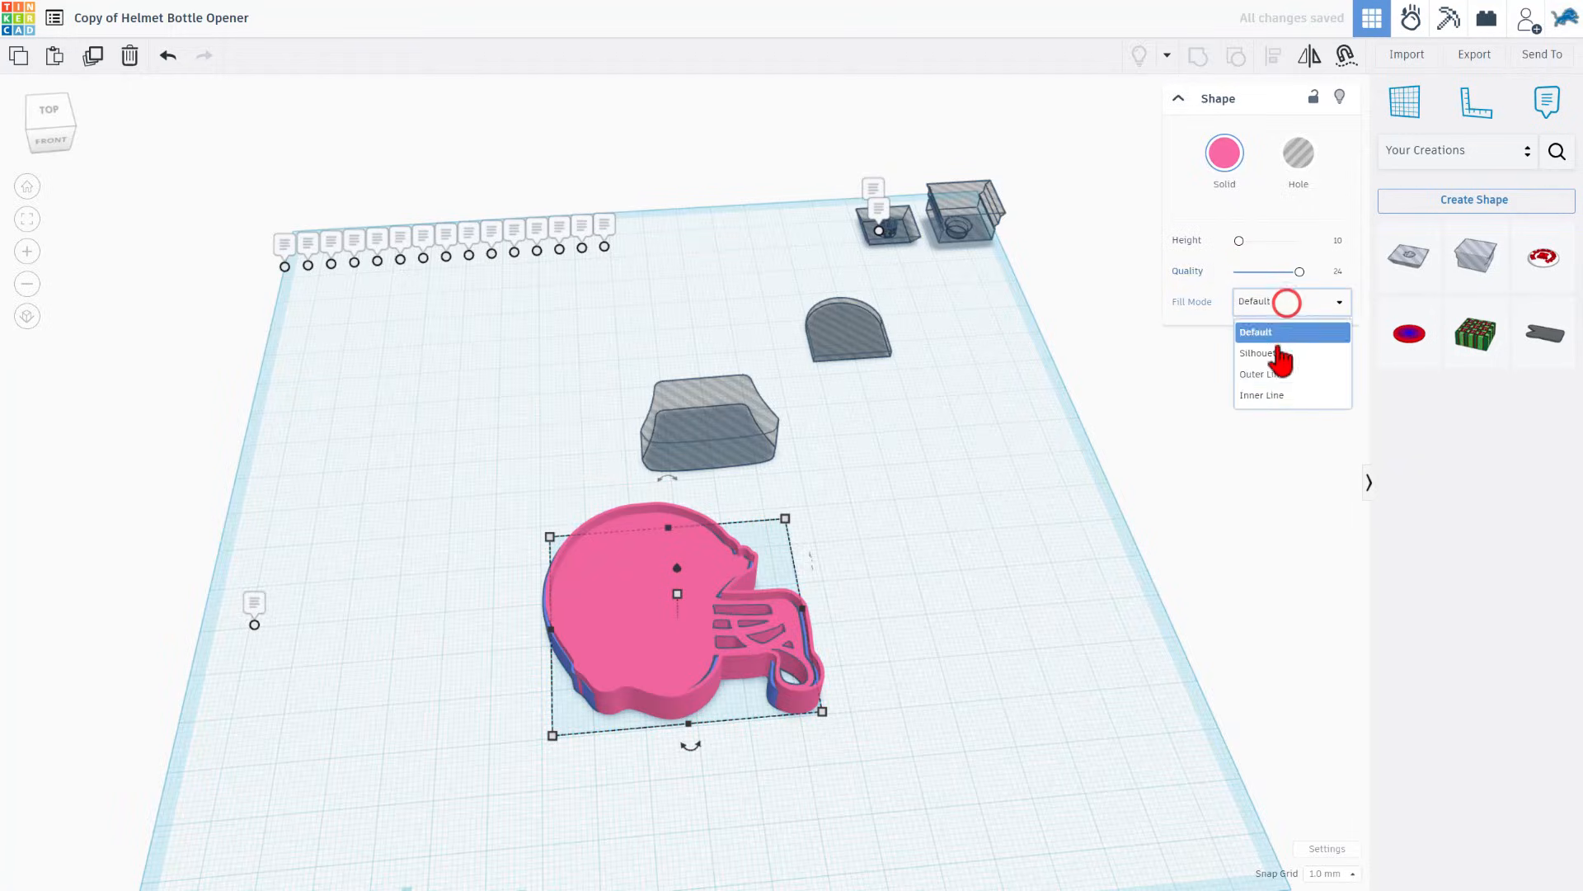
{"action": "left_click", "coordinate": [1260, 374]}
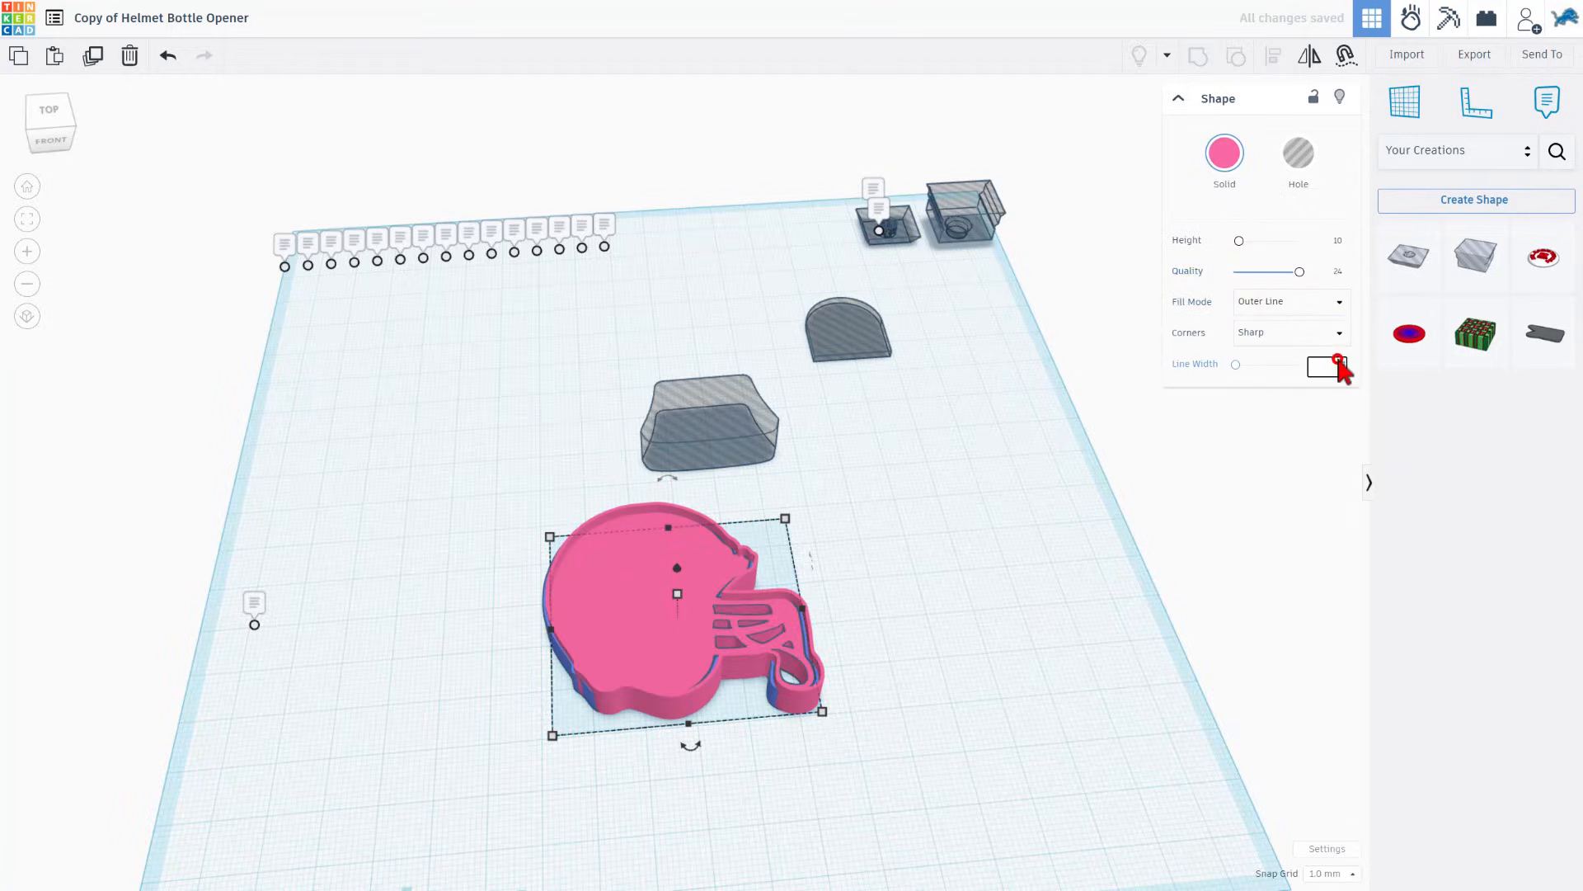
{"action": "left_click", "coordinate": [1291, 333]}
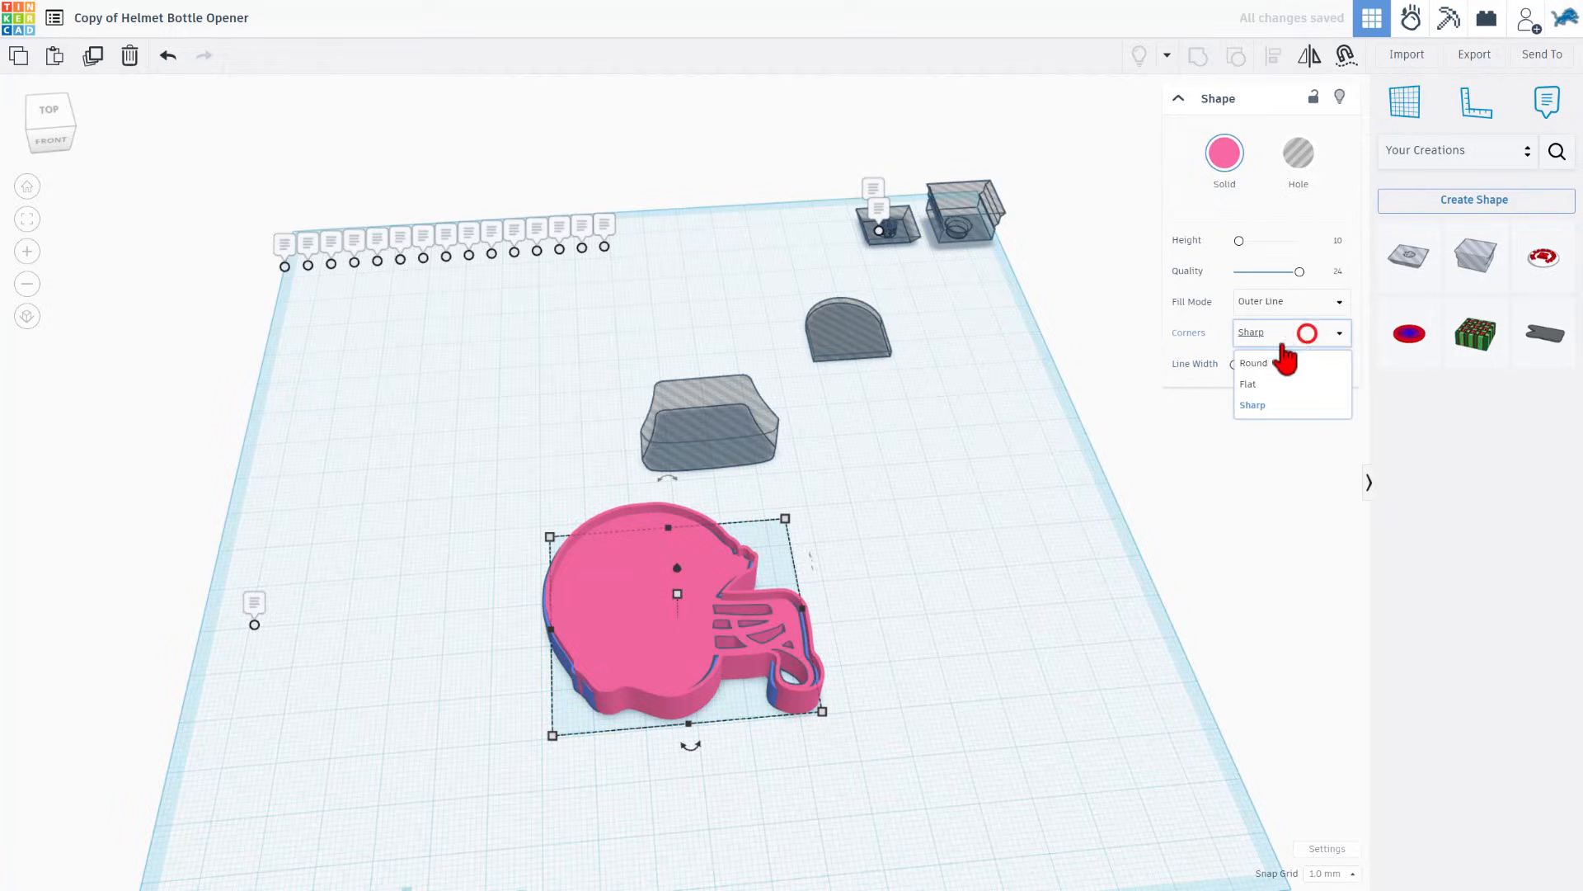
{"action": "left_click", "coordinate": [1253, 363]}
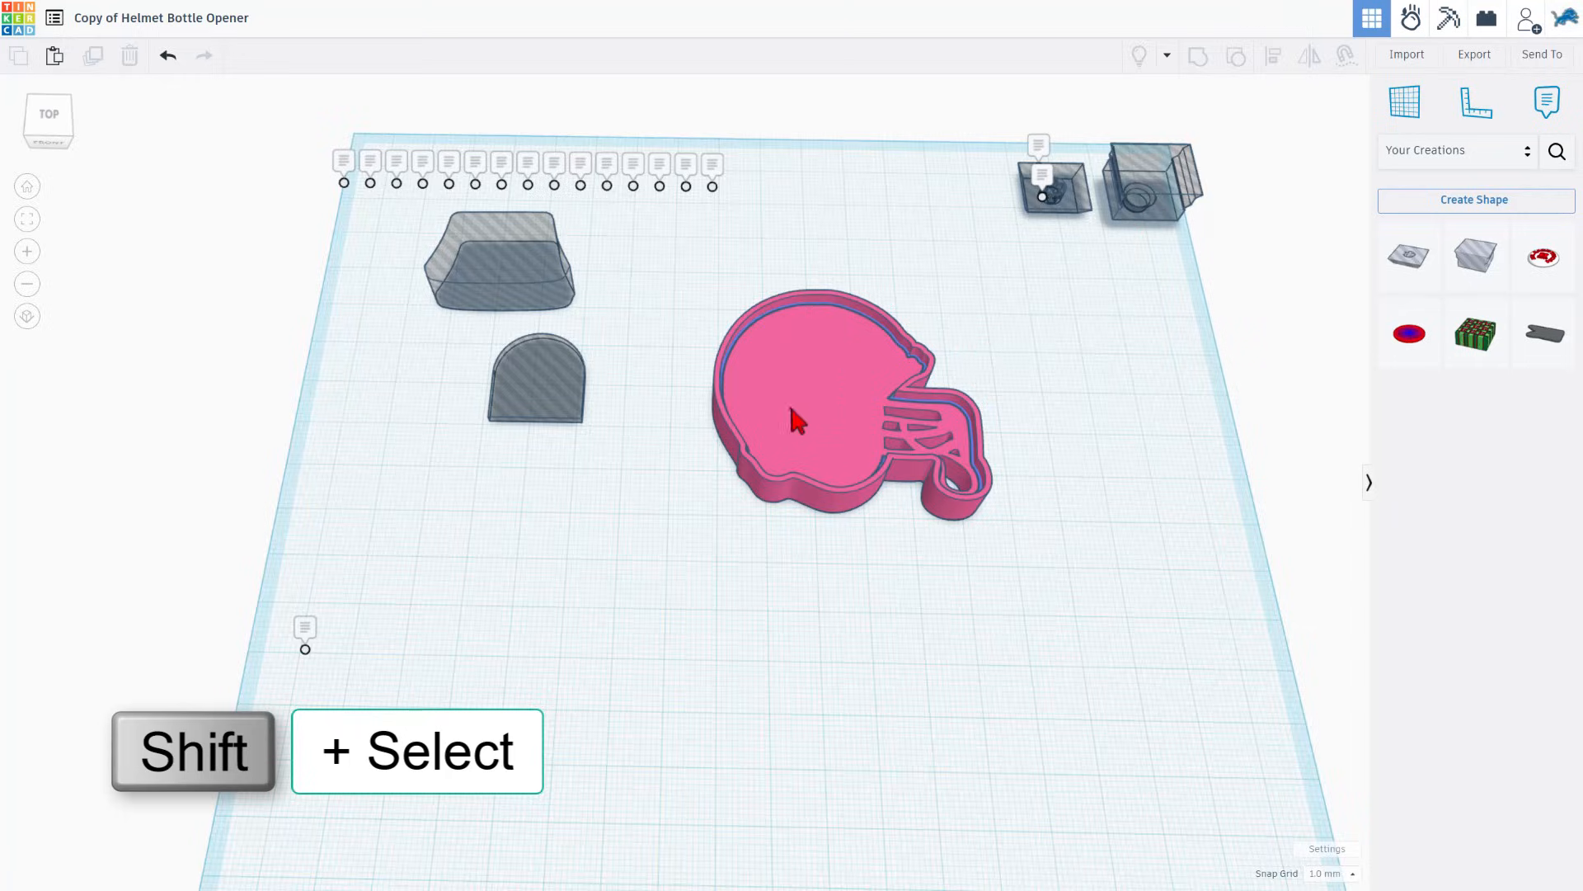
Move the square cutout hole into the helmet's head area.
{"action": "left_click", "coordinate": [800, 424]}
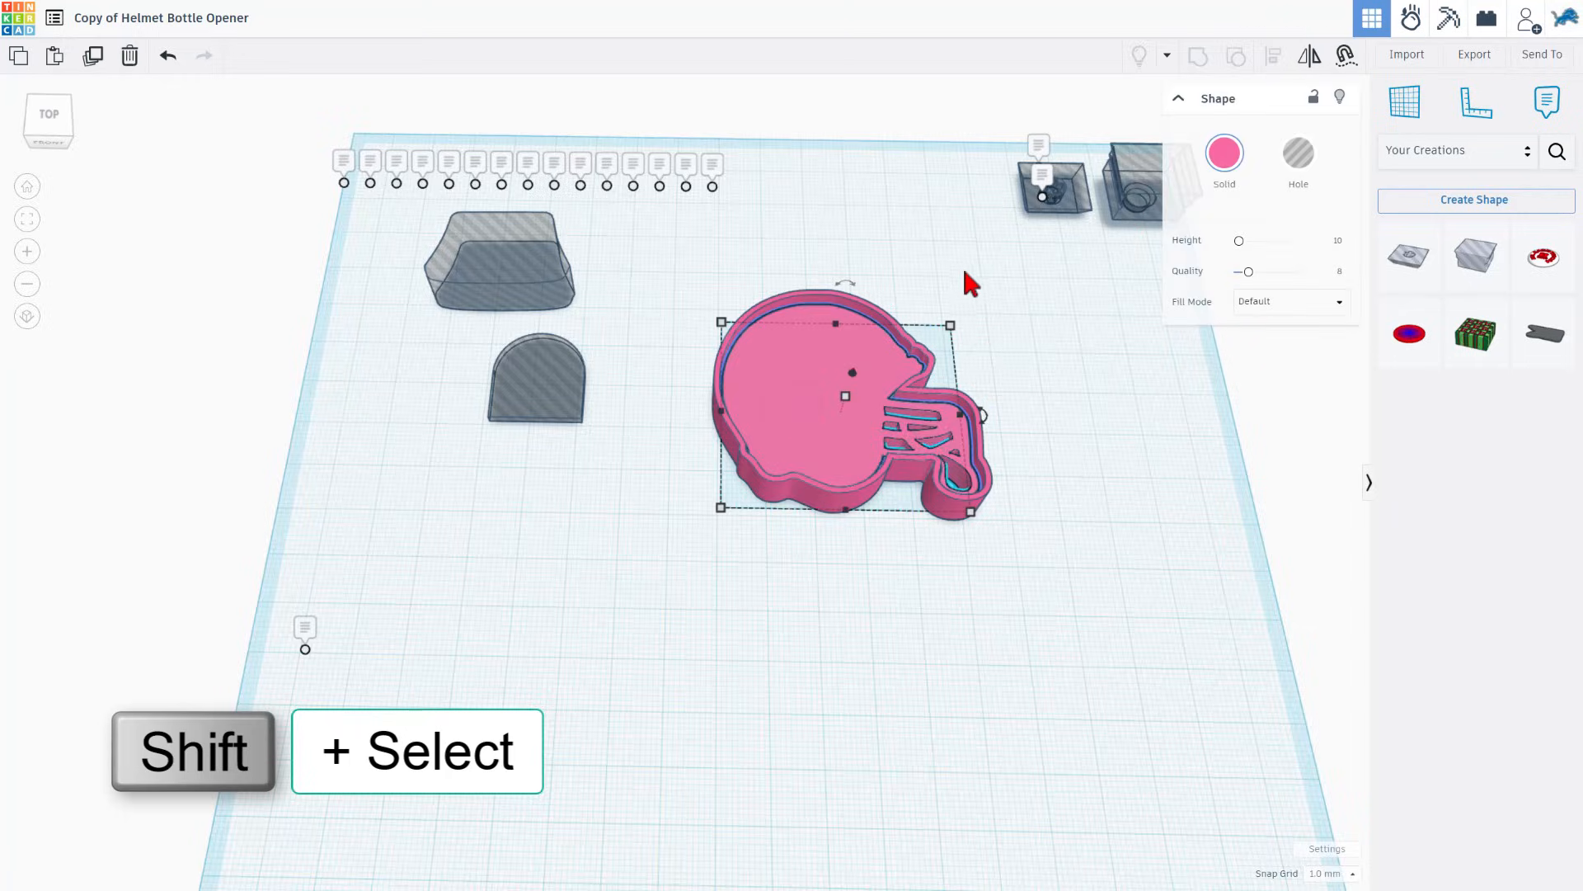
{"action": "left_click", "coordinate": [1142, 178]}
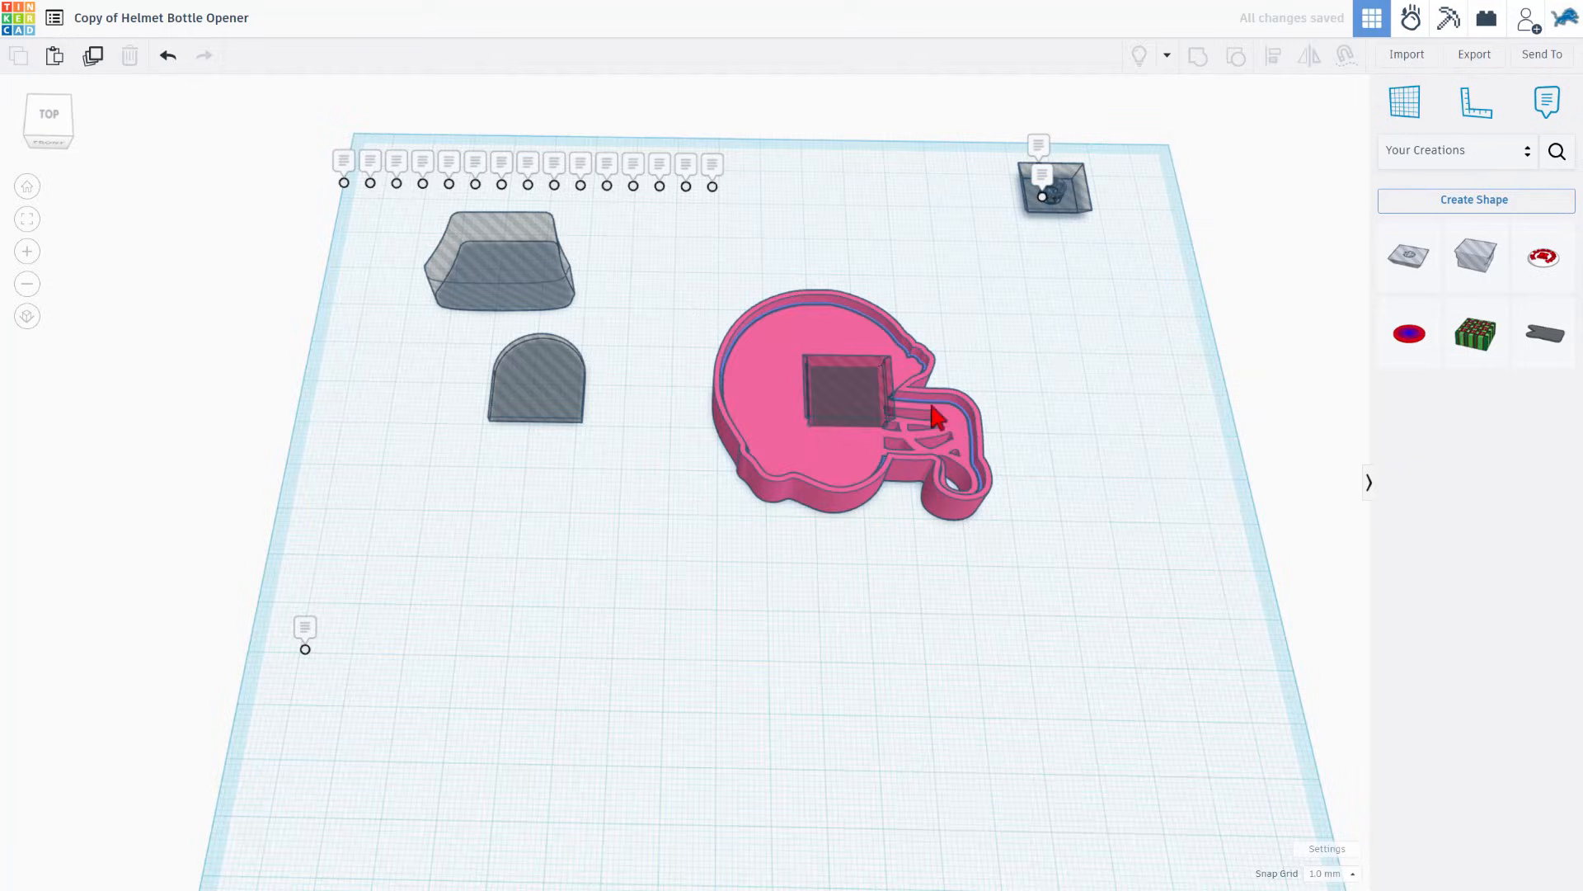
{"action": "left_click", "coordinate": [838, 393]}
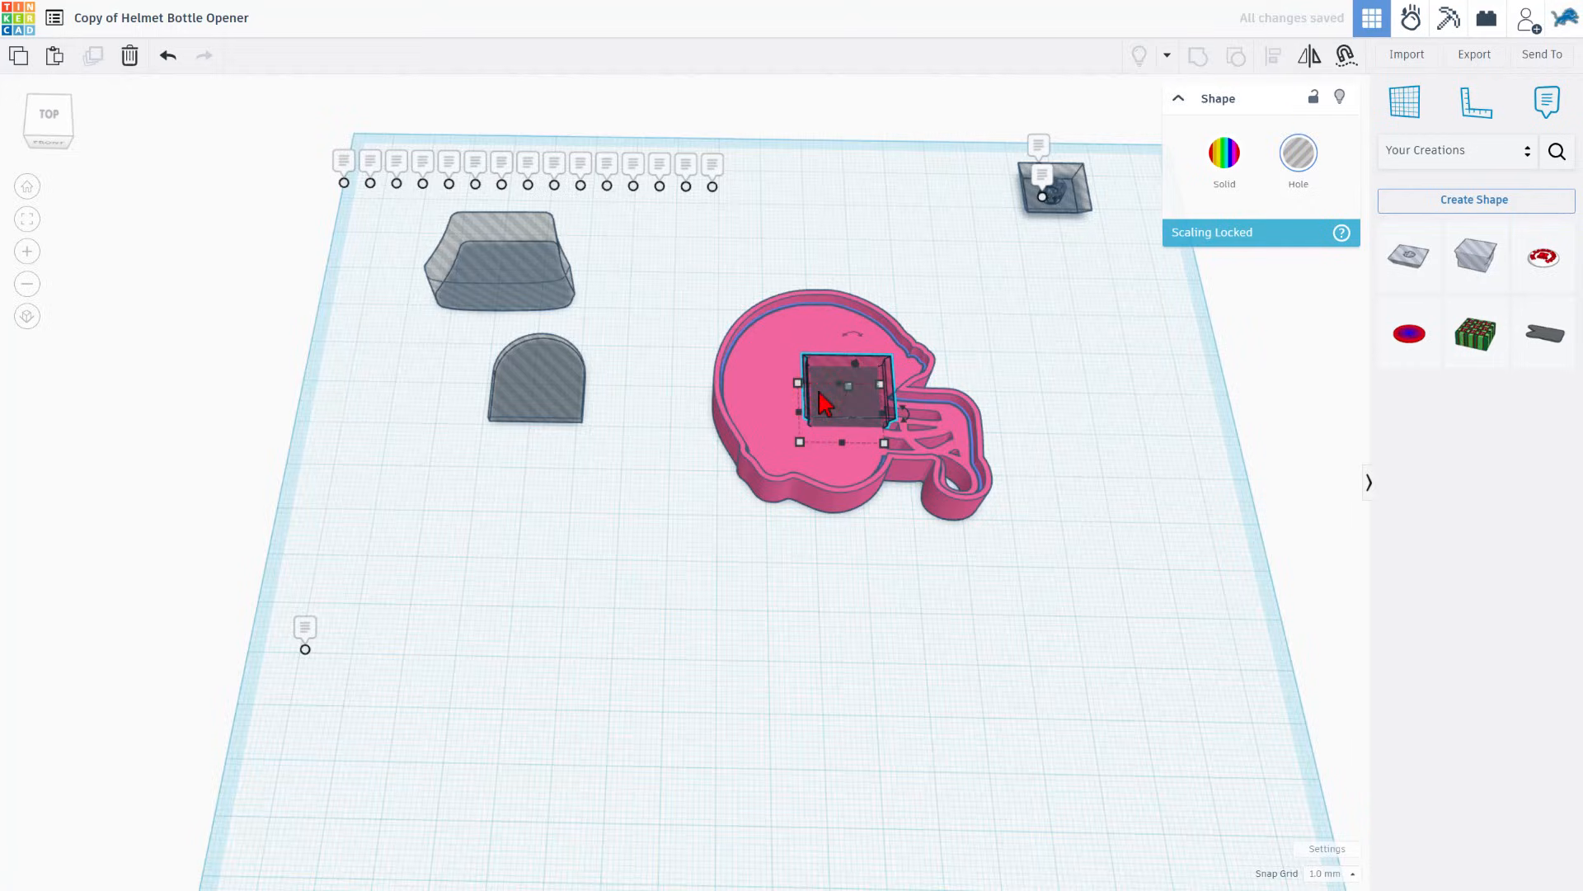
{"action": "left_click_drag", "start_coordinate": [847, 398], "coordinate": [808, 395]}
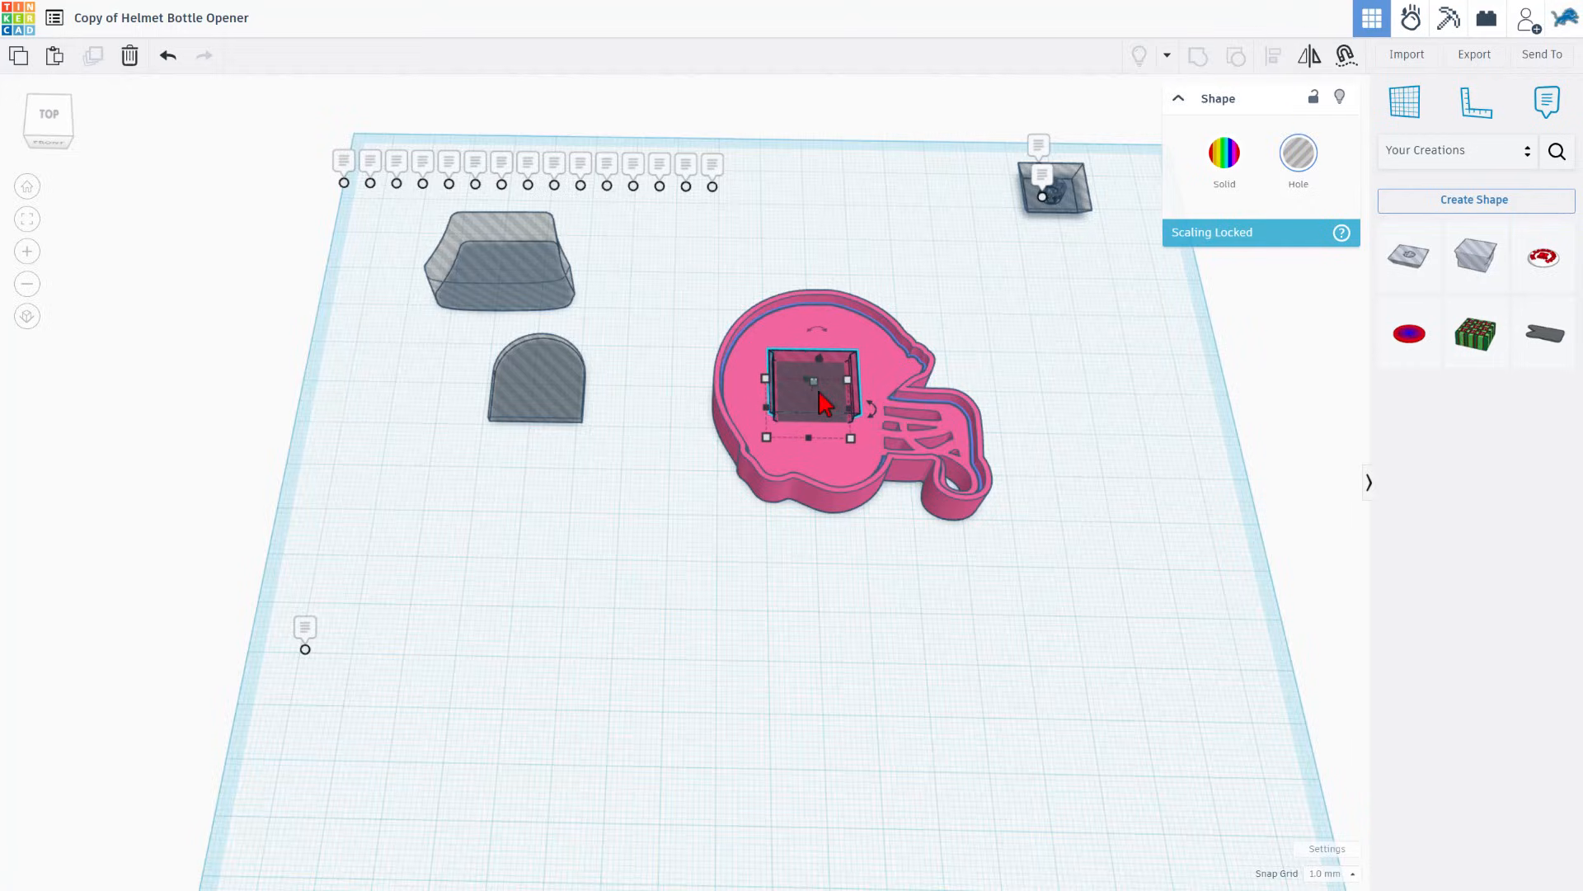
{"action": "left_click", "coordinate": [1088, 359]}
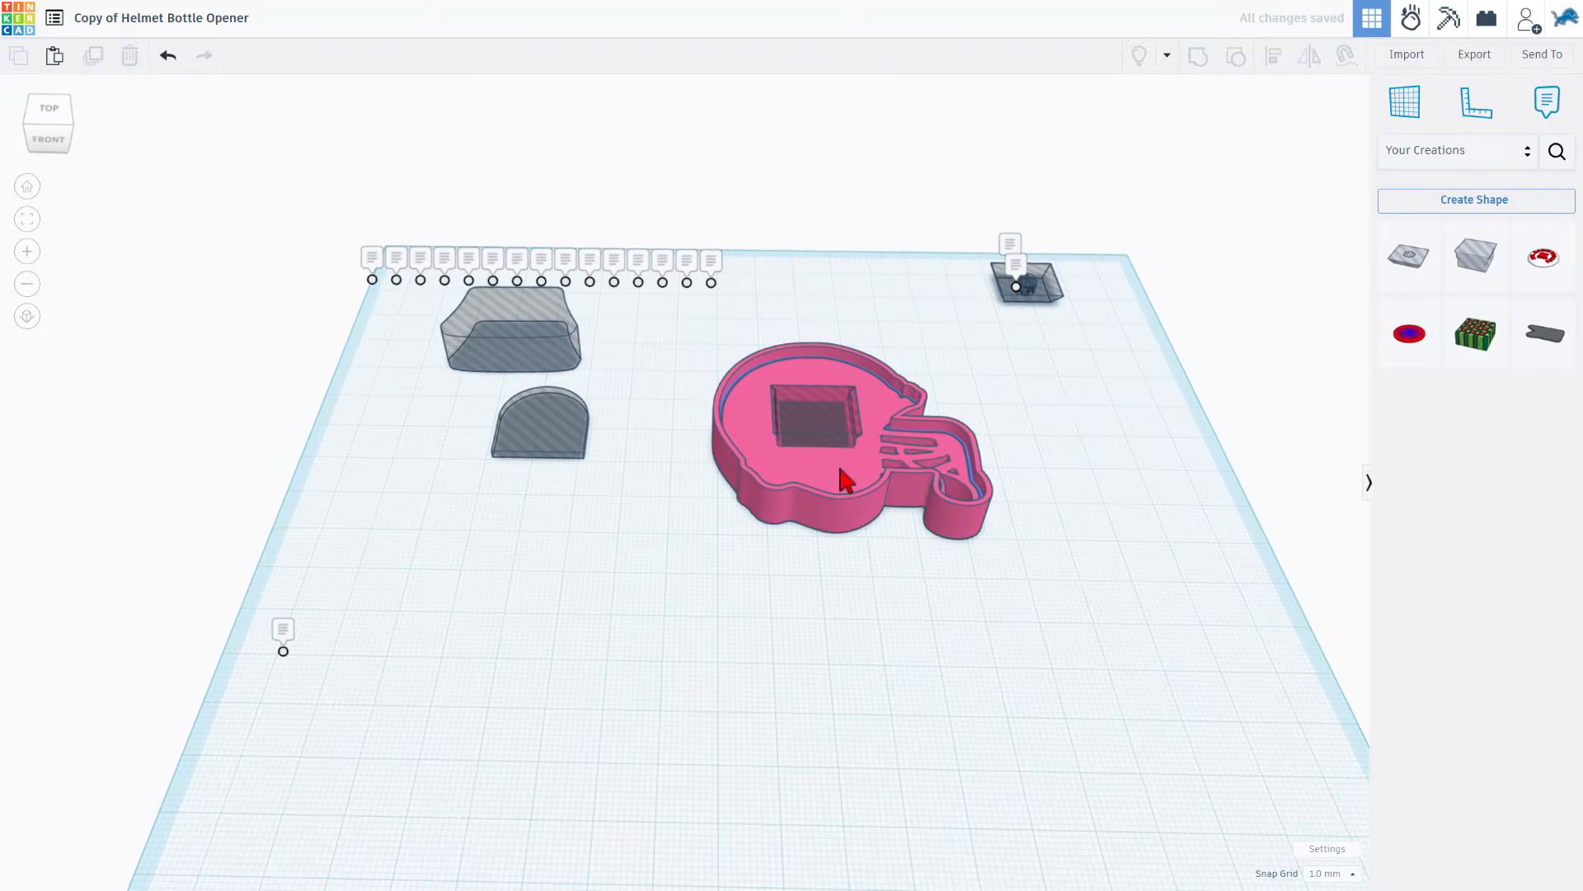
Set the helmet dimension to 12, hide the outline shape and align the helmet with the cutout.
{"action": "left_click", "coordinate": [842, 478]}
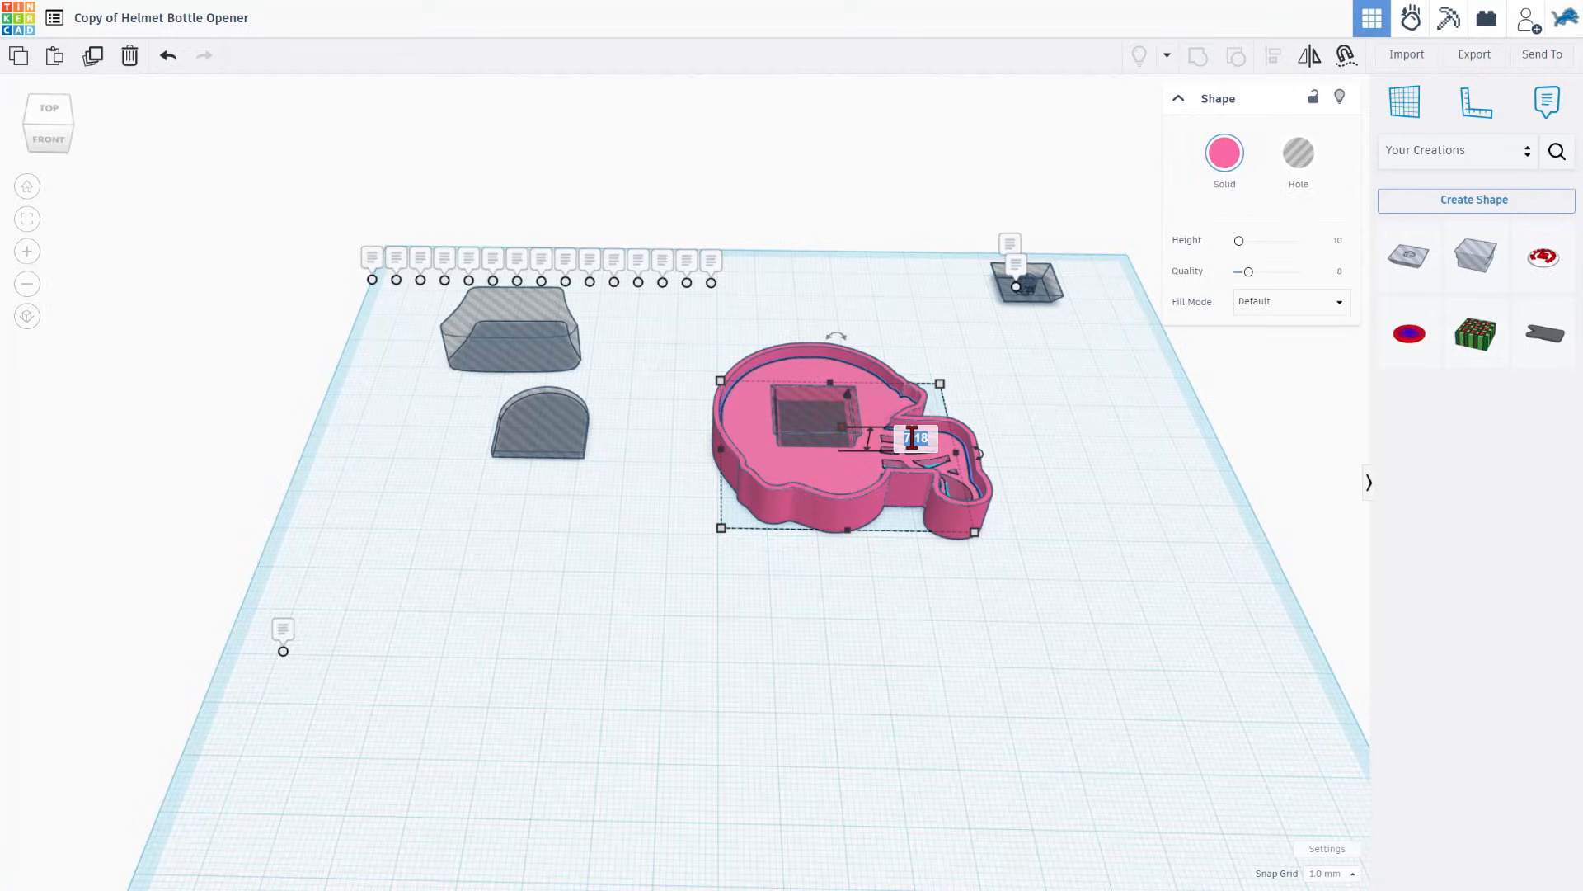
{"action": "type", "text": "12"}
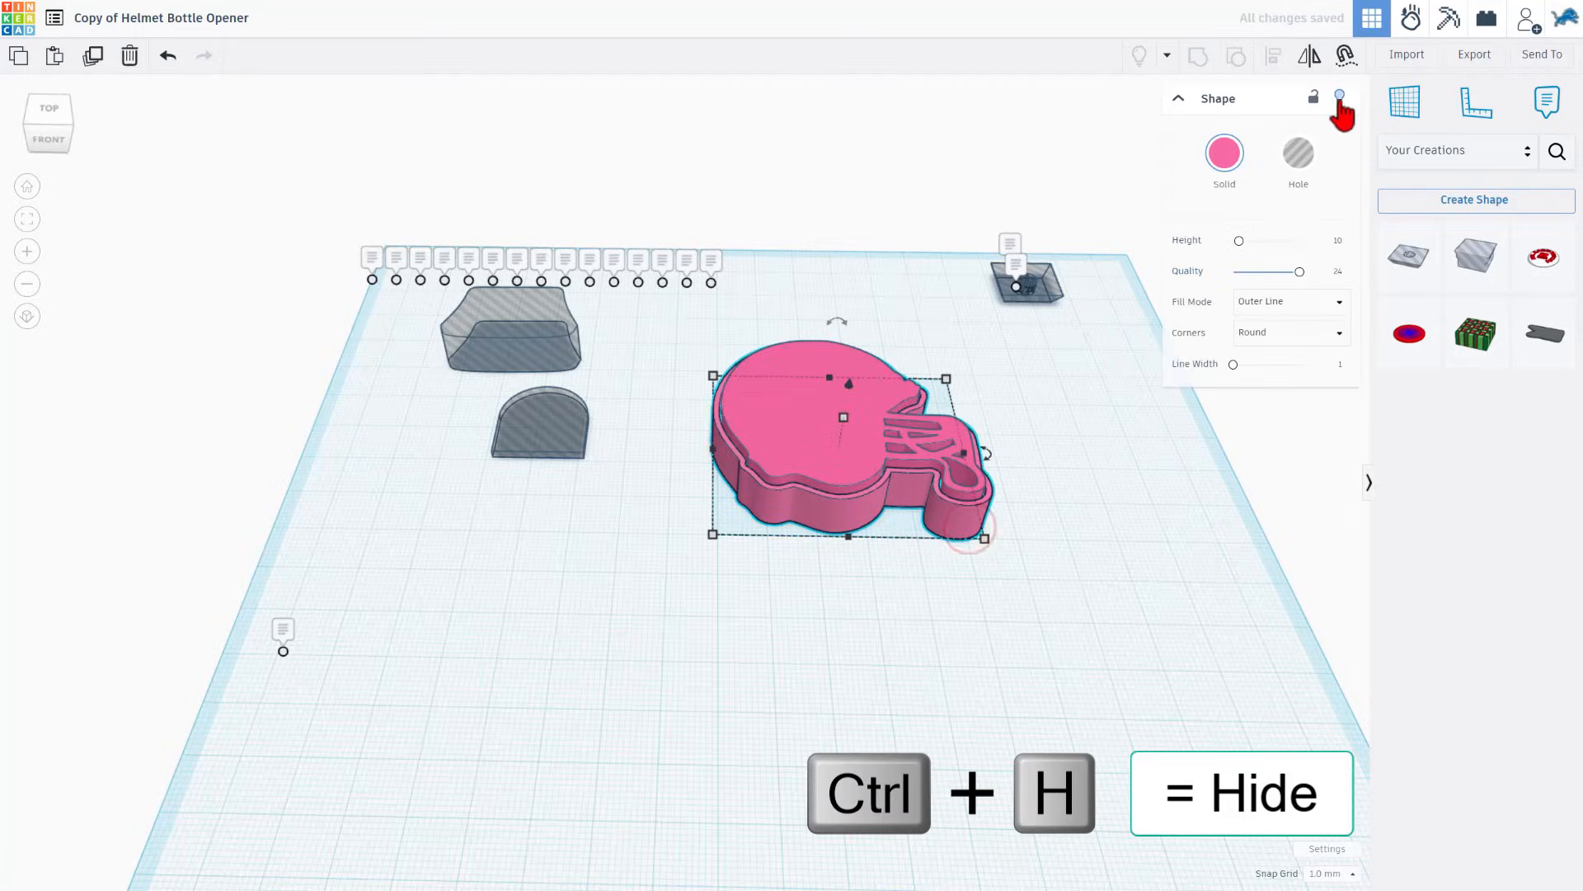
{"action": "left_click", "coordinate": [1224, 151]}
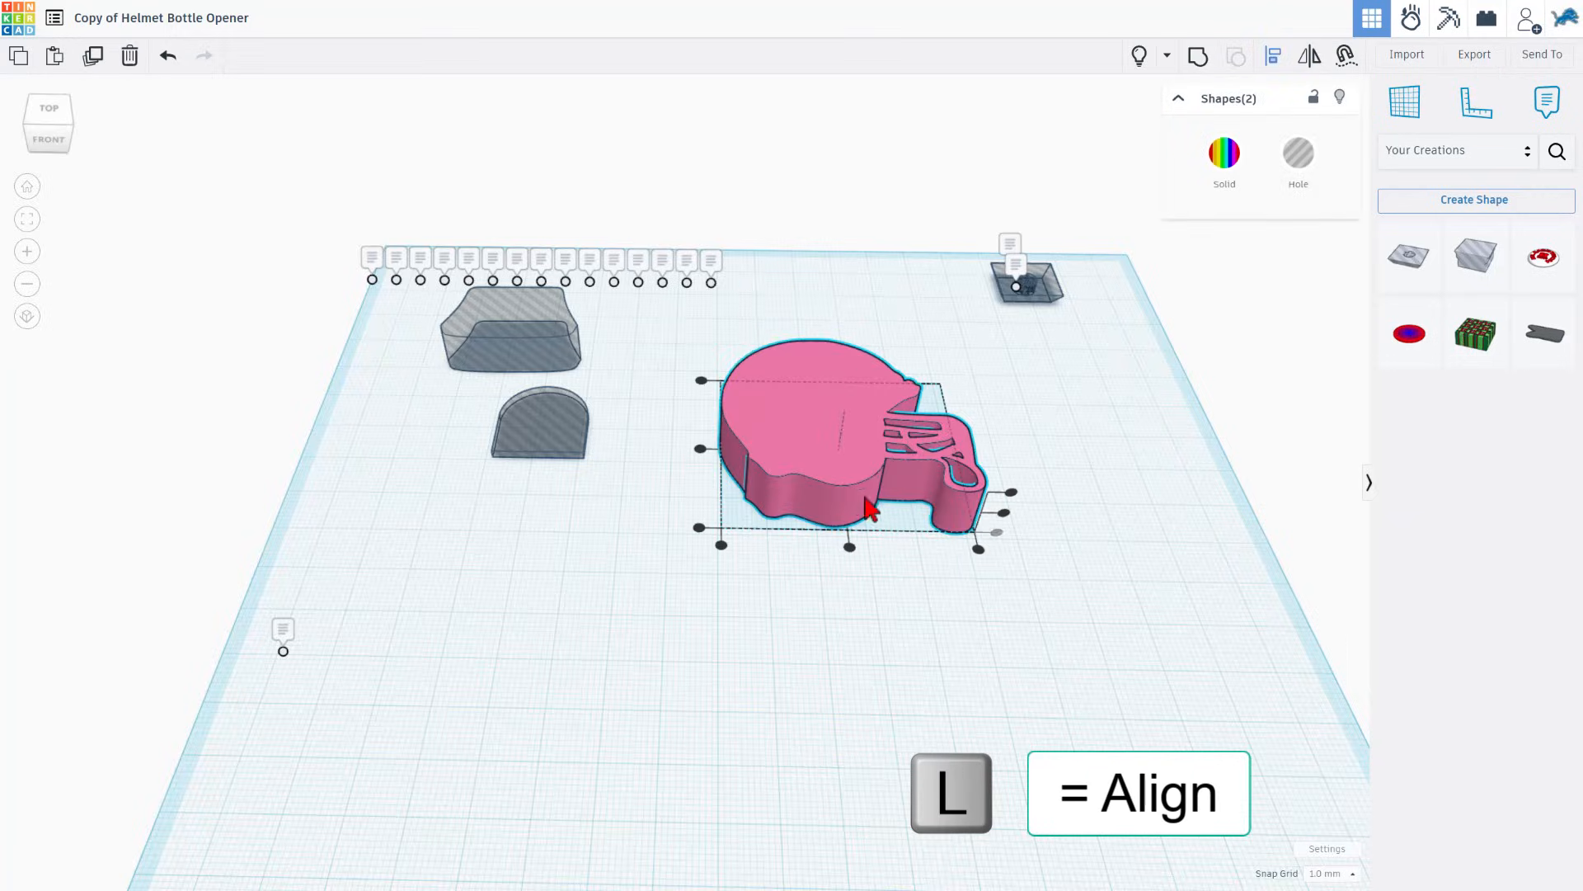
{"action": "mouse_move", "coordinate": [970, 505]}
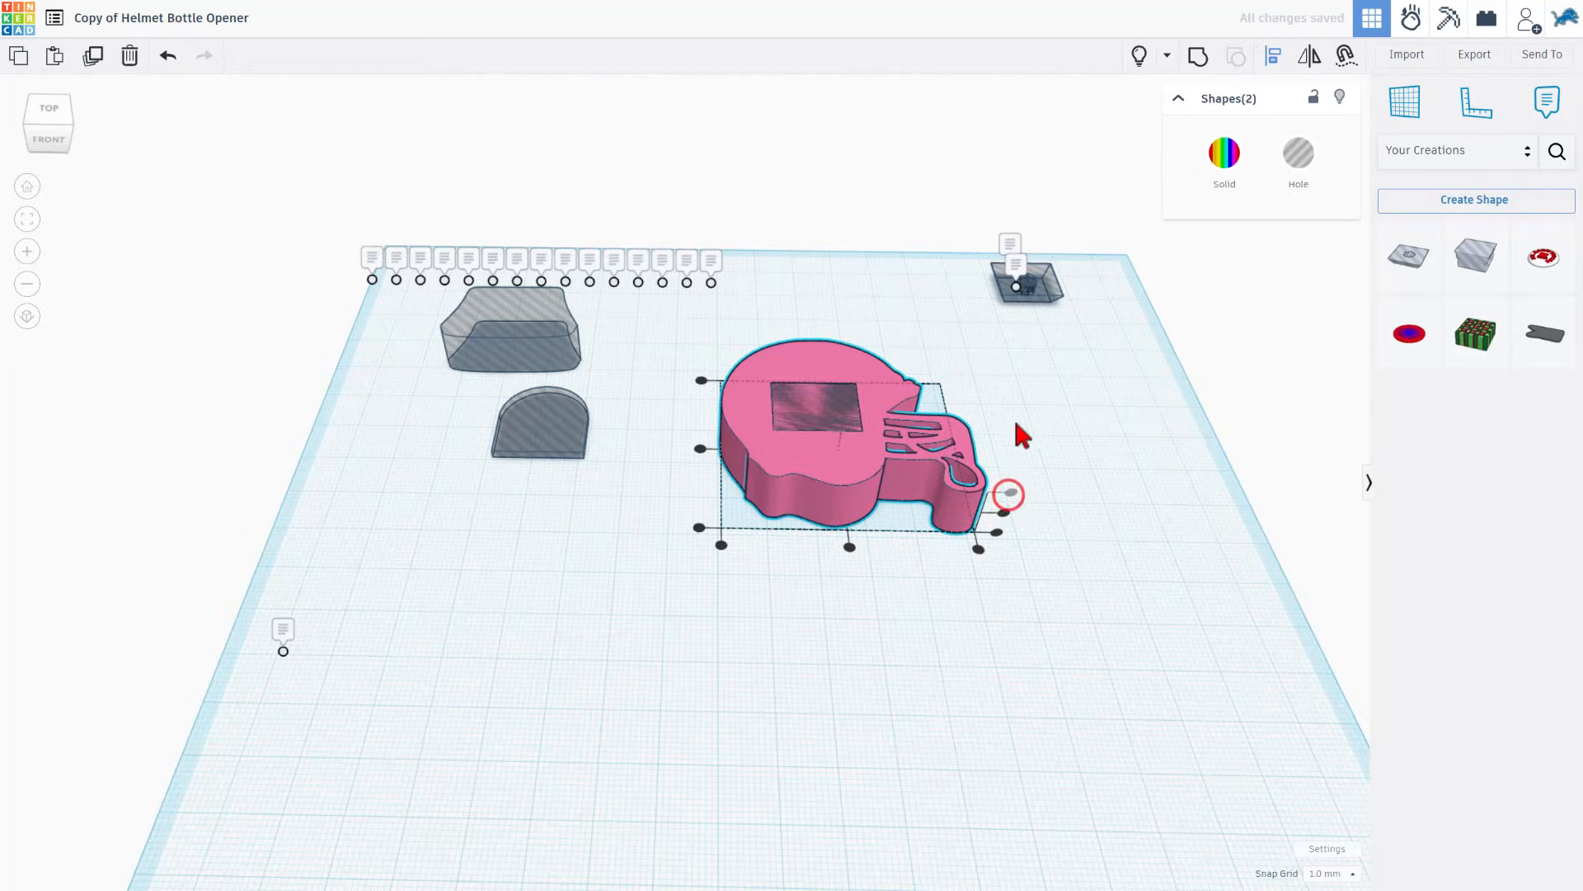
{"action": "left_click", "coordinate": [1200, 766]}
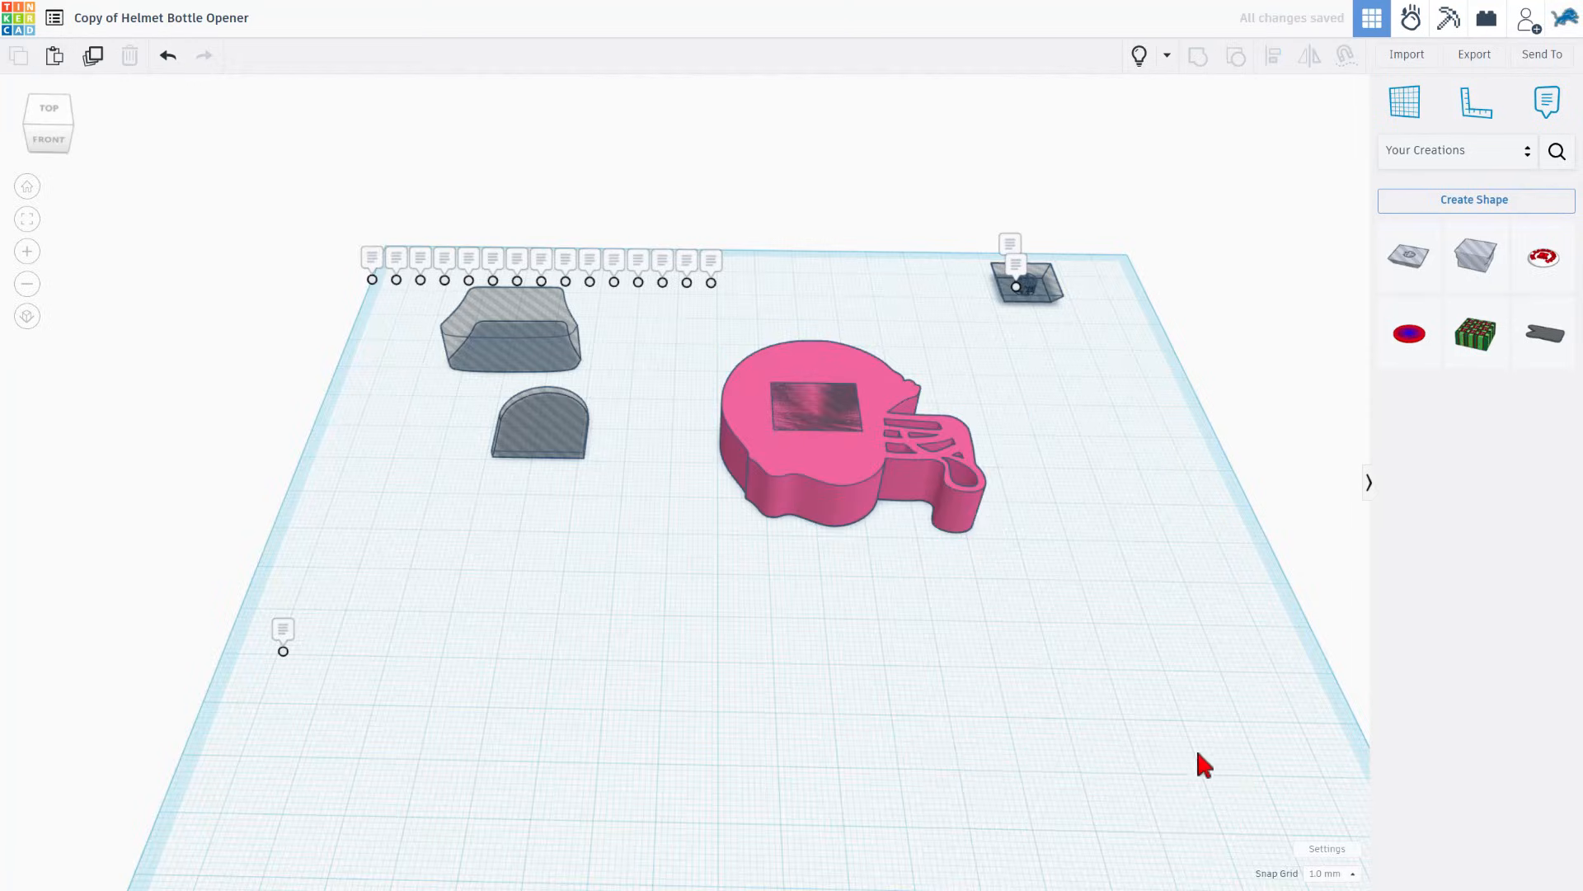
Unhide the helmet outline rim around the solid helmet with its square cutout.
{"action": "left_click", "coordinate": [1332, 873]}
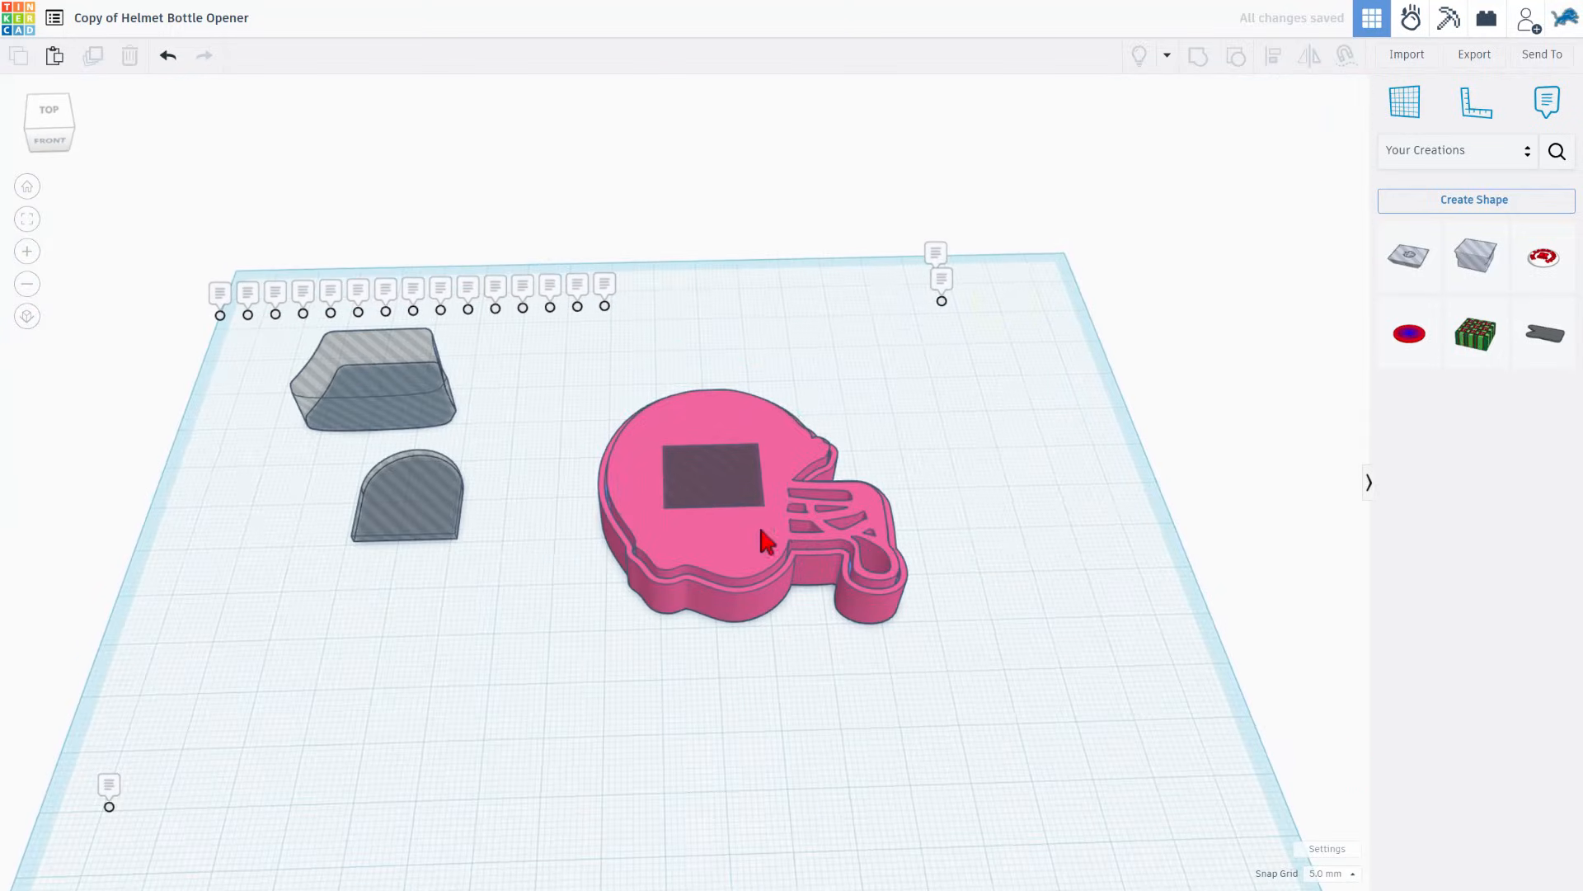
Group the helmet with the square cutout and set the blue helmet copy's dimension to 4.5 mm.
{"action": "left_click", "coordinate": [763, 544]}
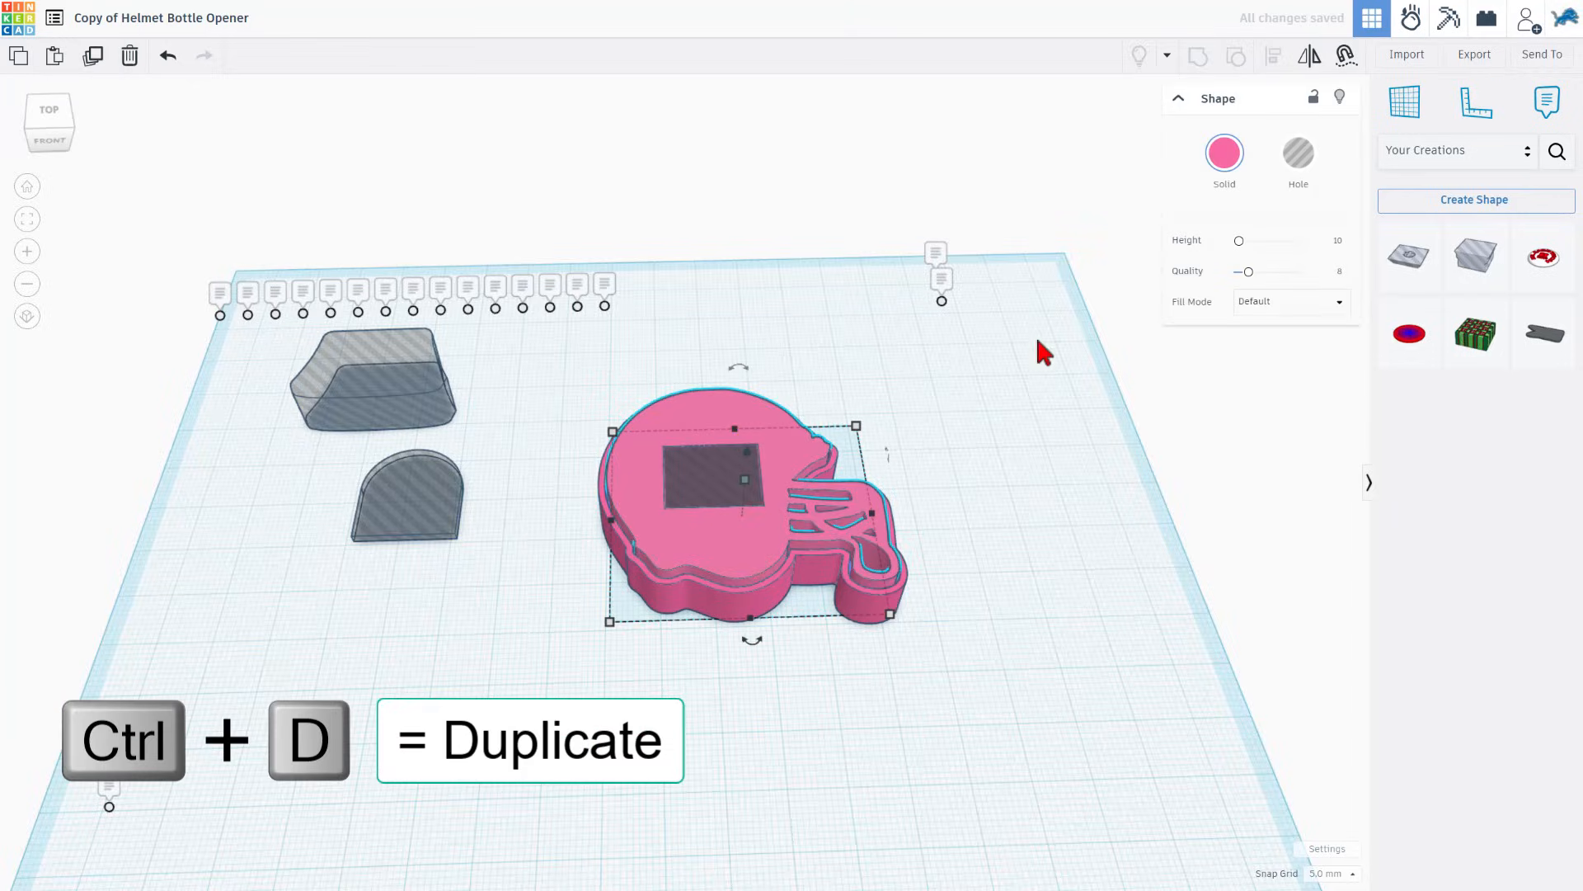
{"action": "left_click", "coordinate": [1223, 151]}
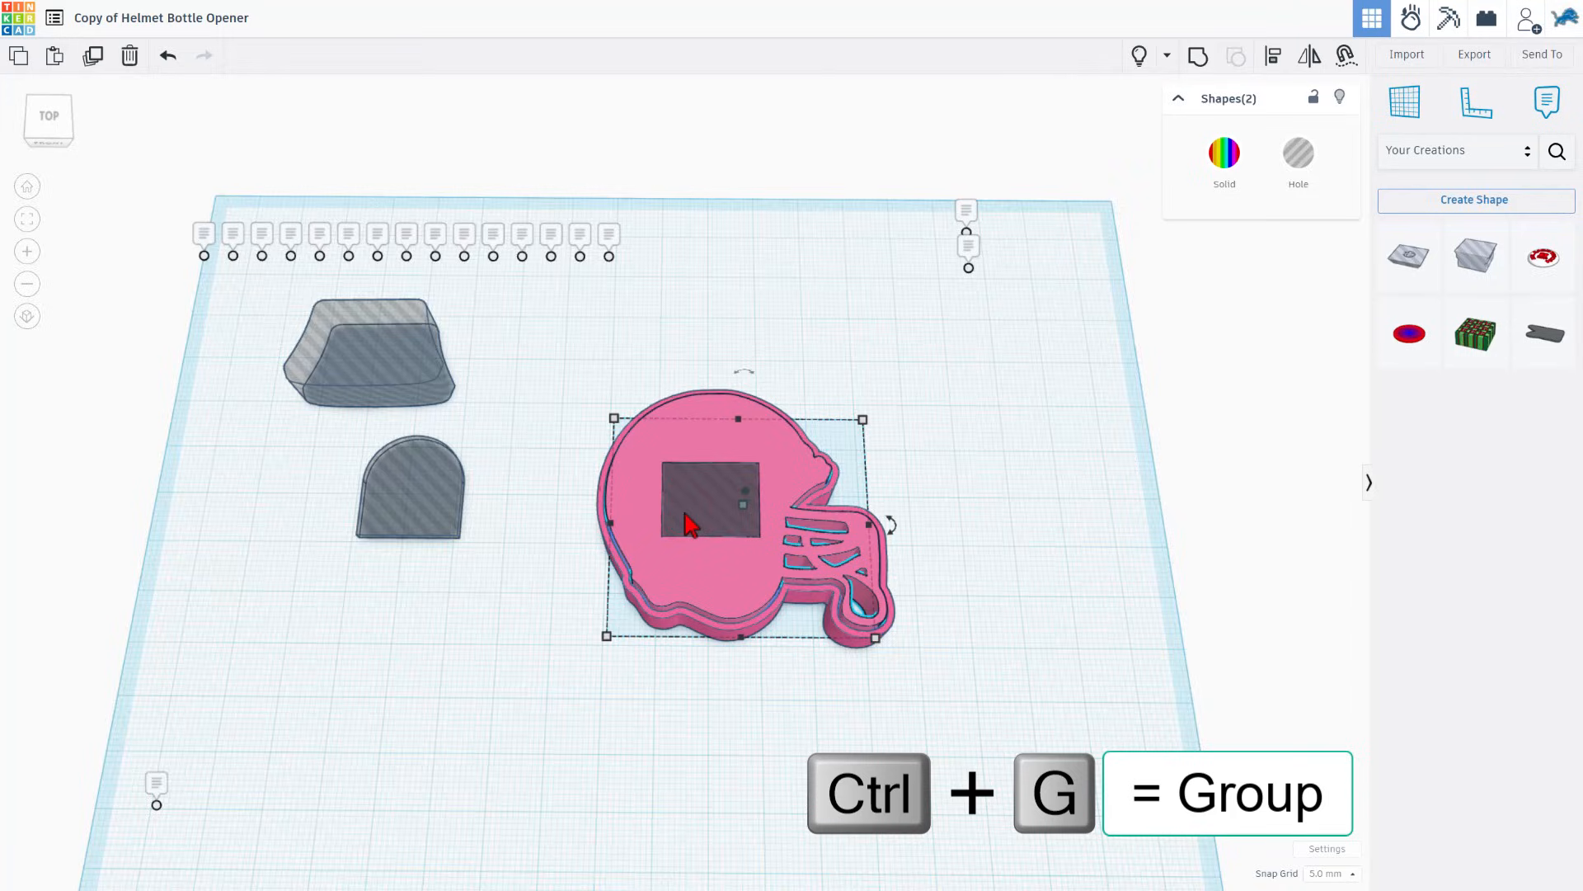
{"action": "key", "text": "ctrl+g"}
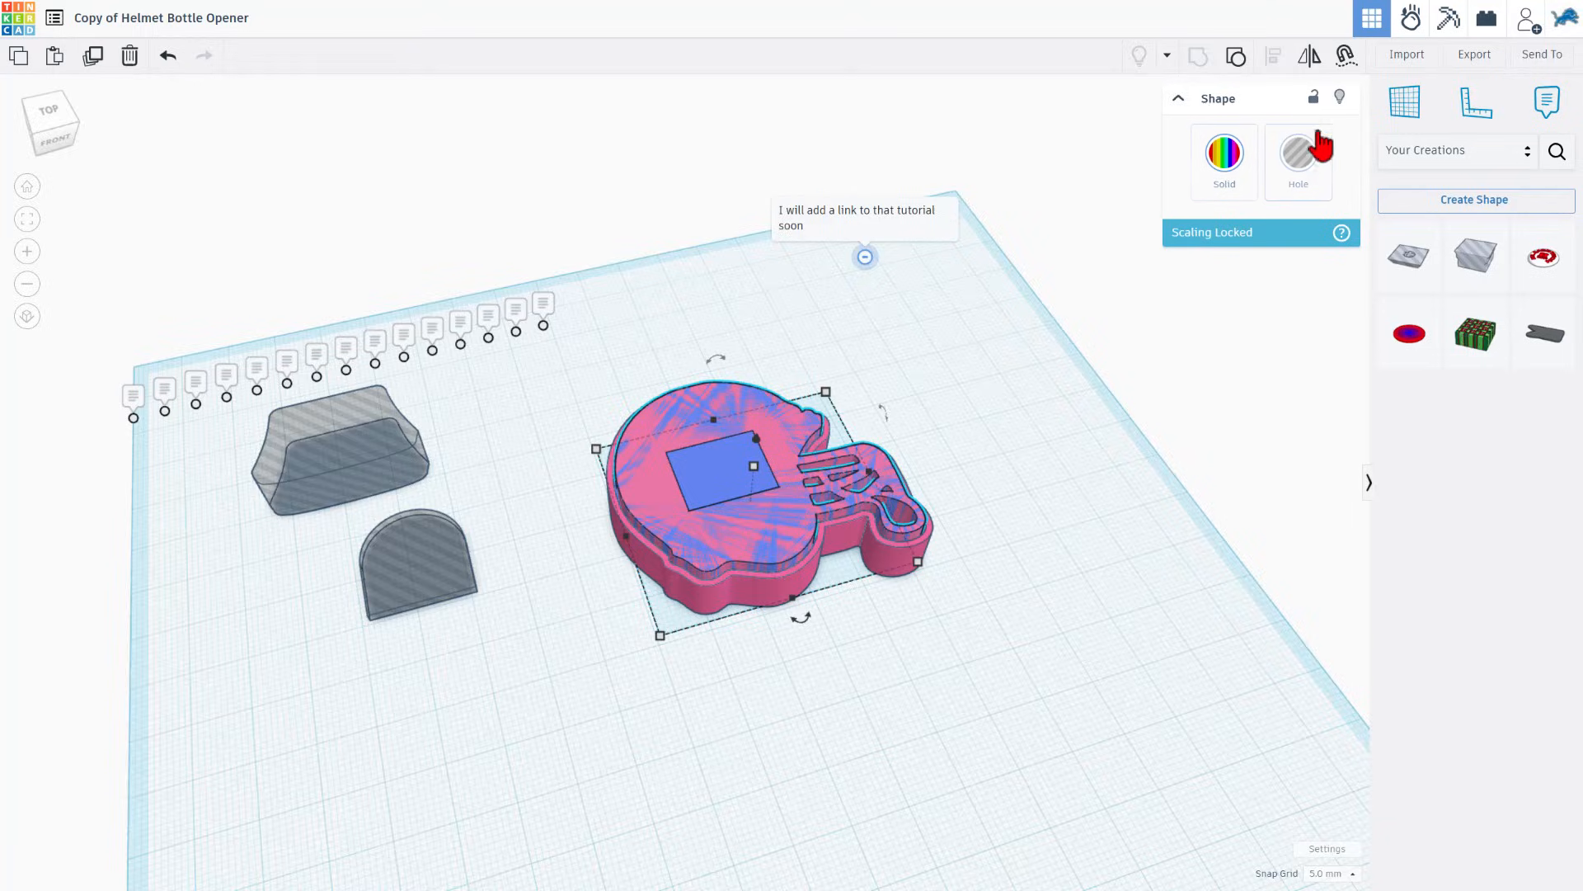
{"action": "left_click", "coordinate": [1224, 152]}
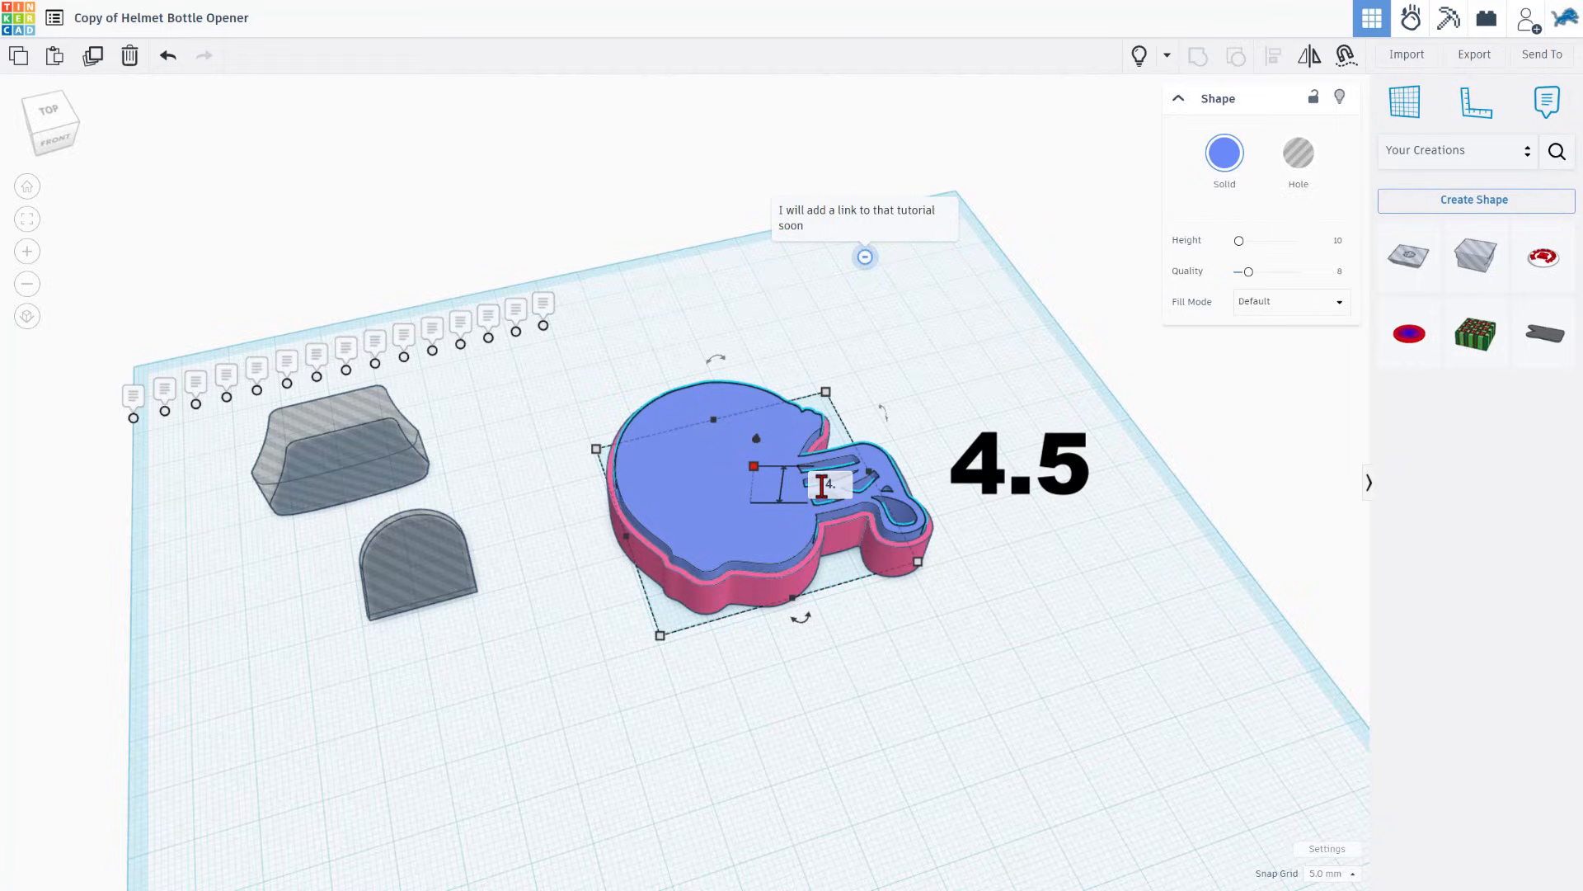
{"action": "type", "text": "450"}
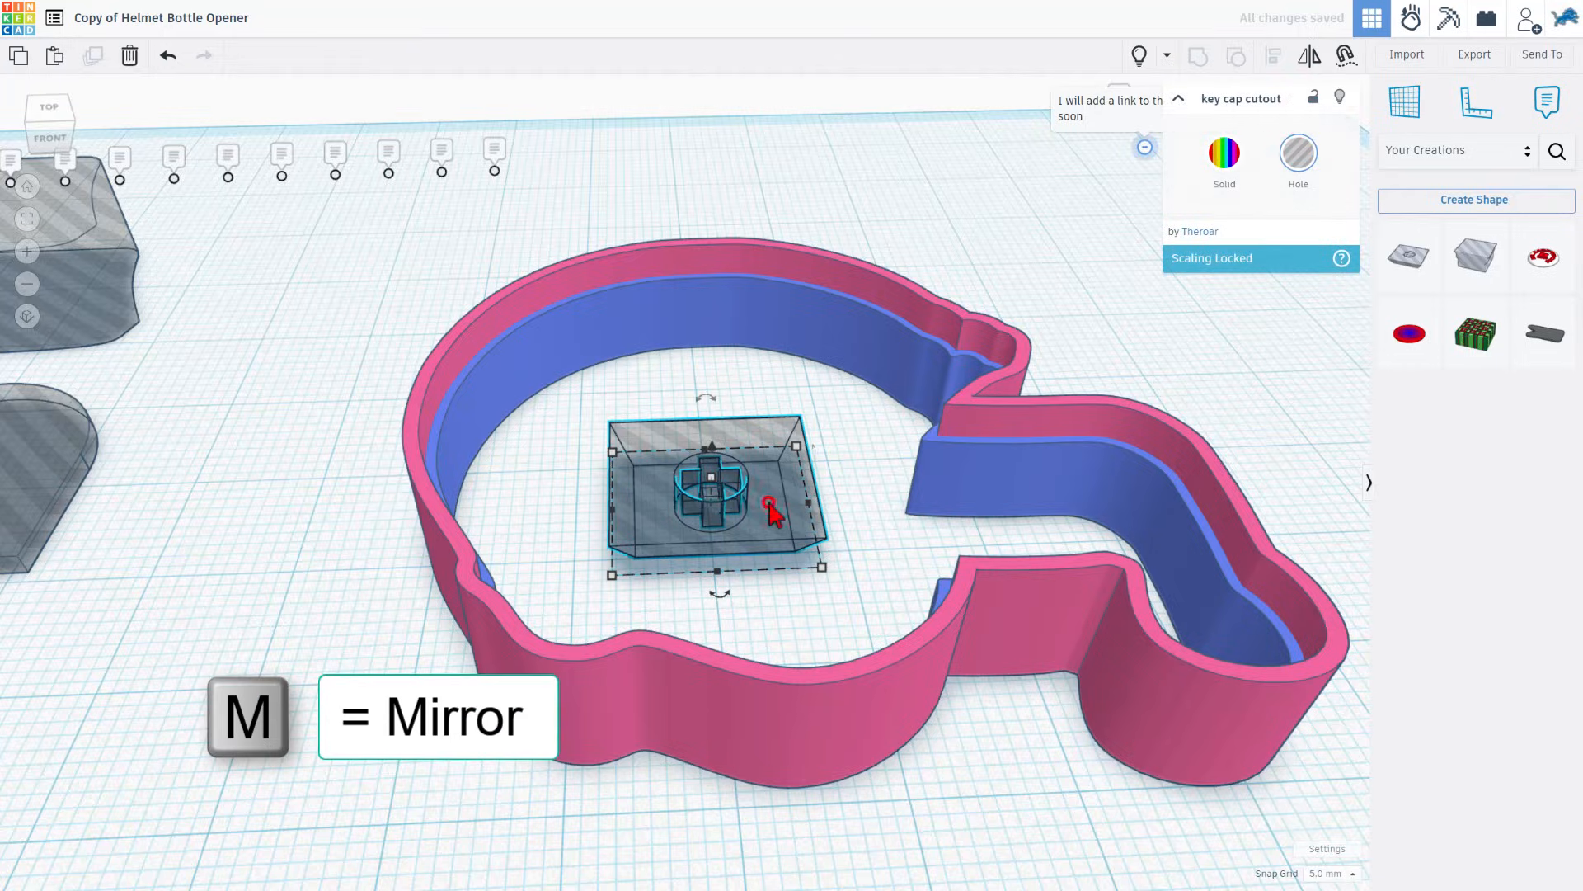
{"action": "left_click", "coordinate": [1310, 55]}
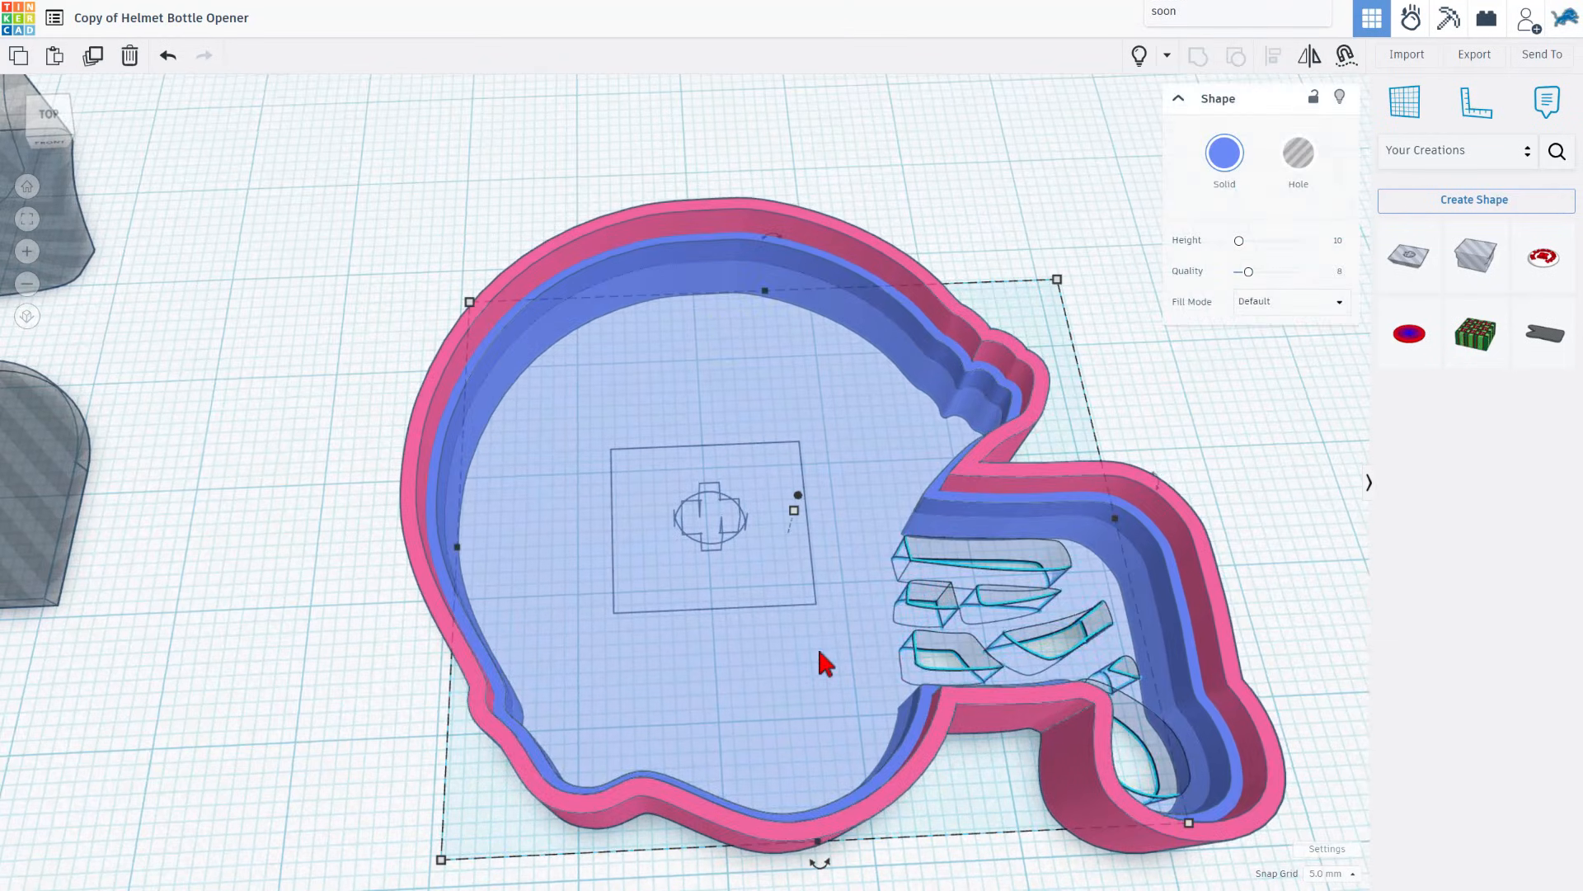
{"action": "left_click", "coordinate": [1224, 152]}
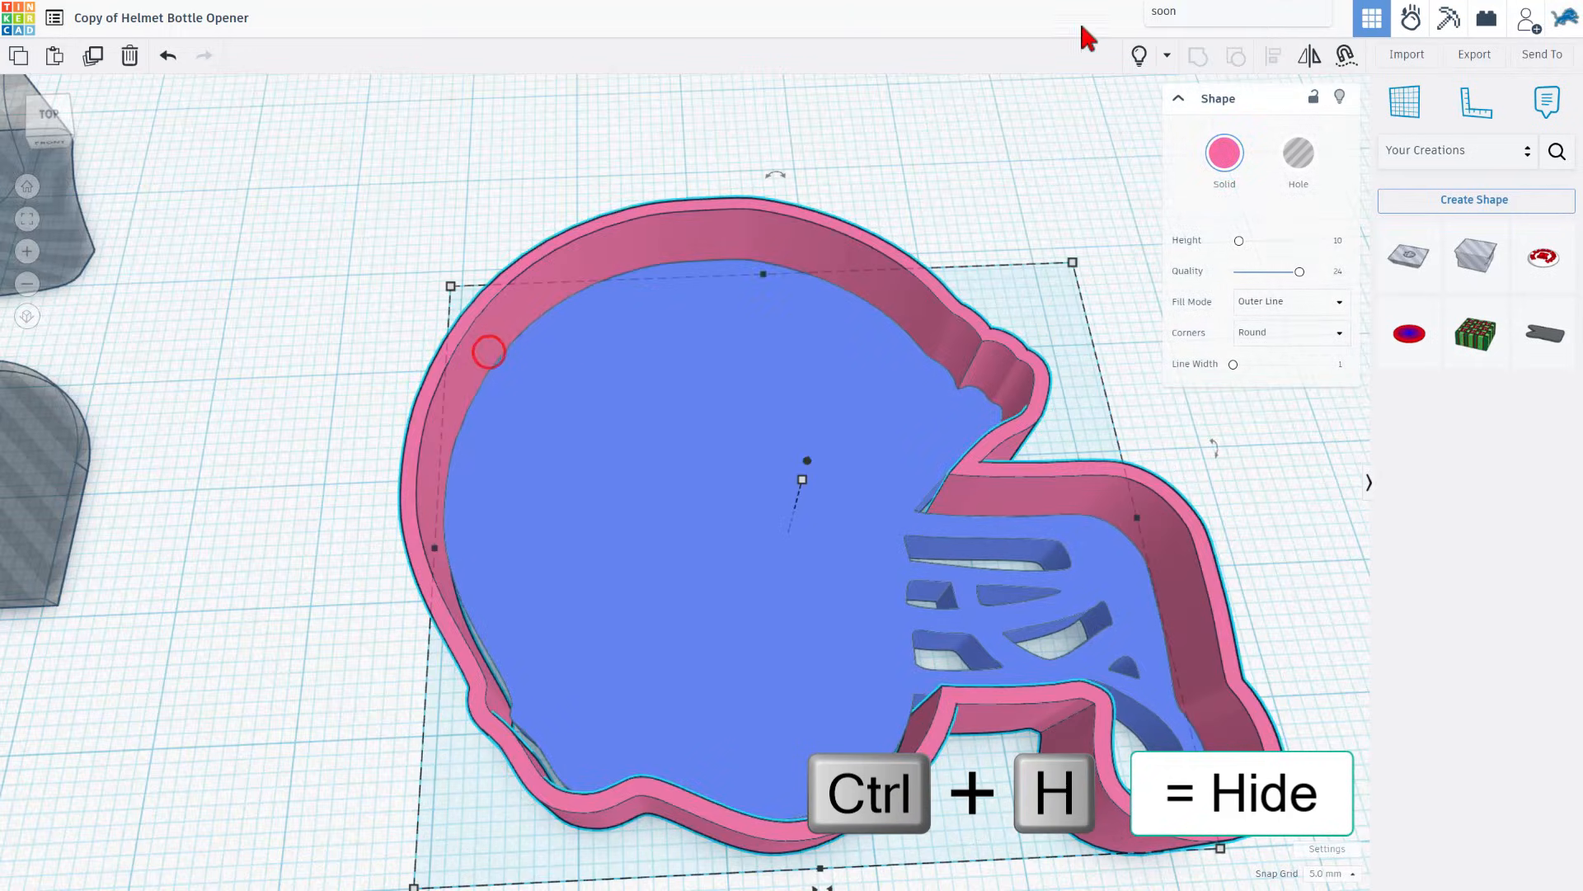
{"action": "key", "text": "Ctrl+H"}
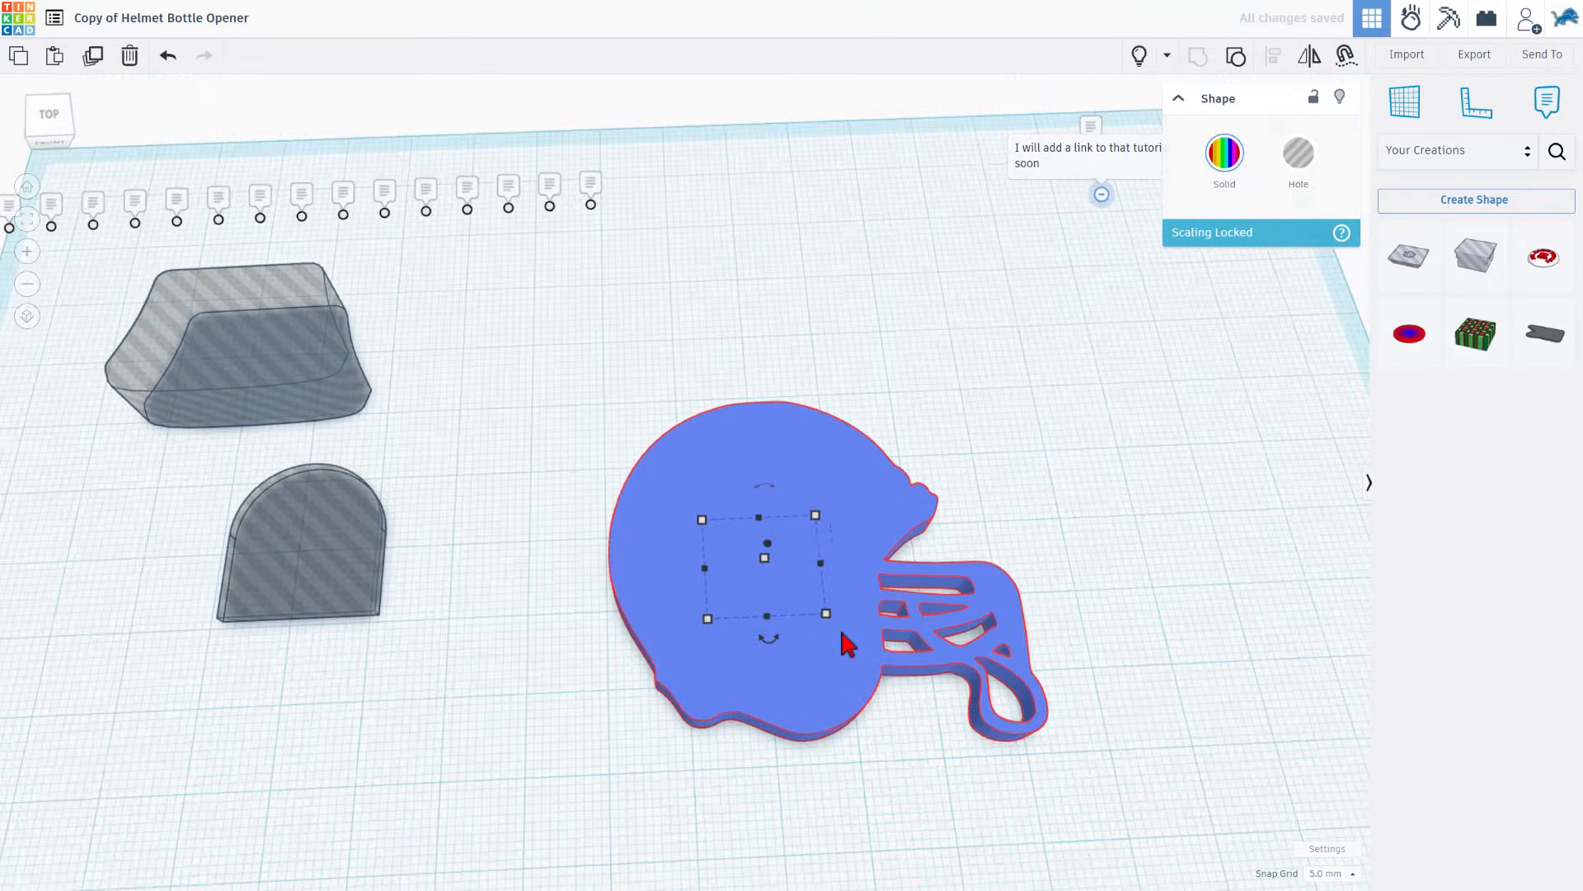
{"action": "mouse_move", "coordinate": [1069, 374]}
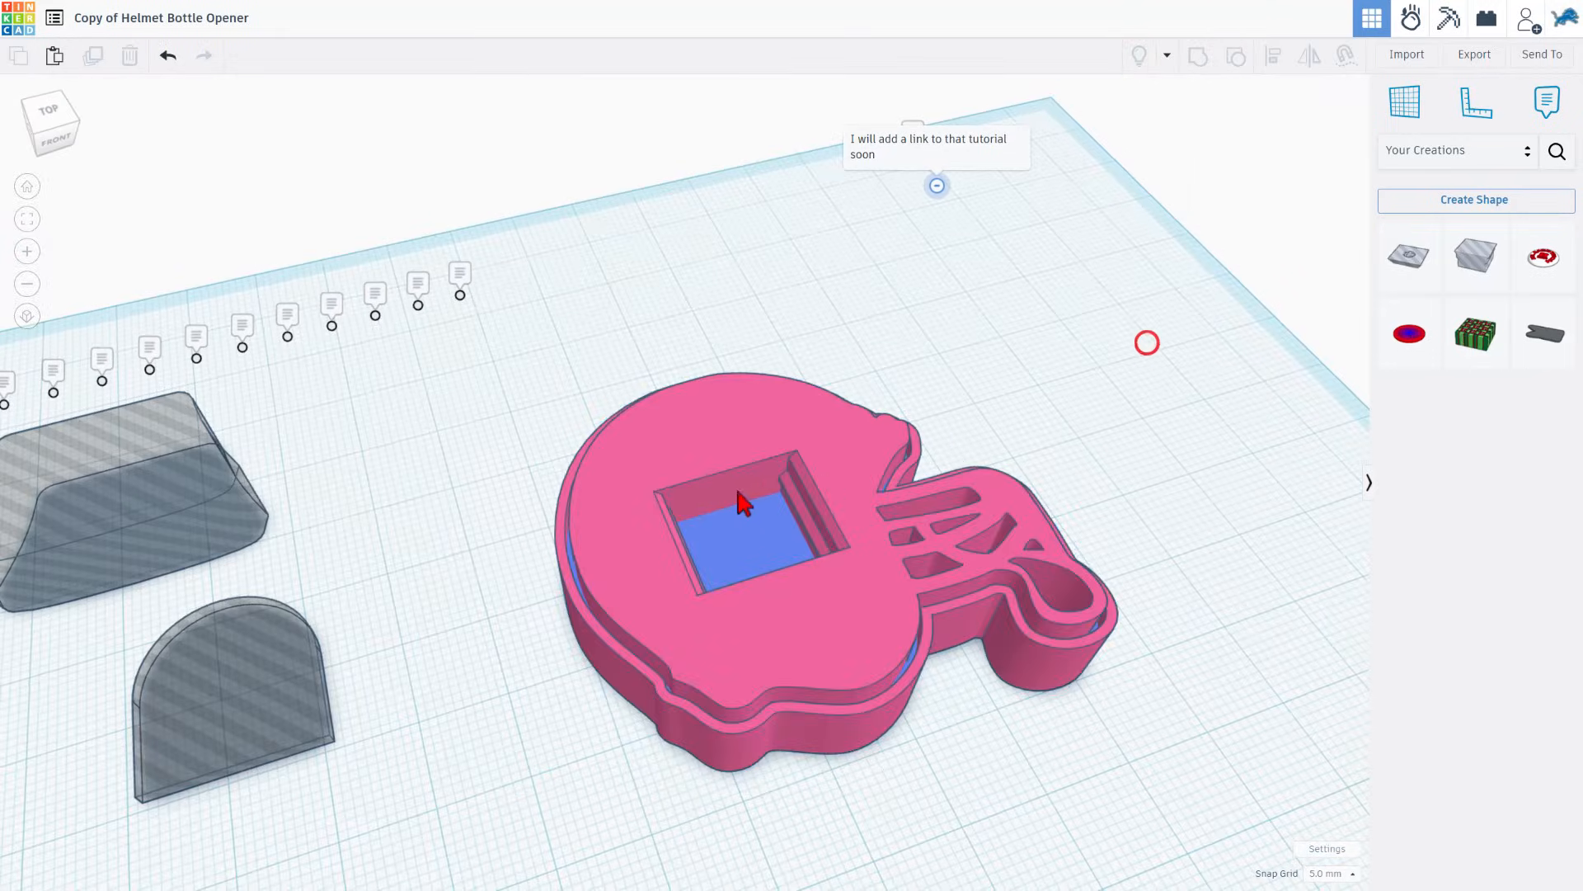
Open the Copy of Lions Helmet Bottle Opener design.
{"action": "left_click", "coordinate": [742, 504]}
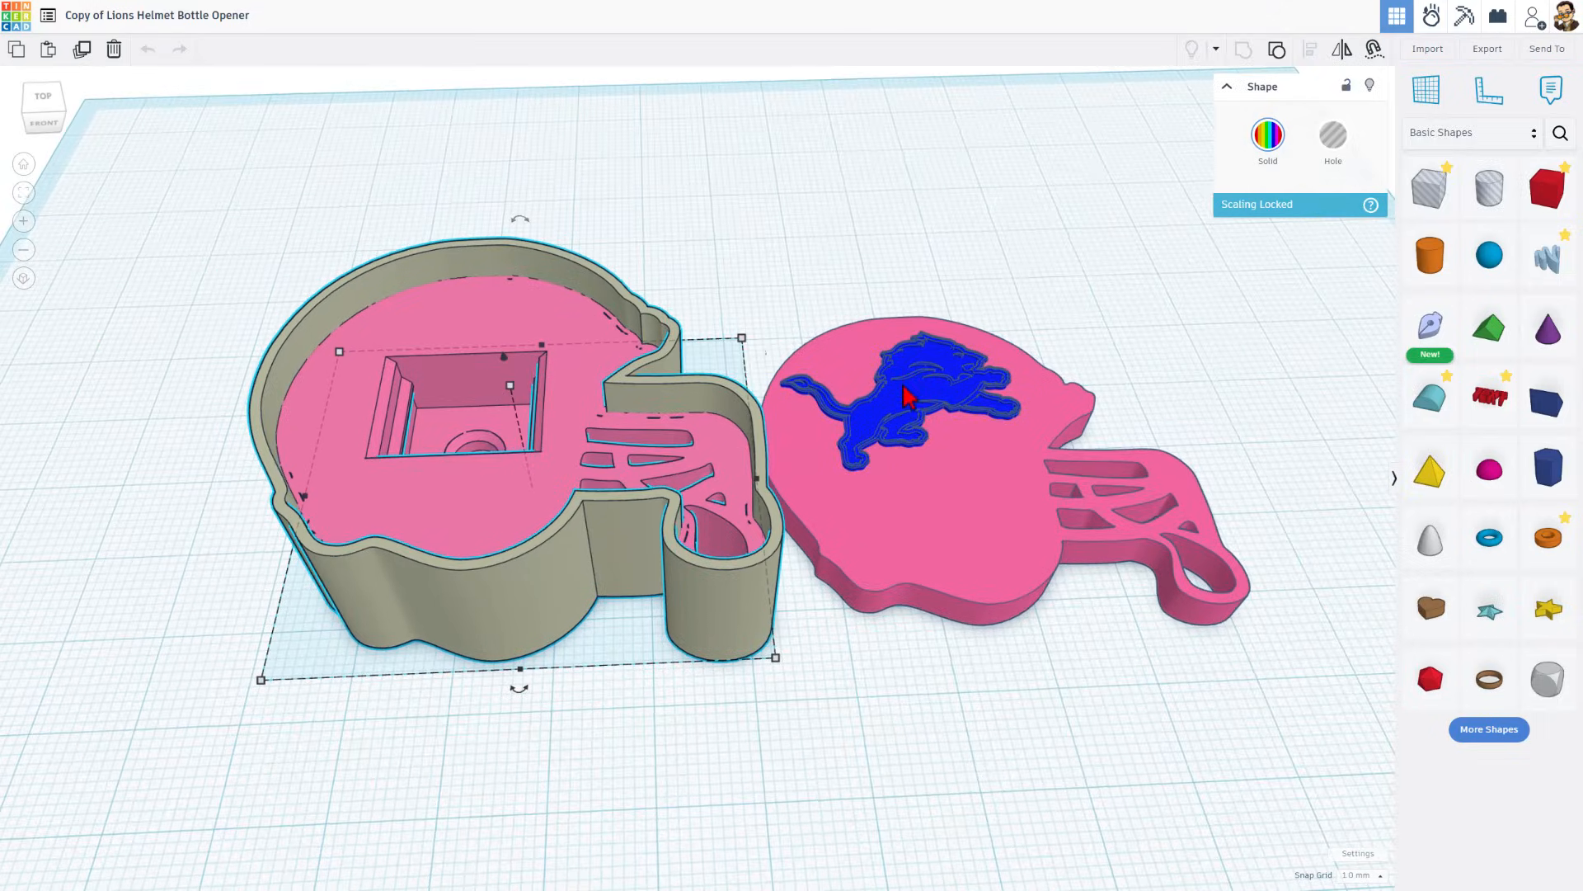
{"action": "mouse_move", "coordinate": [1445, 125]}
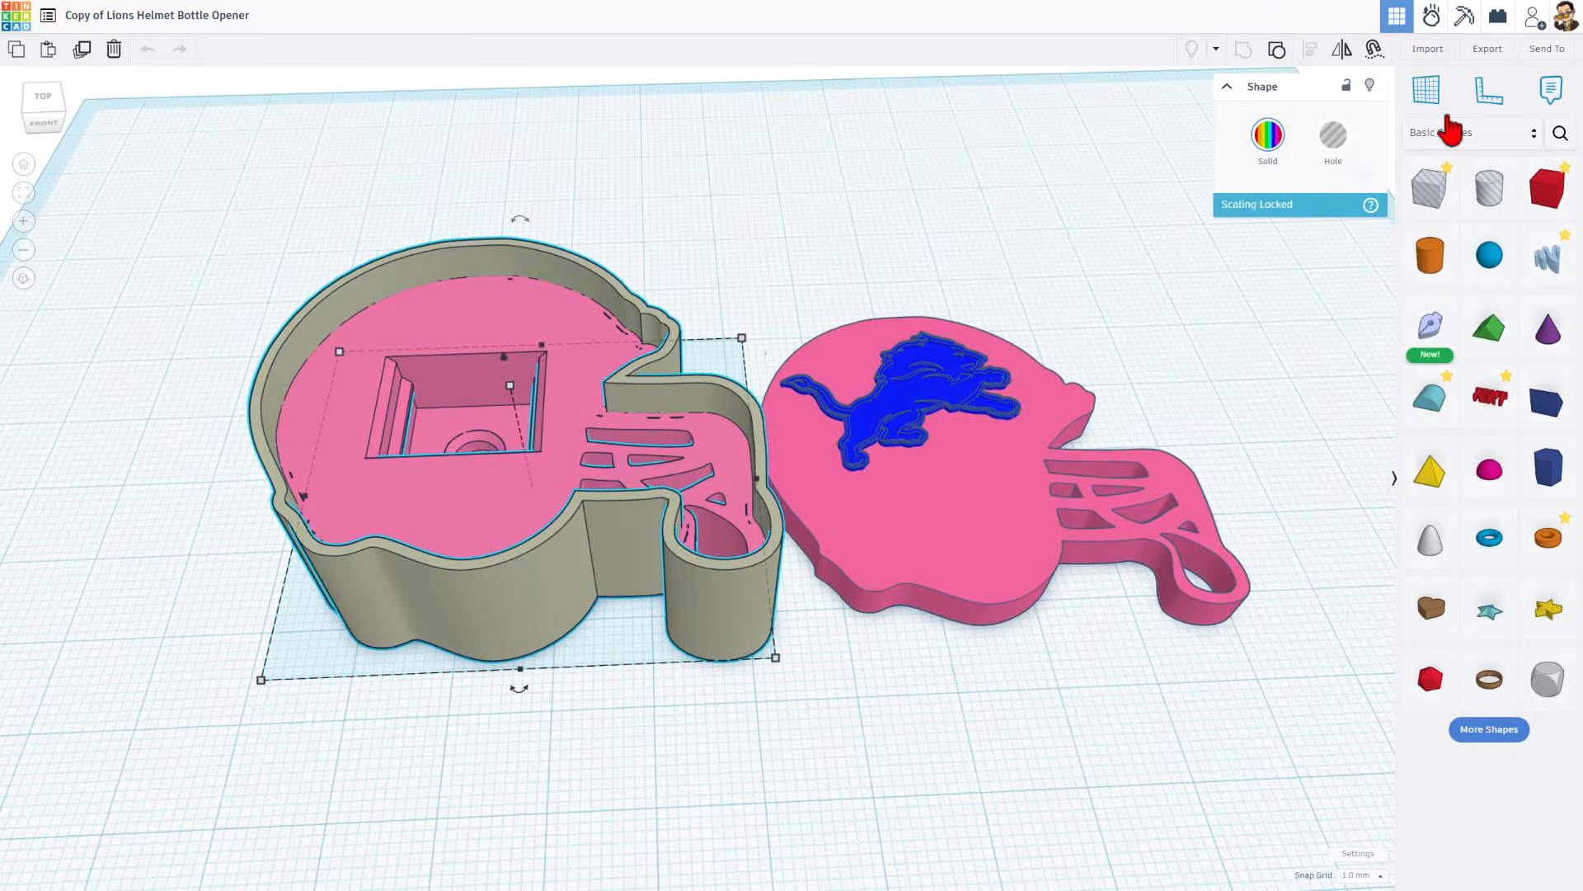
{"action": "mouse_move", "coordinate": [1278, 51]}
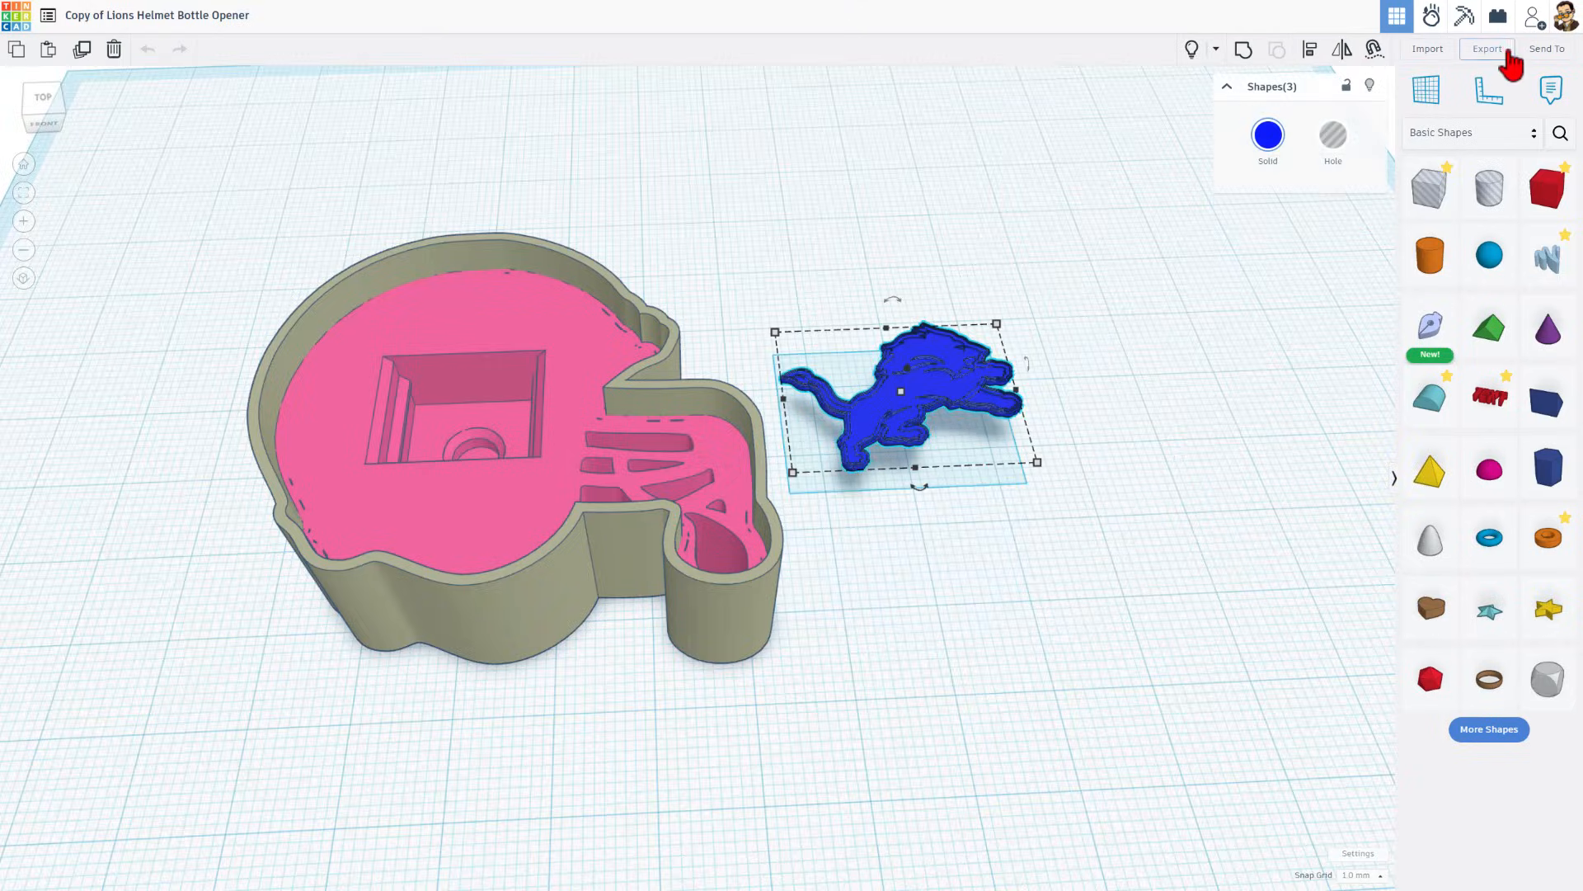
Export the blue Lions logo as 'lions fidget logo.stl', then unhide the helmet top.
{"action": "left_click", "coordinate": [1486, 48]}
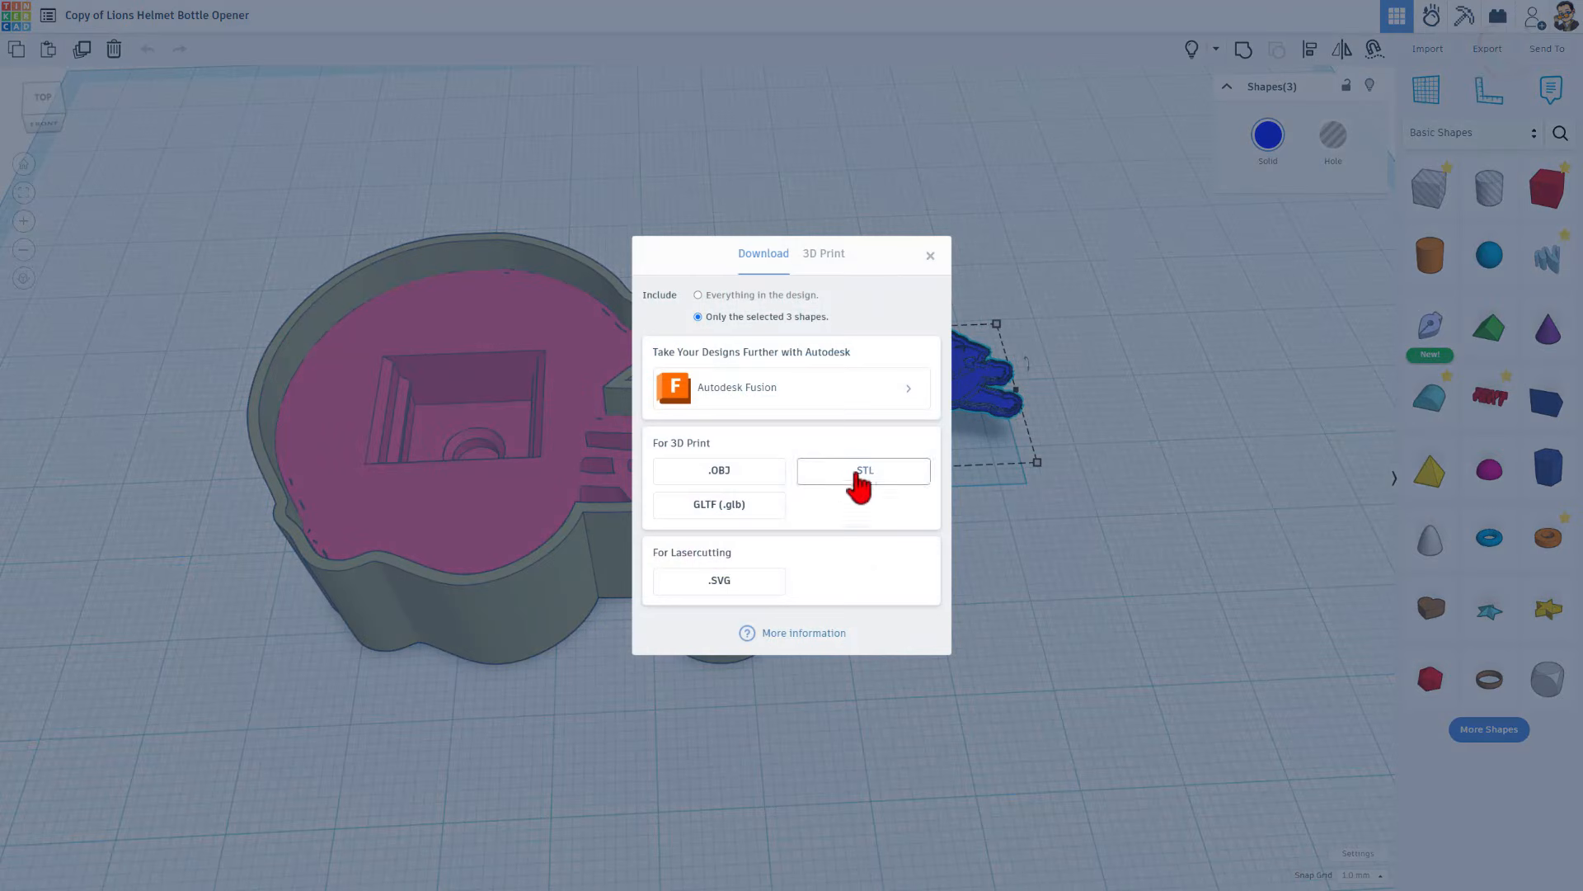
{"action": "left_click", "coordinate": [864, 472]}
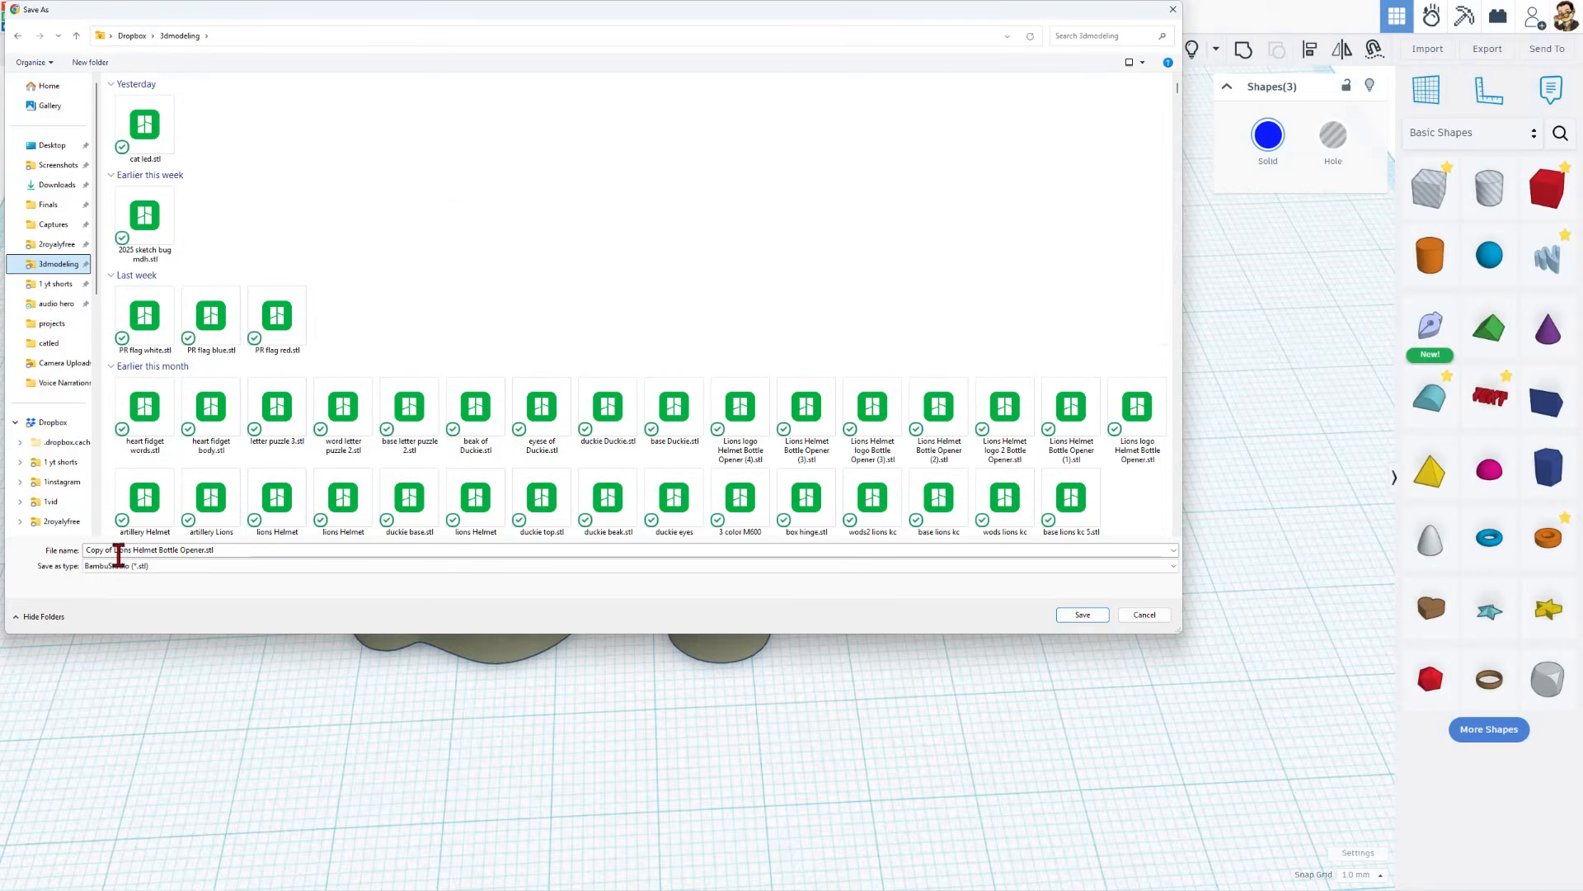
{"action": "type", "text": ".stl"}
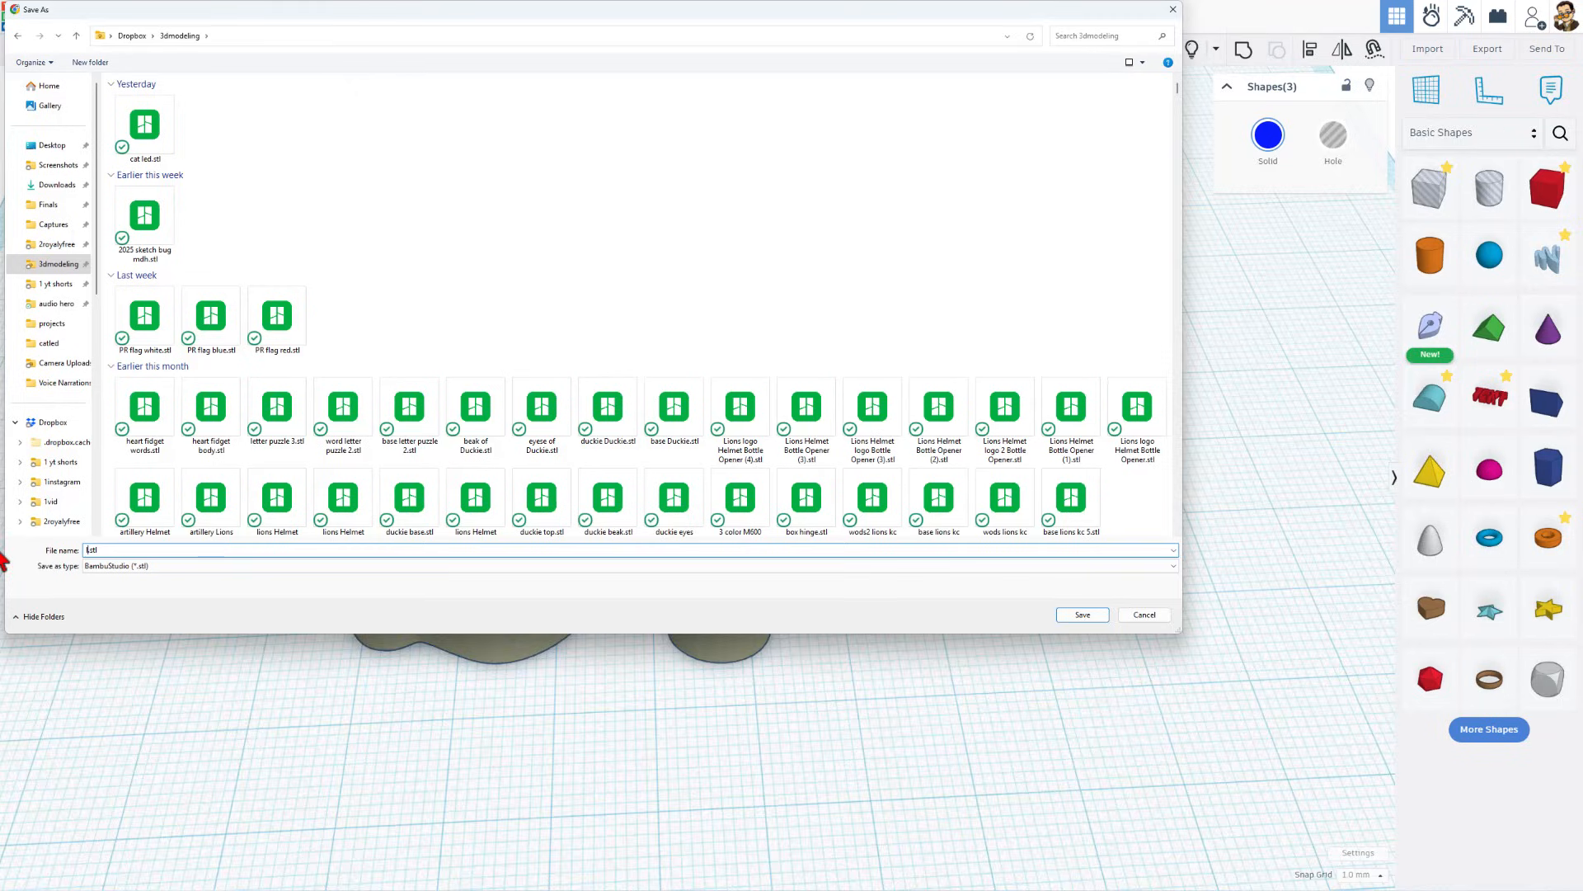
{"action": "type", "text": "lions fidget logo"}
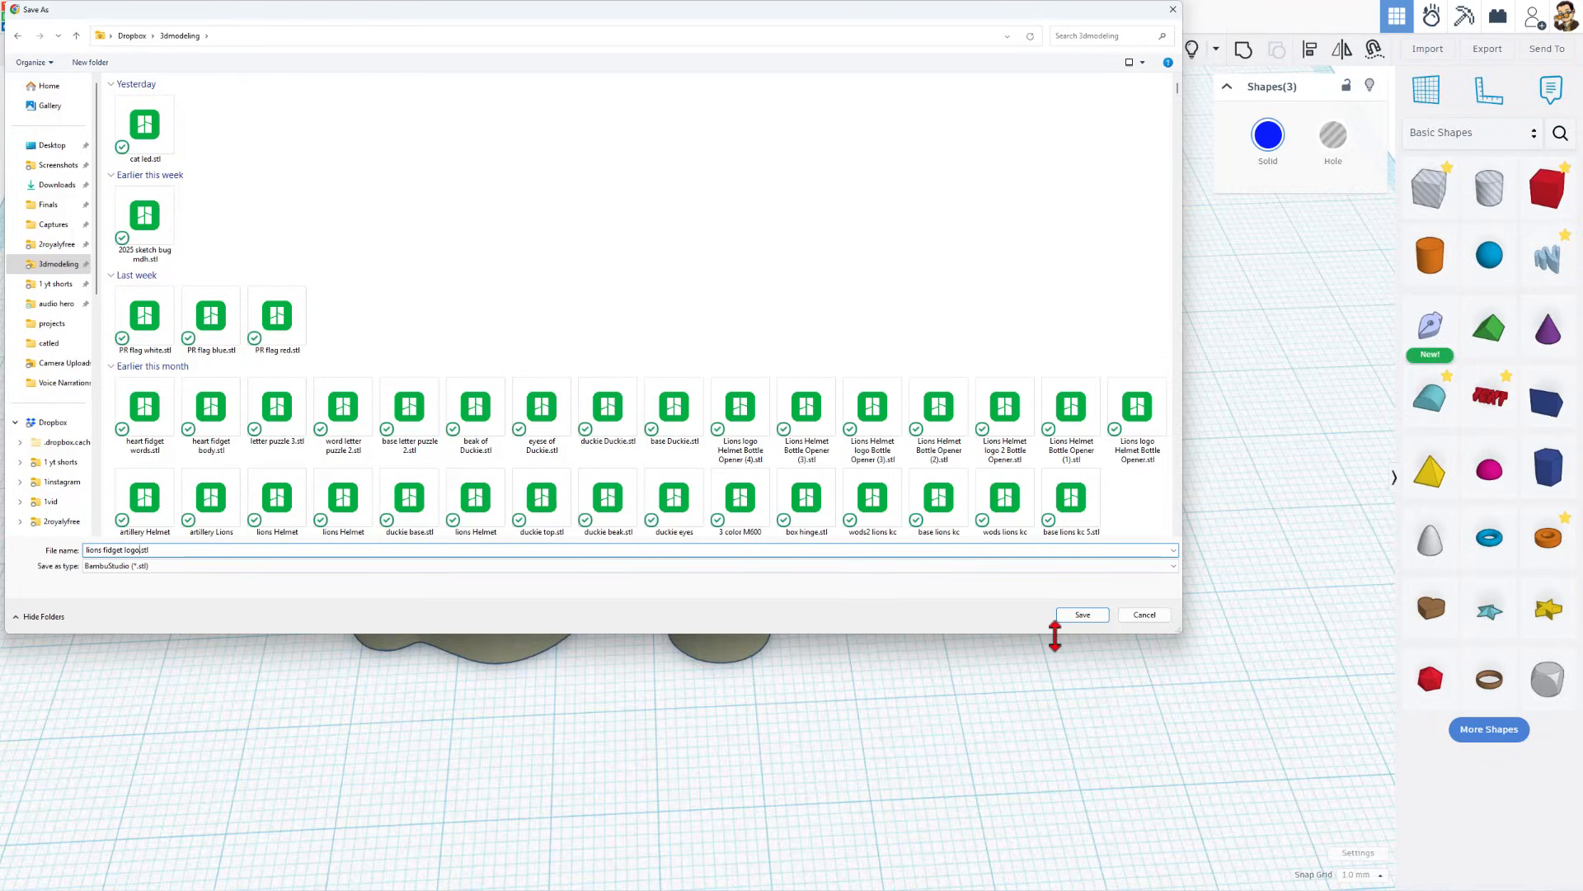
{"action": "left_click", "coordinate": [1082, 614]}
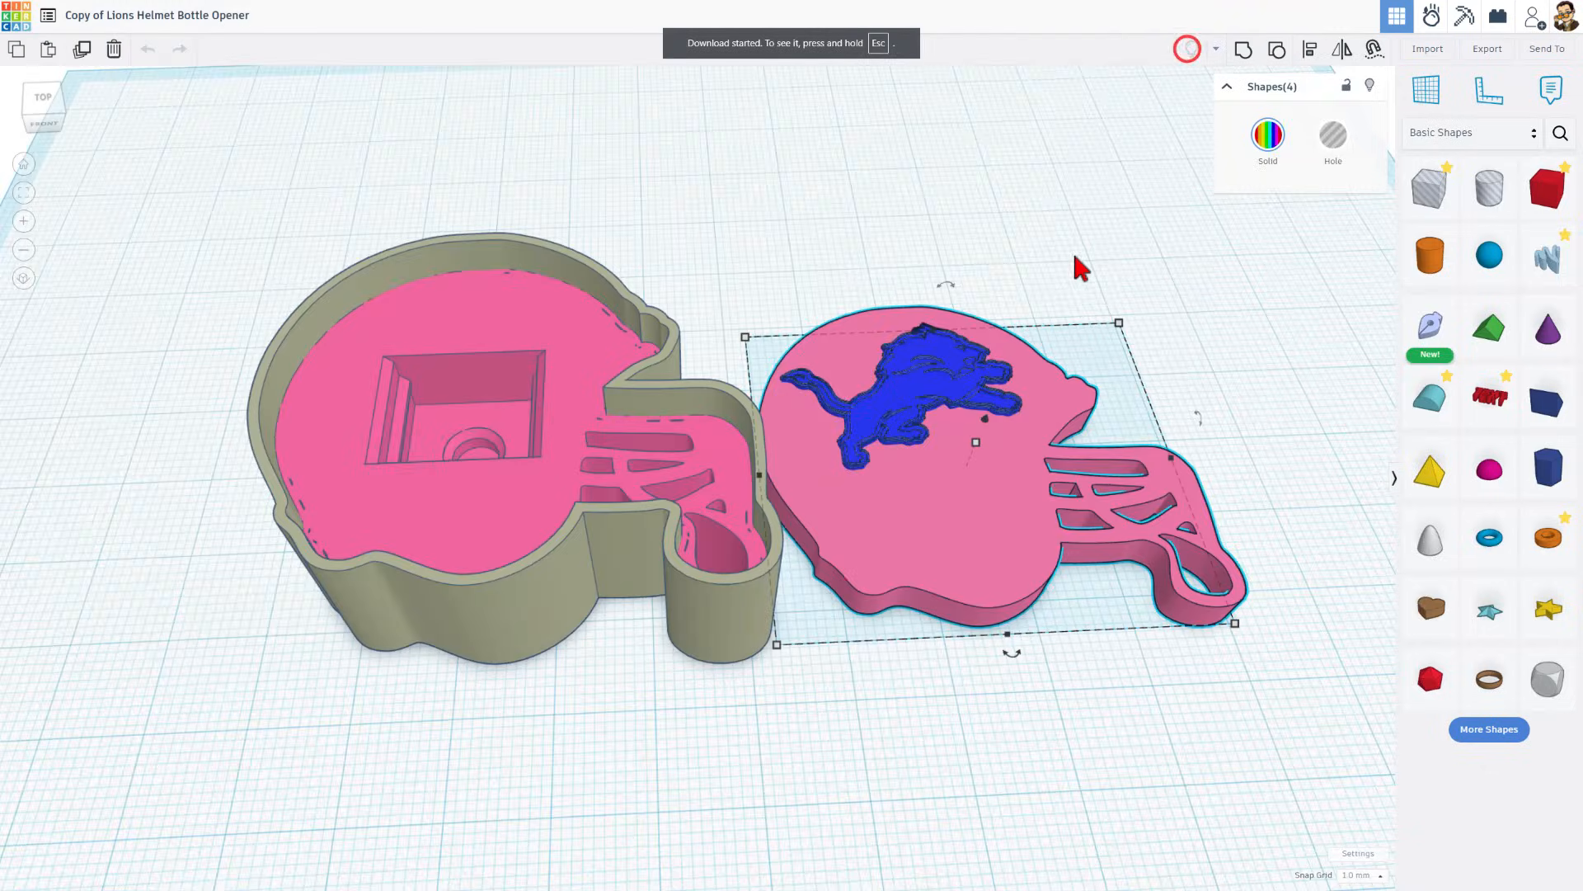
{"action": "key", "text": "Ctrl+H"}
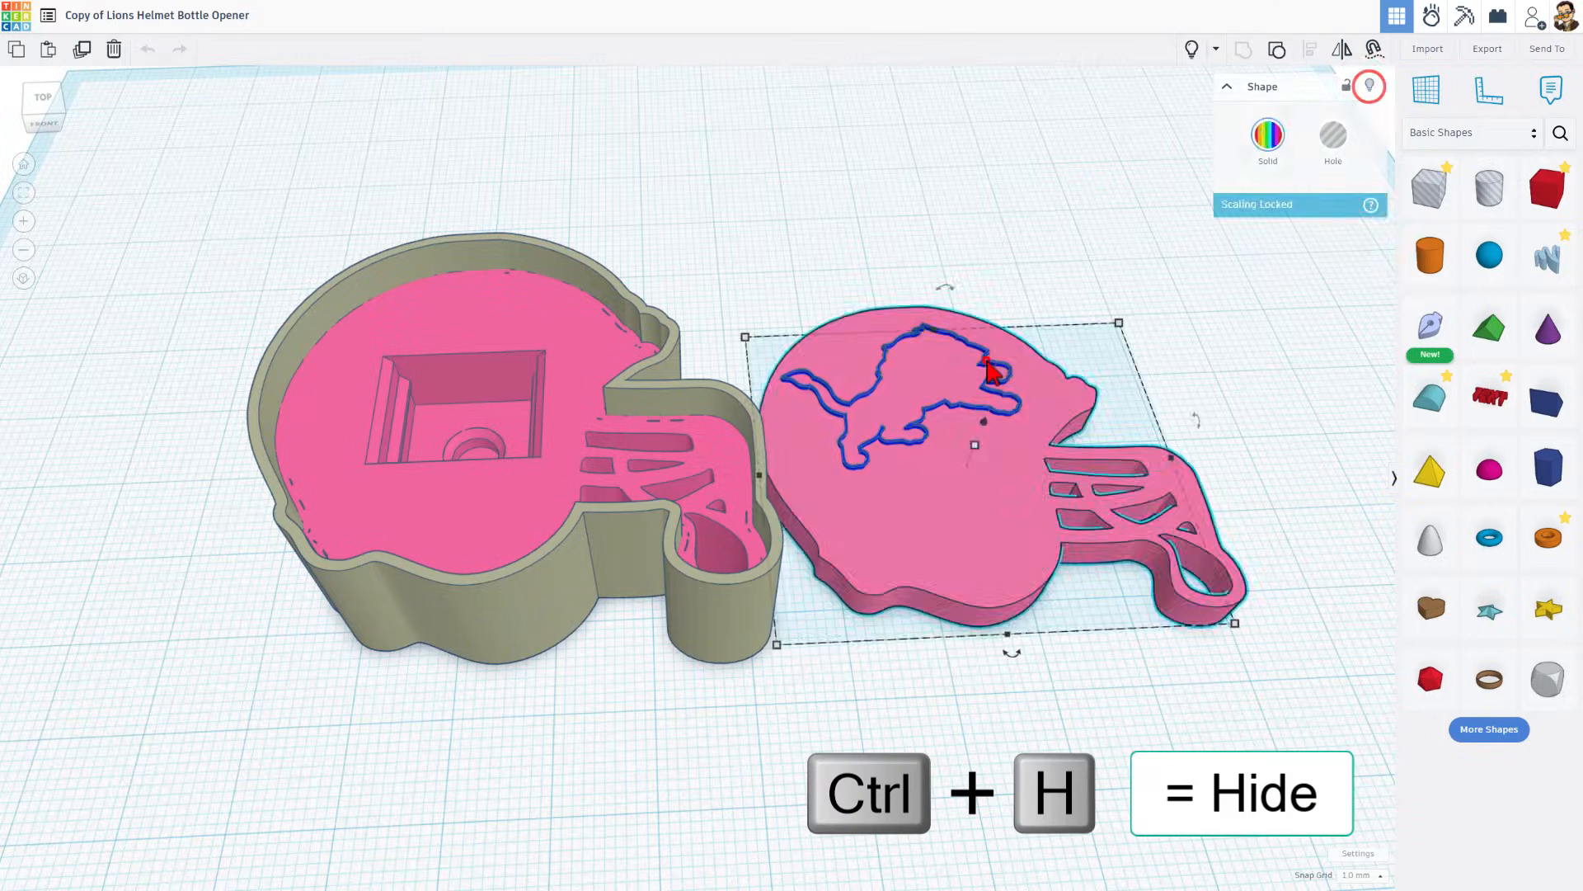
Hide the logo and export the two helmet halves as 'lions fidget helmet.stl'.
{"action": "key", "text": "ctrl+h"}
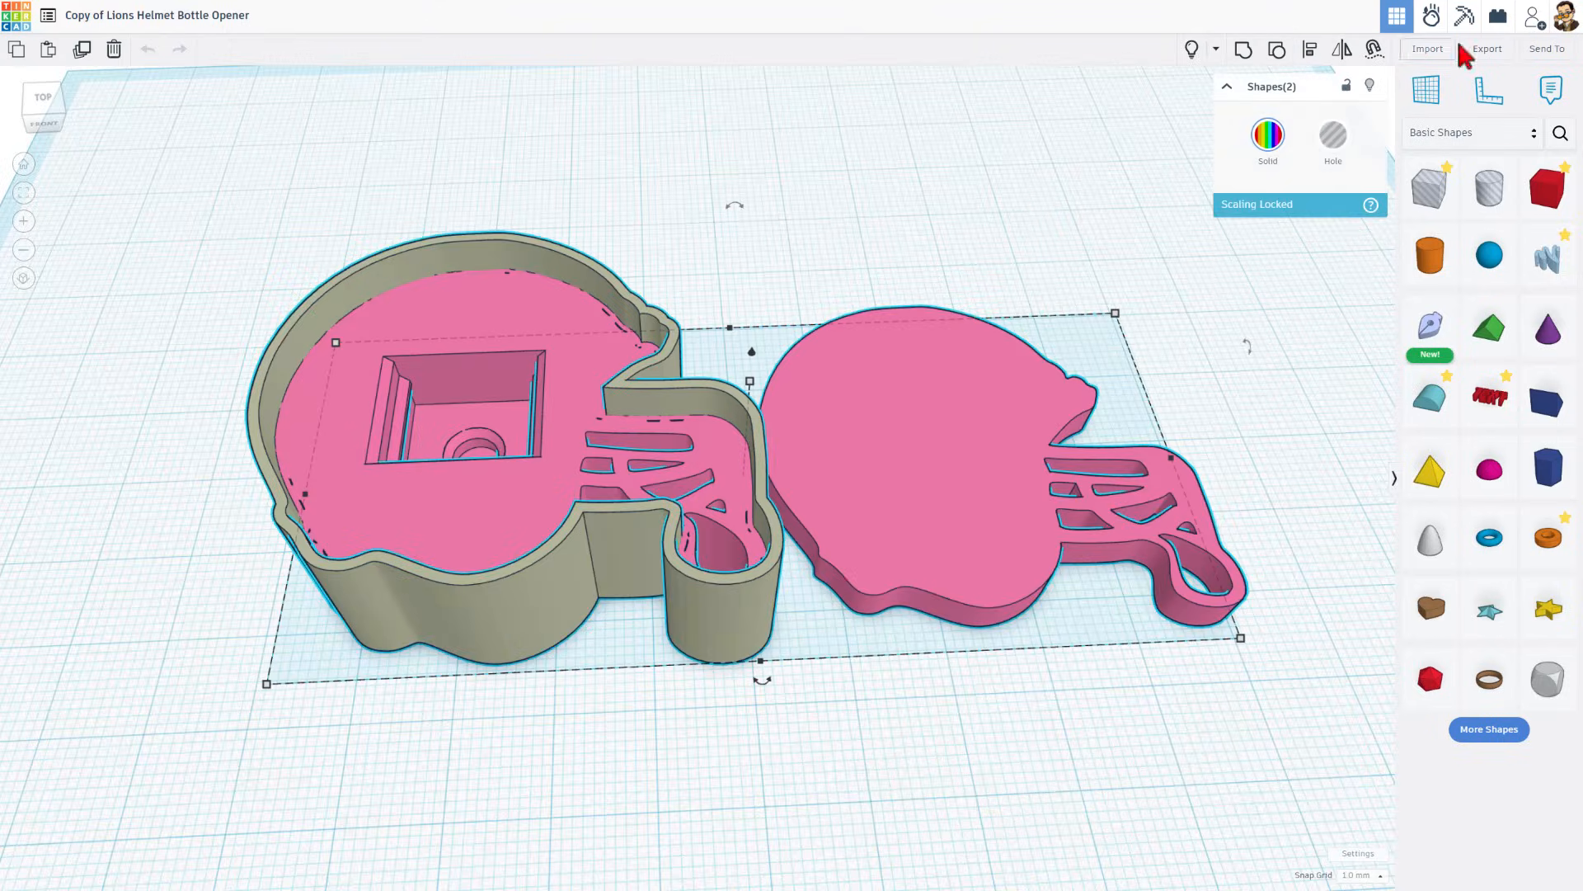
{"action": "left_click", "coordinate": [1487, 48]}
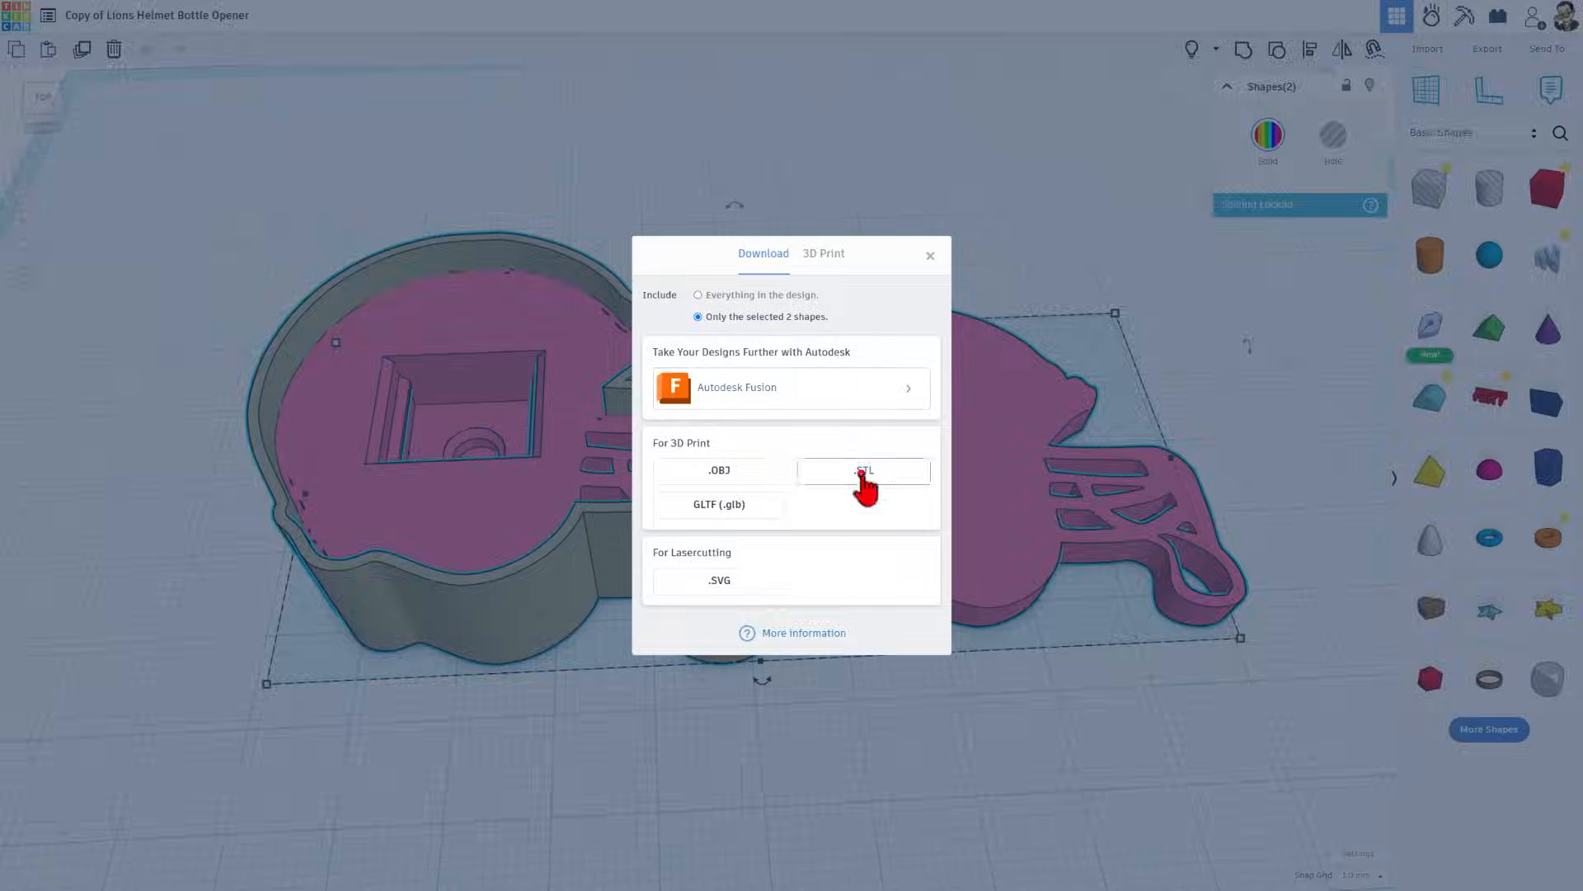
{"action": "left_click", "coordinate": [864, 471]}
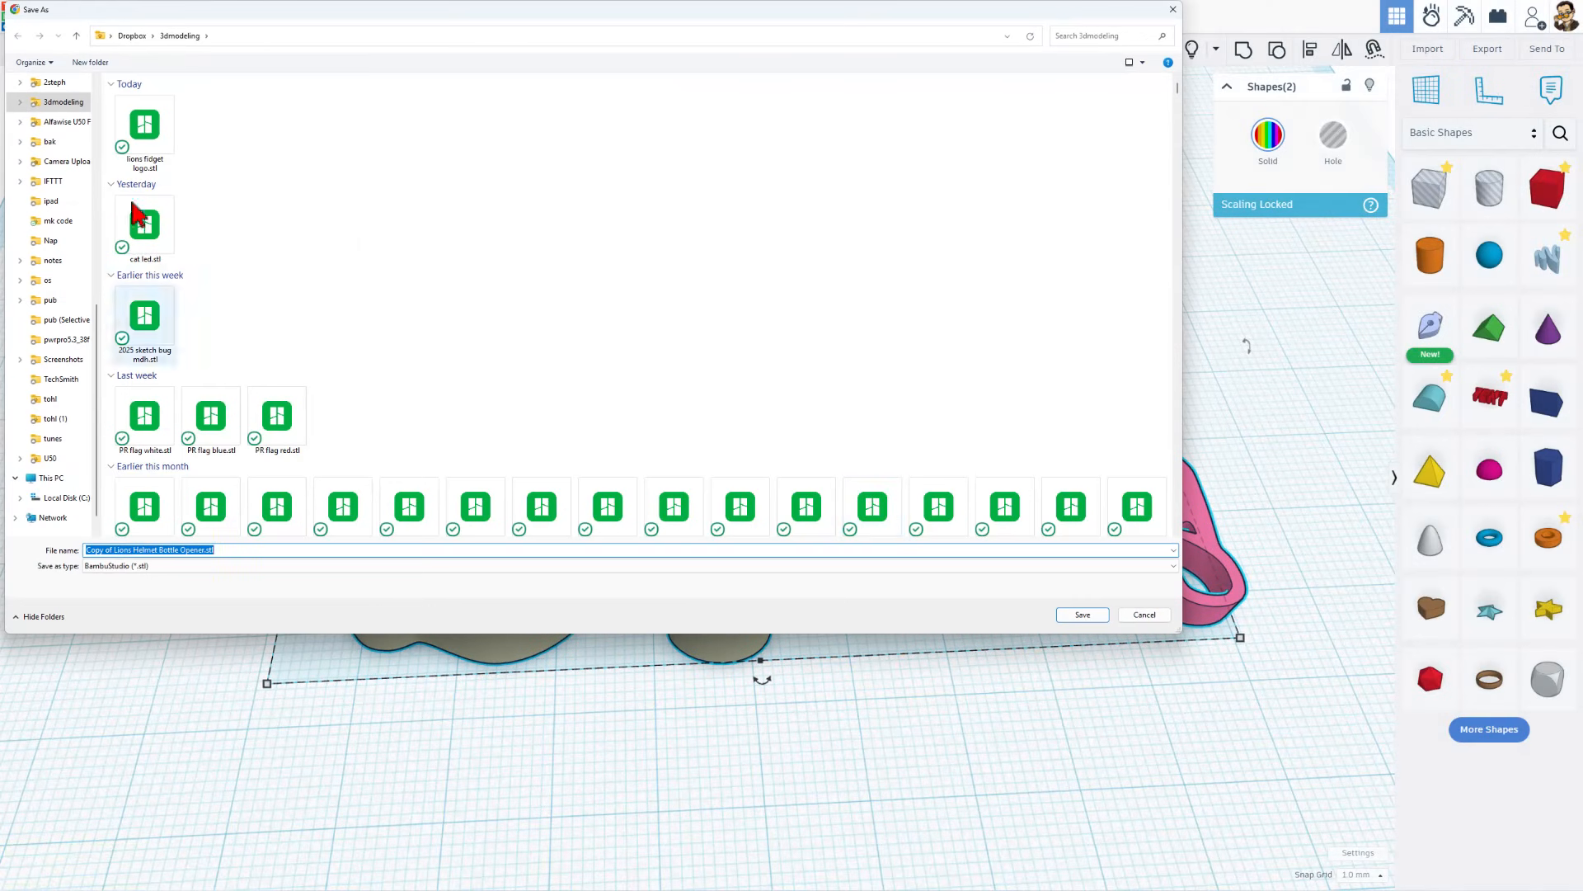
{"action": "left_click", "coordinate": [146, 123]}
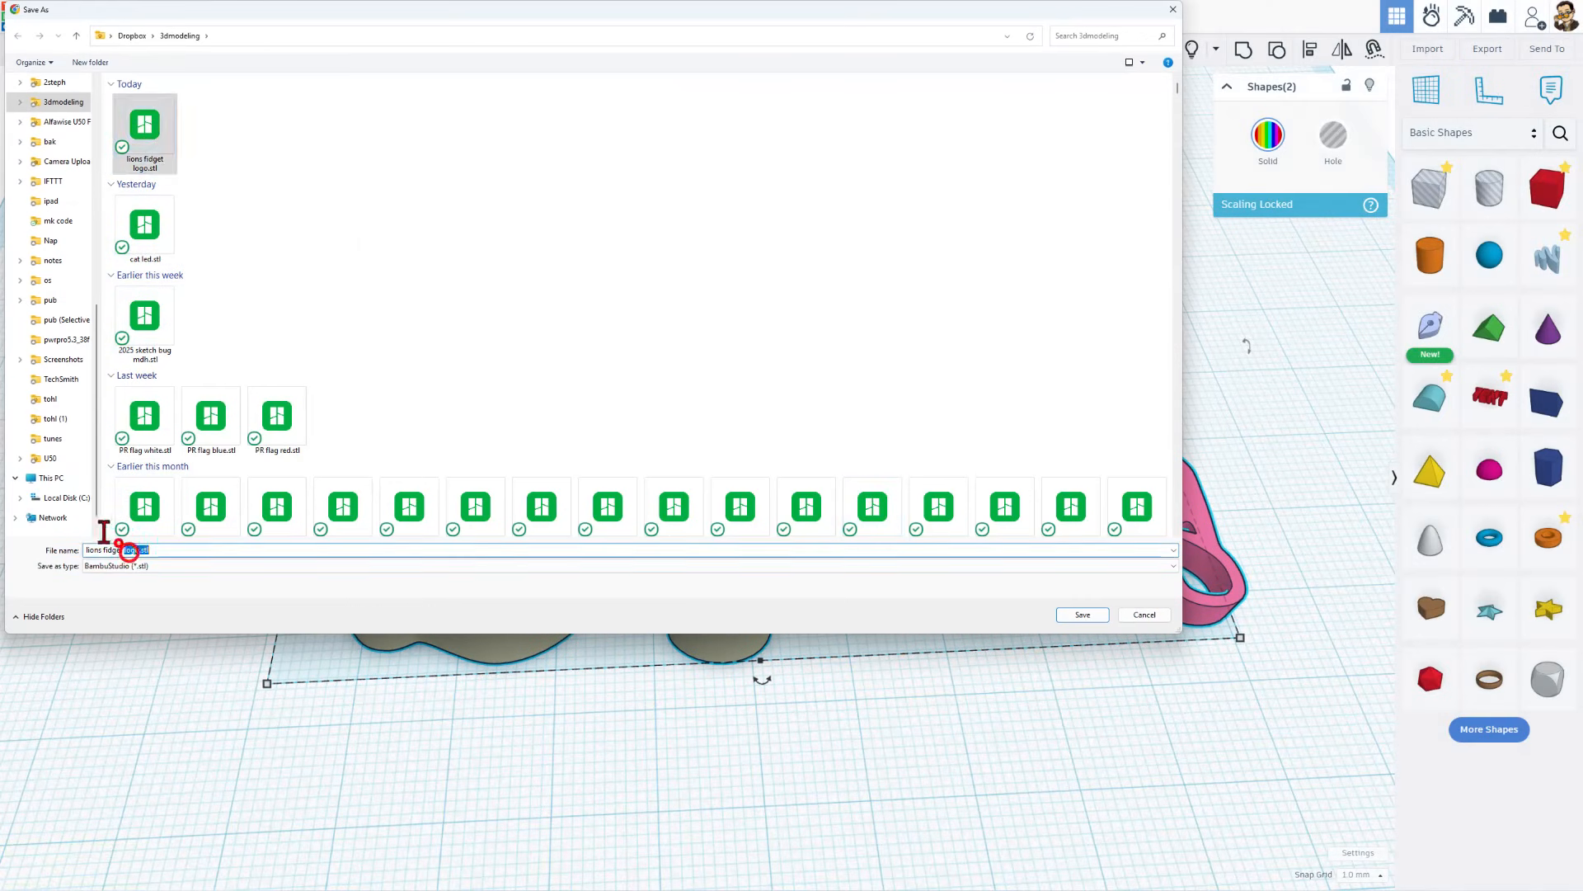
{"action": "left_click", "coordinate": [1082, 613]}
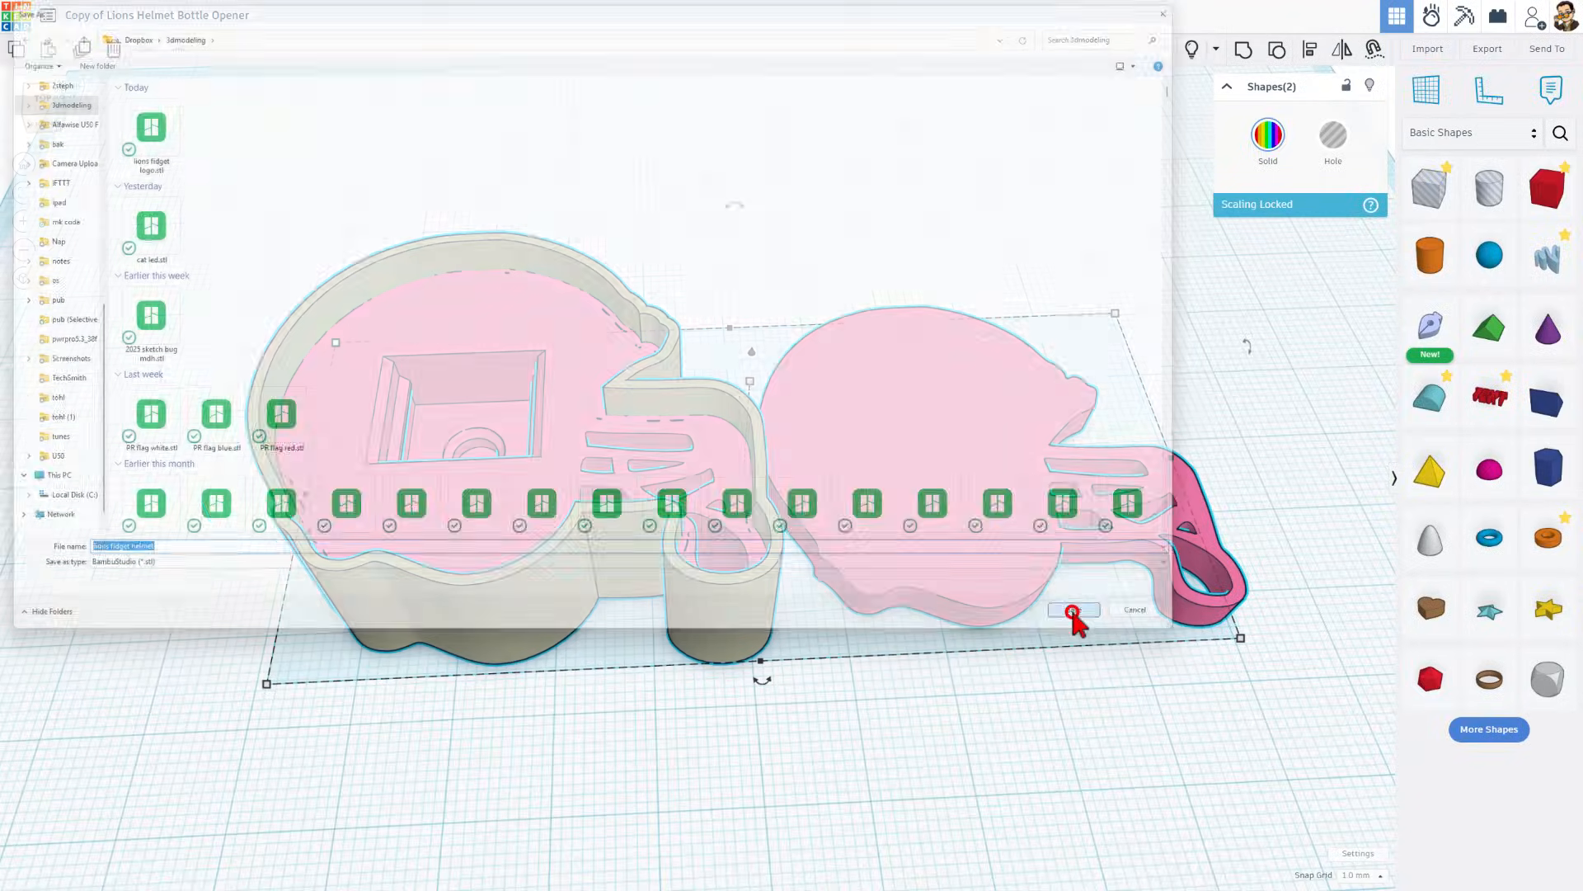
{"action": "left_click", "coordinate": [1075, 611]}
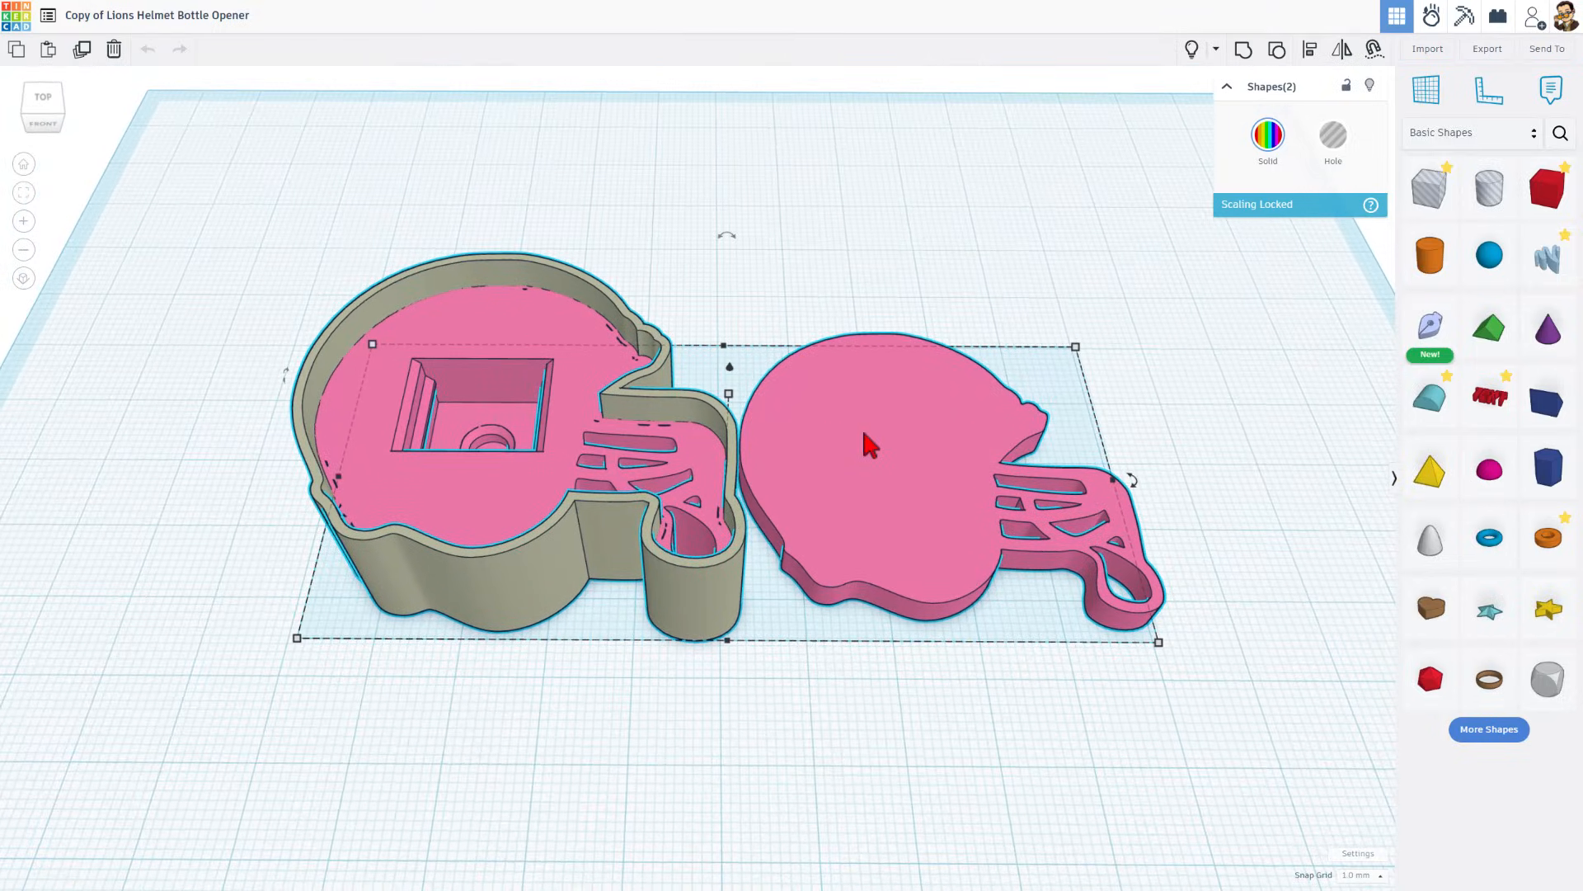
{"action": "mouse_move", "coordinate": [1144, 386]}
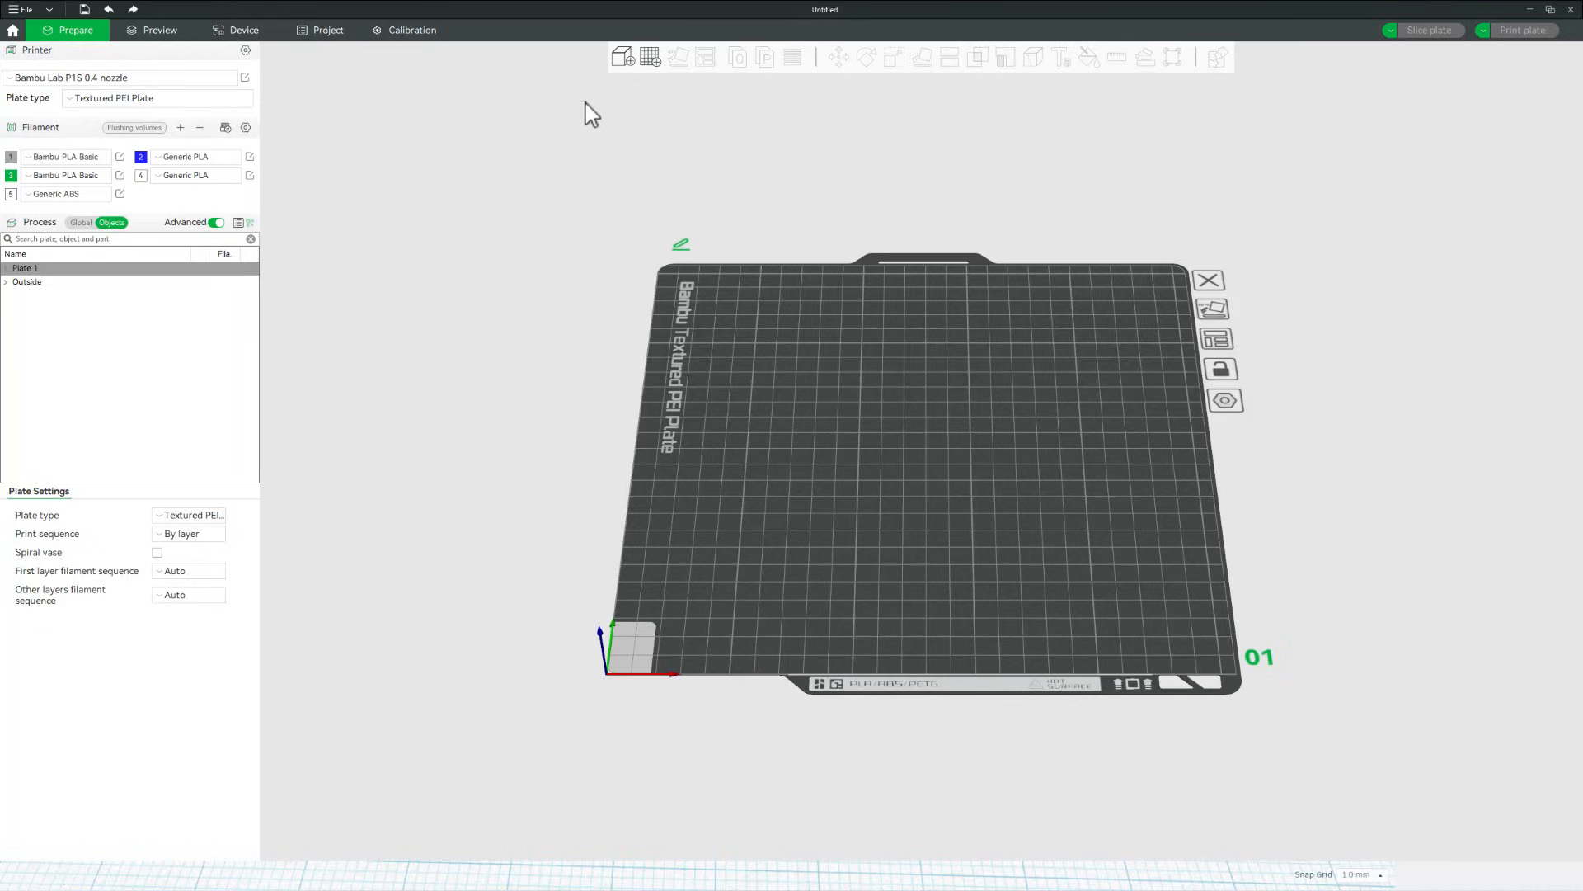
Import both lions fidget STLs as one multi-part object and repair its non-manifold edges.
{"action": "left_click", "coordinate": [623, 58]}
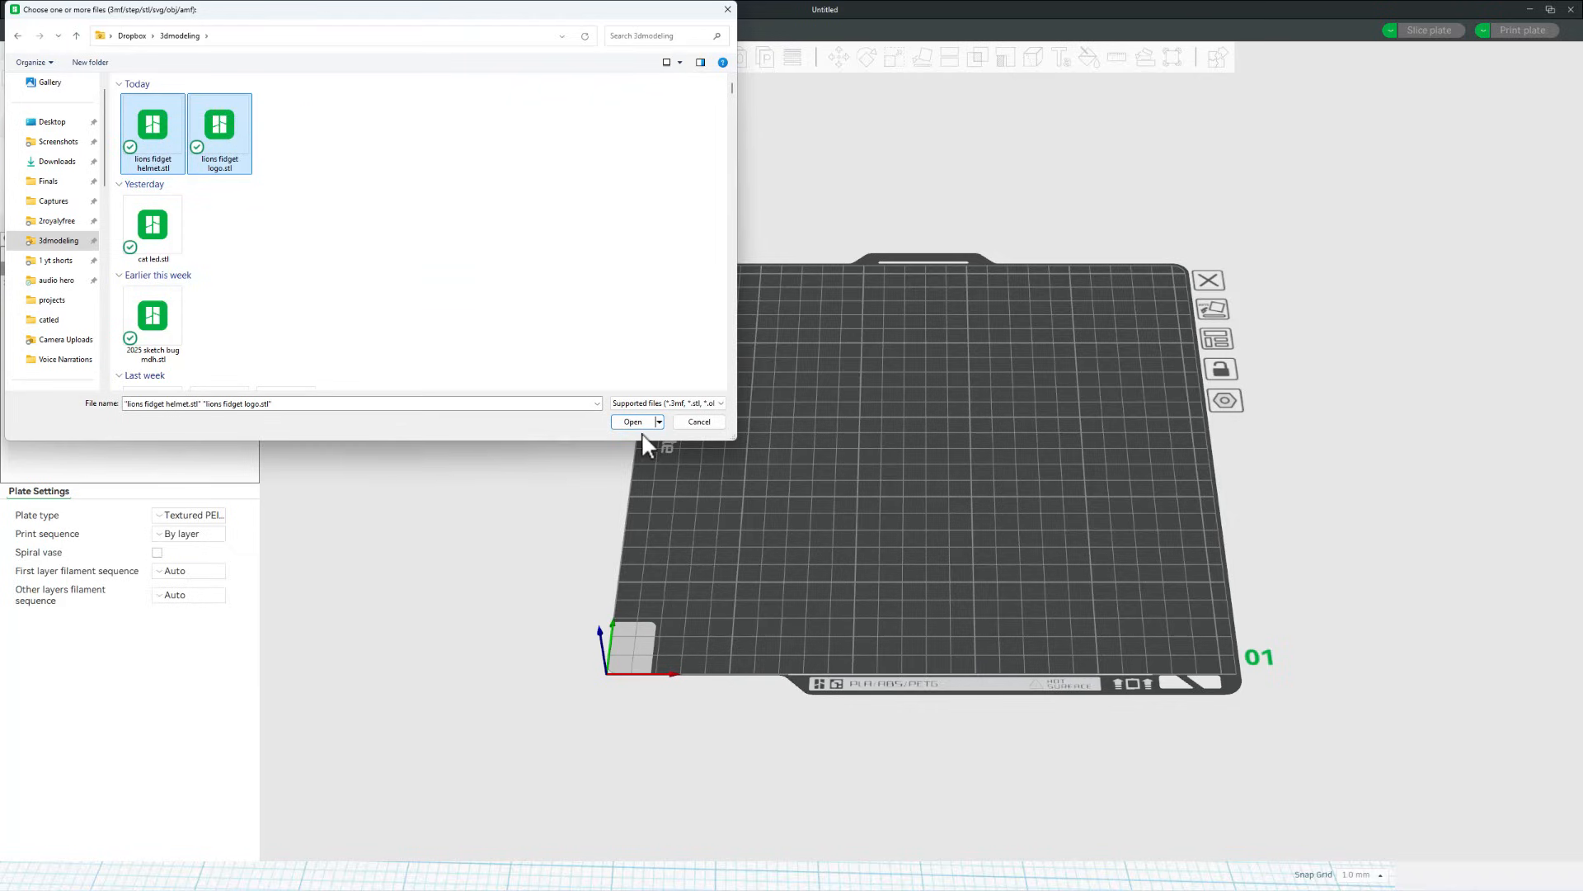
{"action": "left_click", "coordinate": [632, 422]}
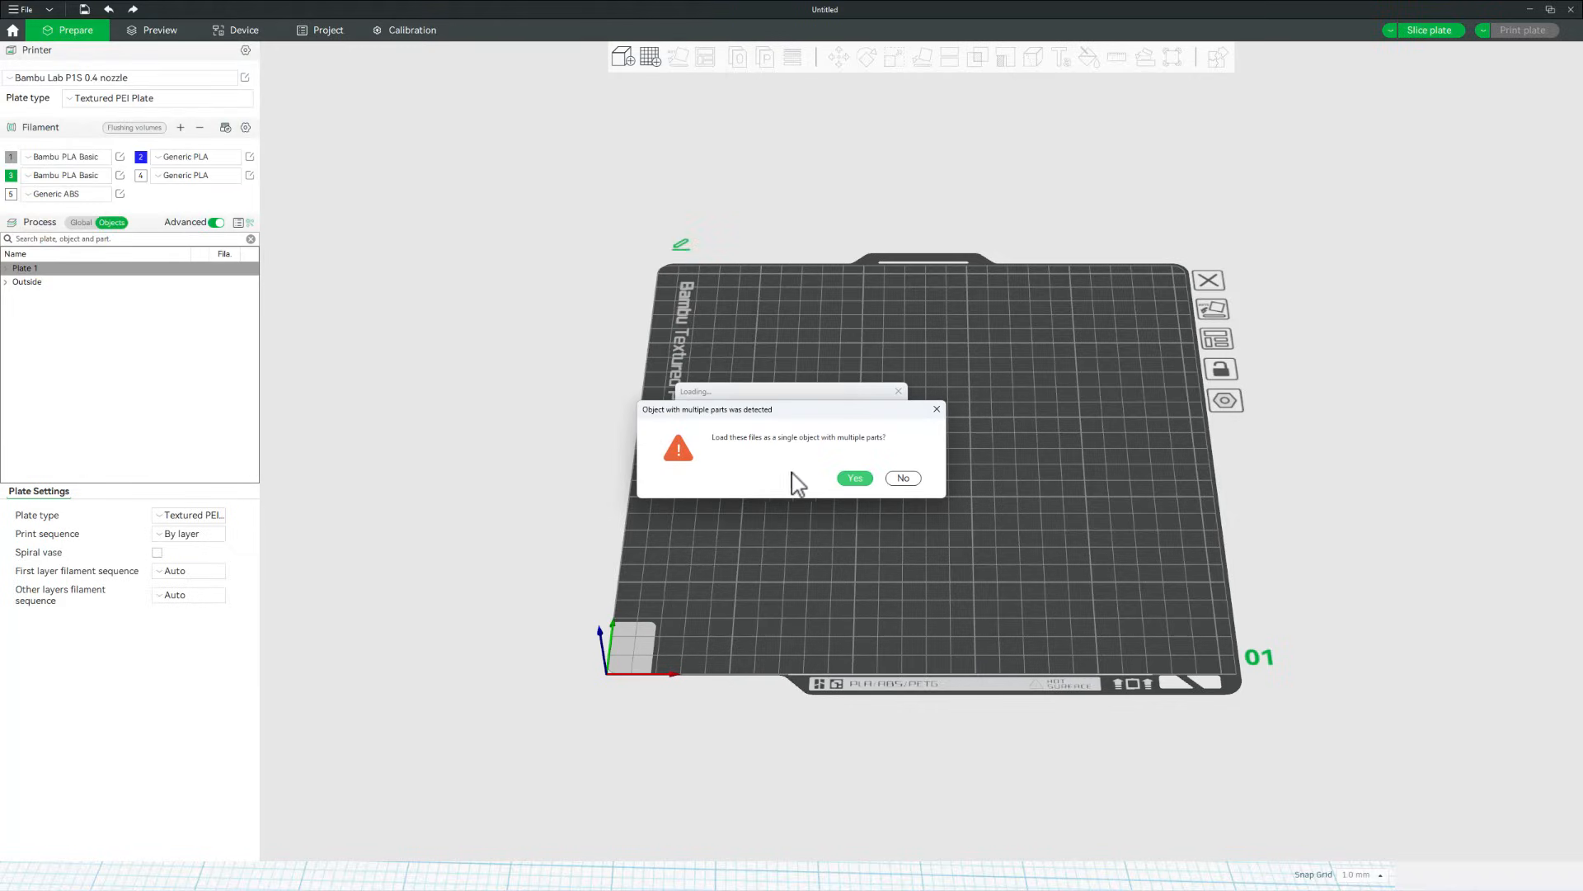
{"action": "mouse_move", "coordinate": [806, 472]}
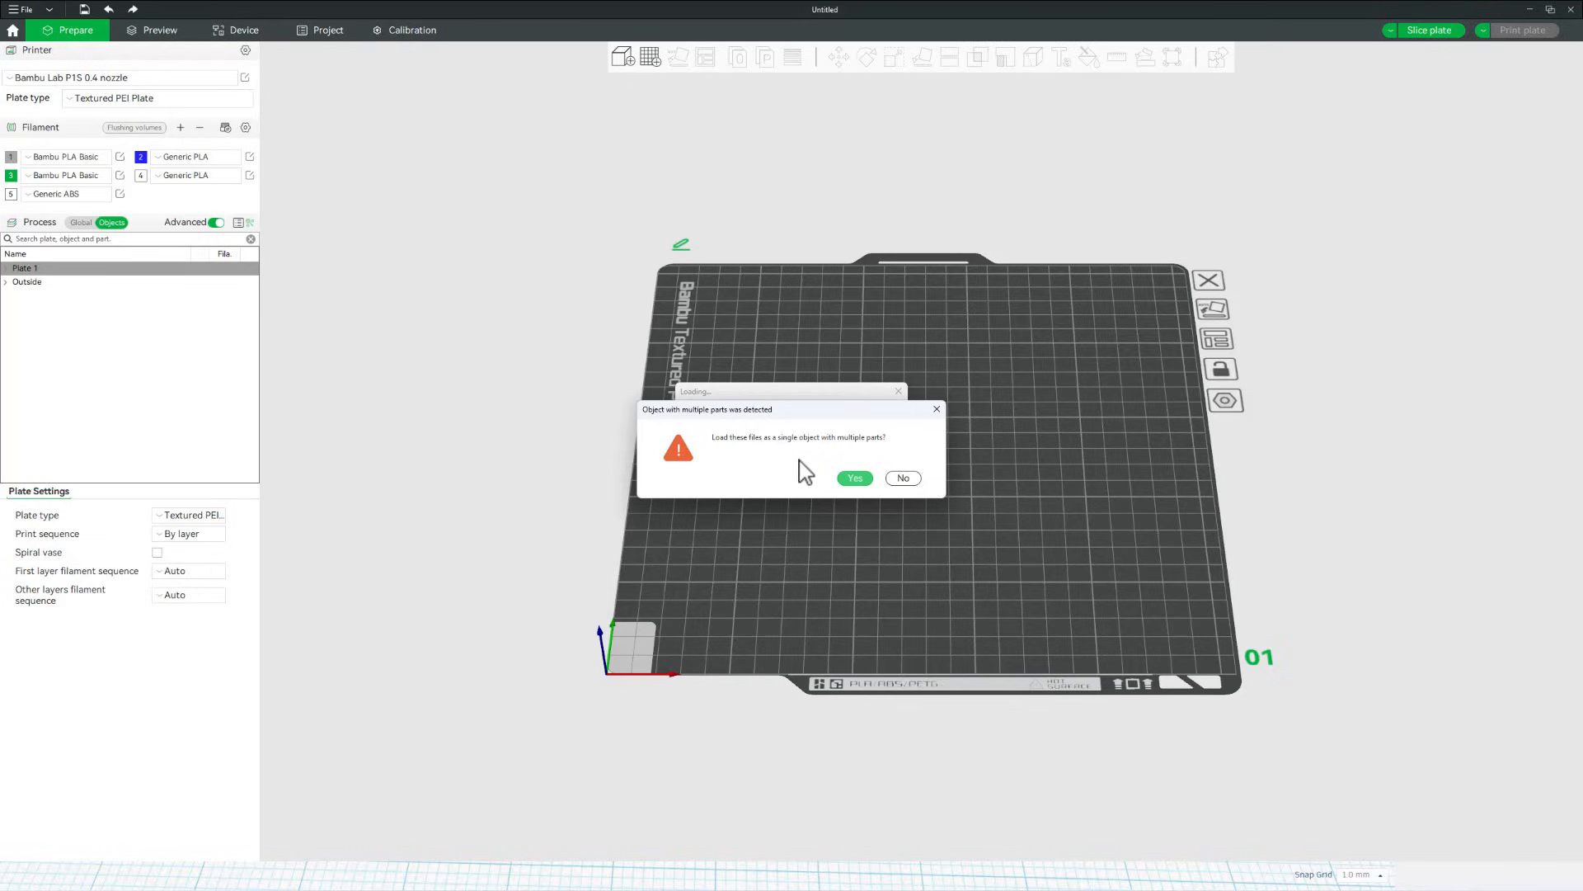
{"action": "left_click", "coordinate": [854, 478]}
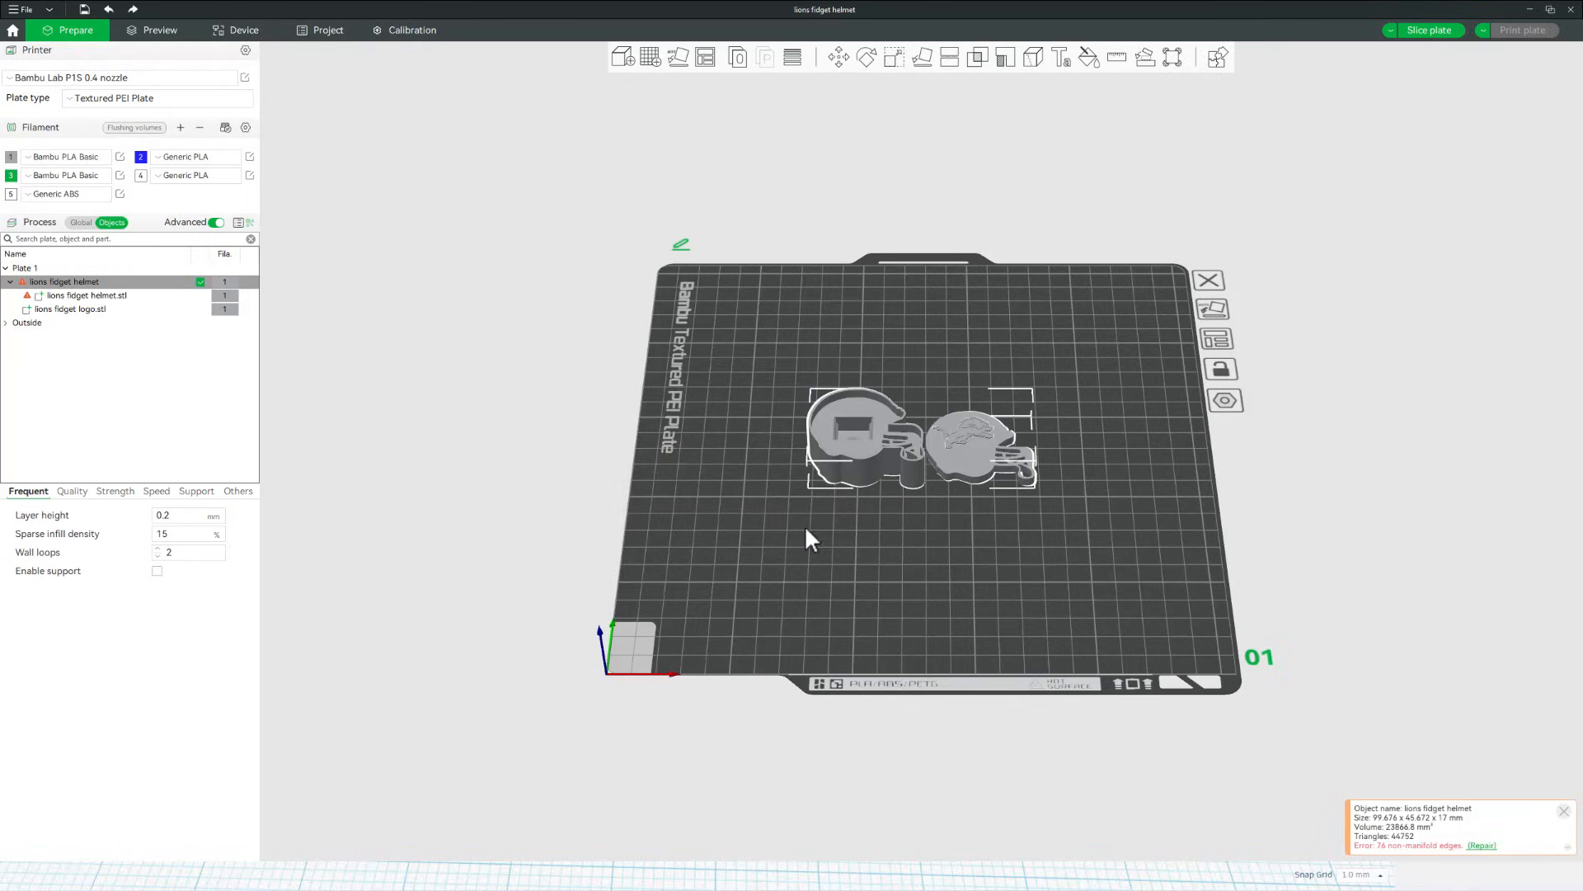
{"action": "mouse_move", "coordinate": [1486, 846]}
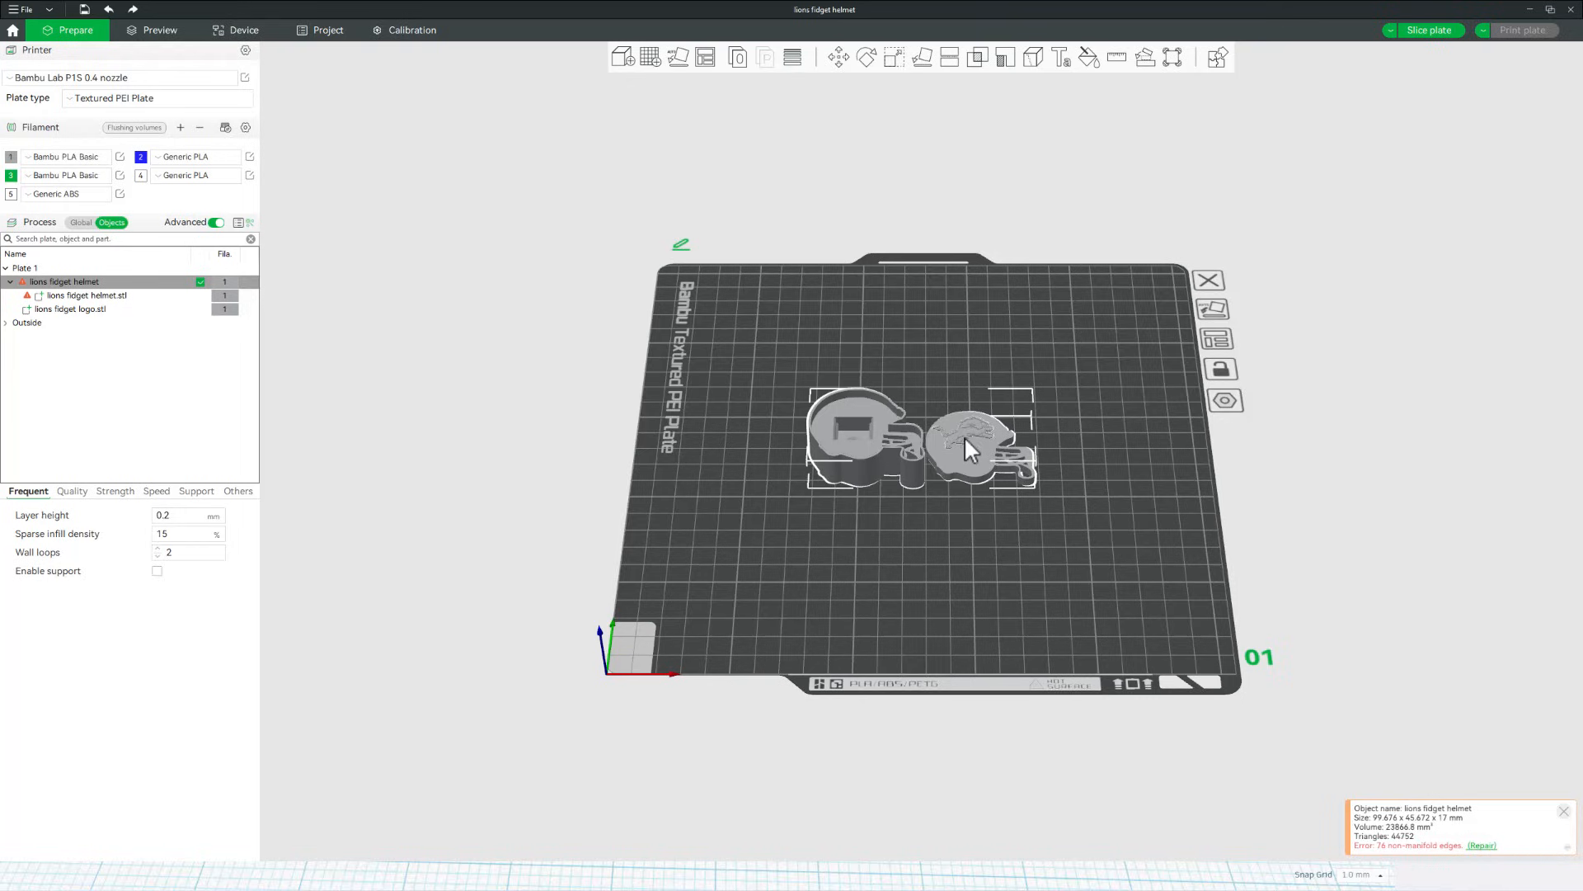
{"action": "mouse_move", "coordinate": [1491, 861]}
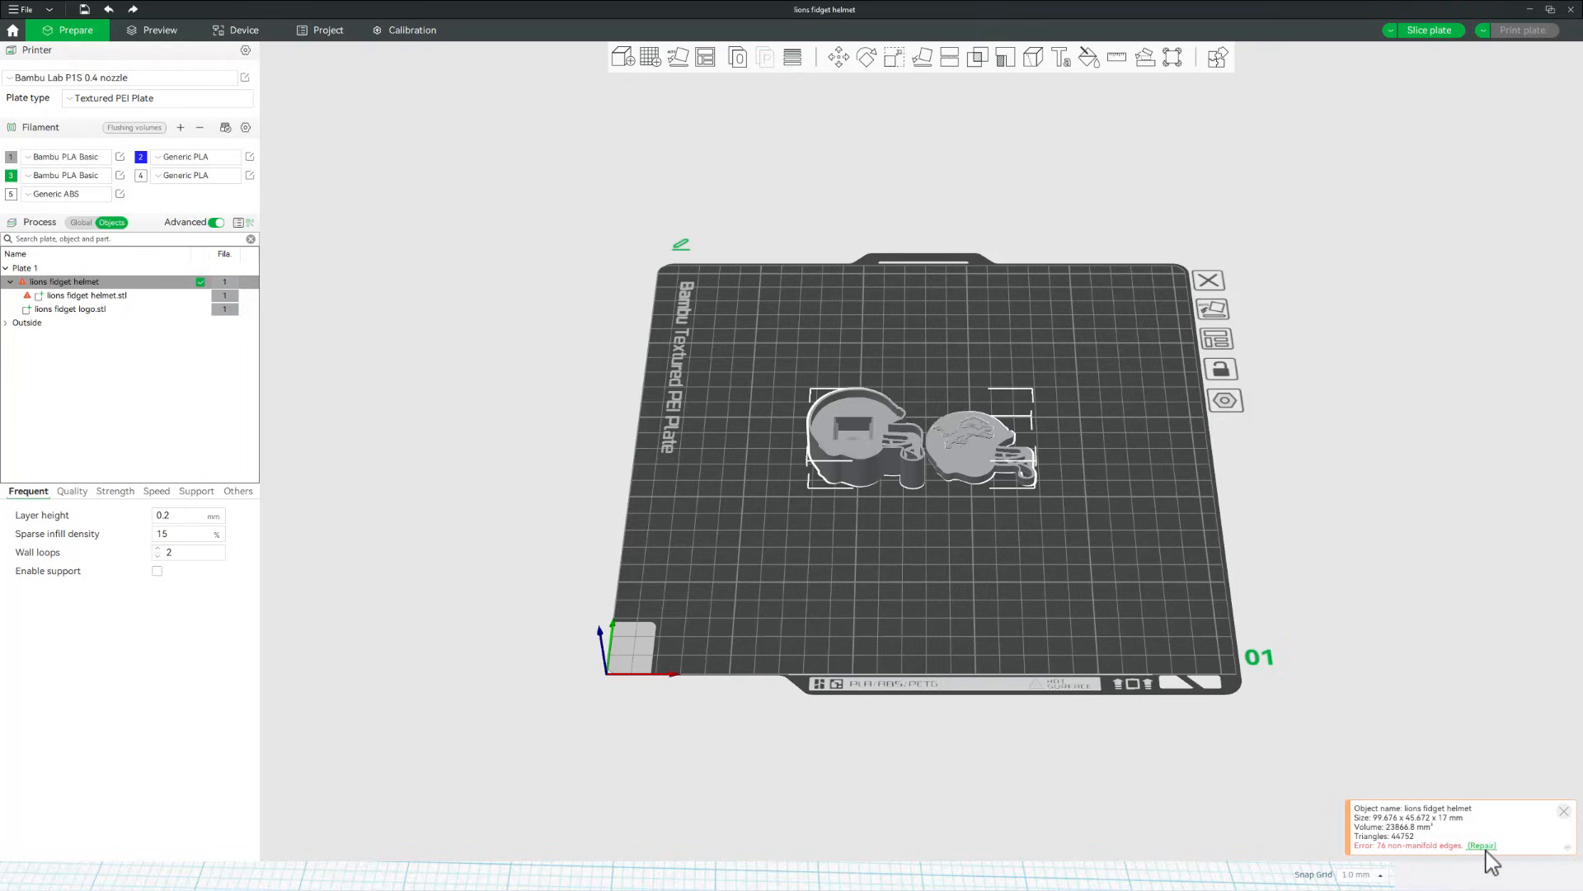
{"action": "left_click", "coordinate": [1484, 847]}
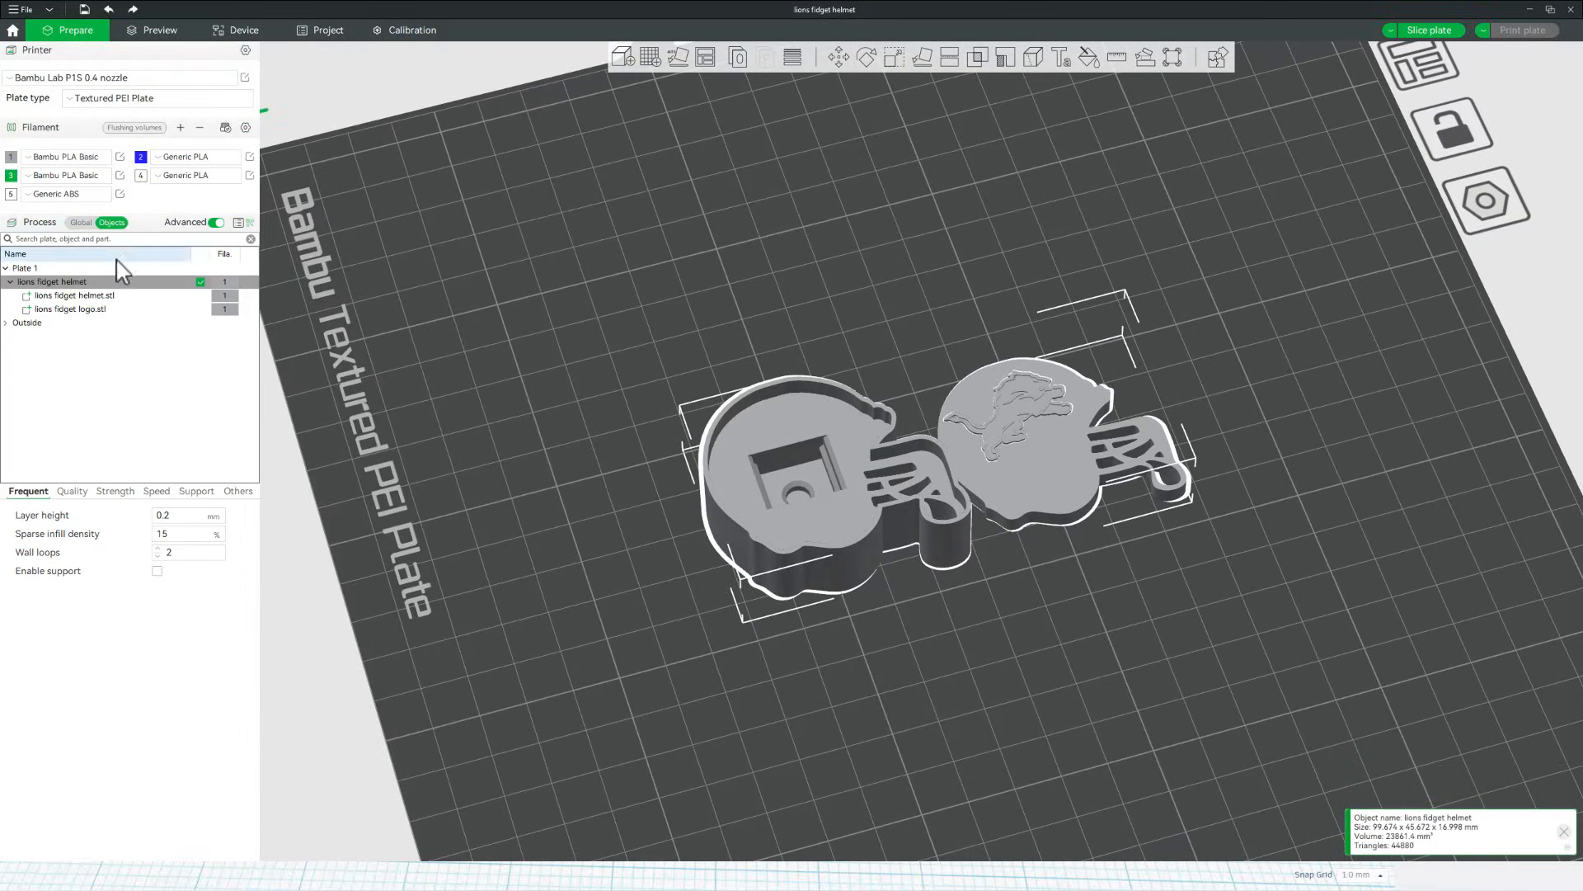
Assign filament 2 (blue) to the logo part, slice the plate and start Print plate.
{"action": "left_click", "coordinate": [70, 310]}
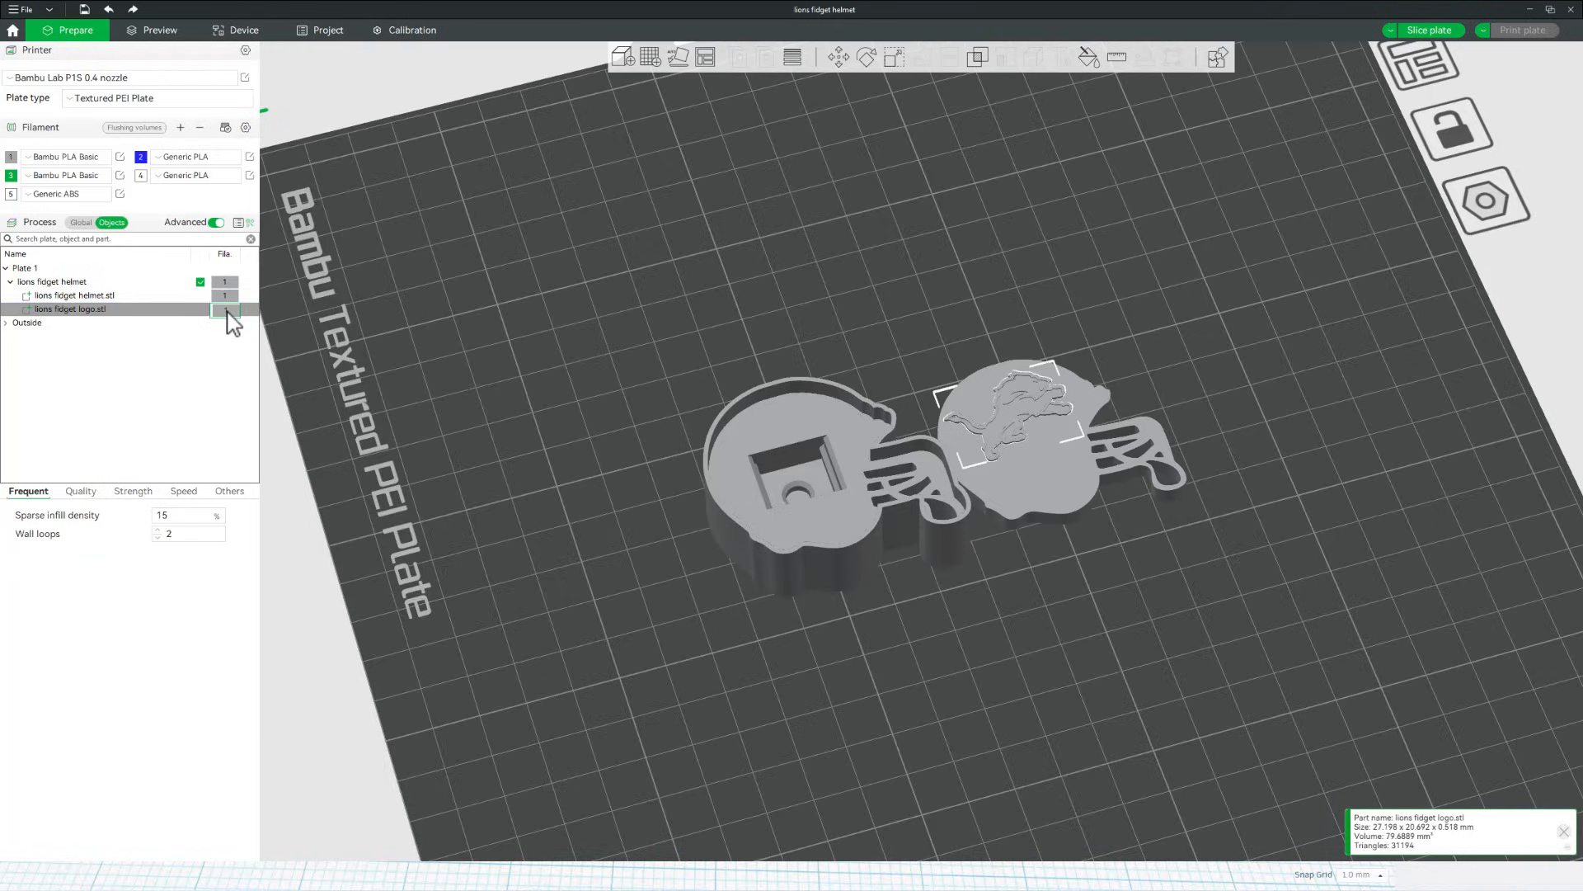
{"action": "left_click", "coordinate": [224, 310]}
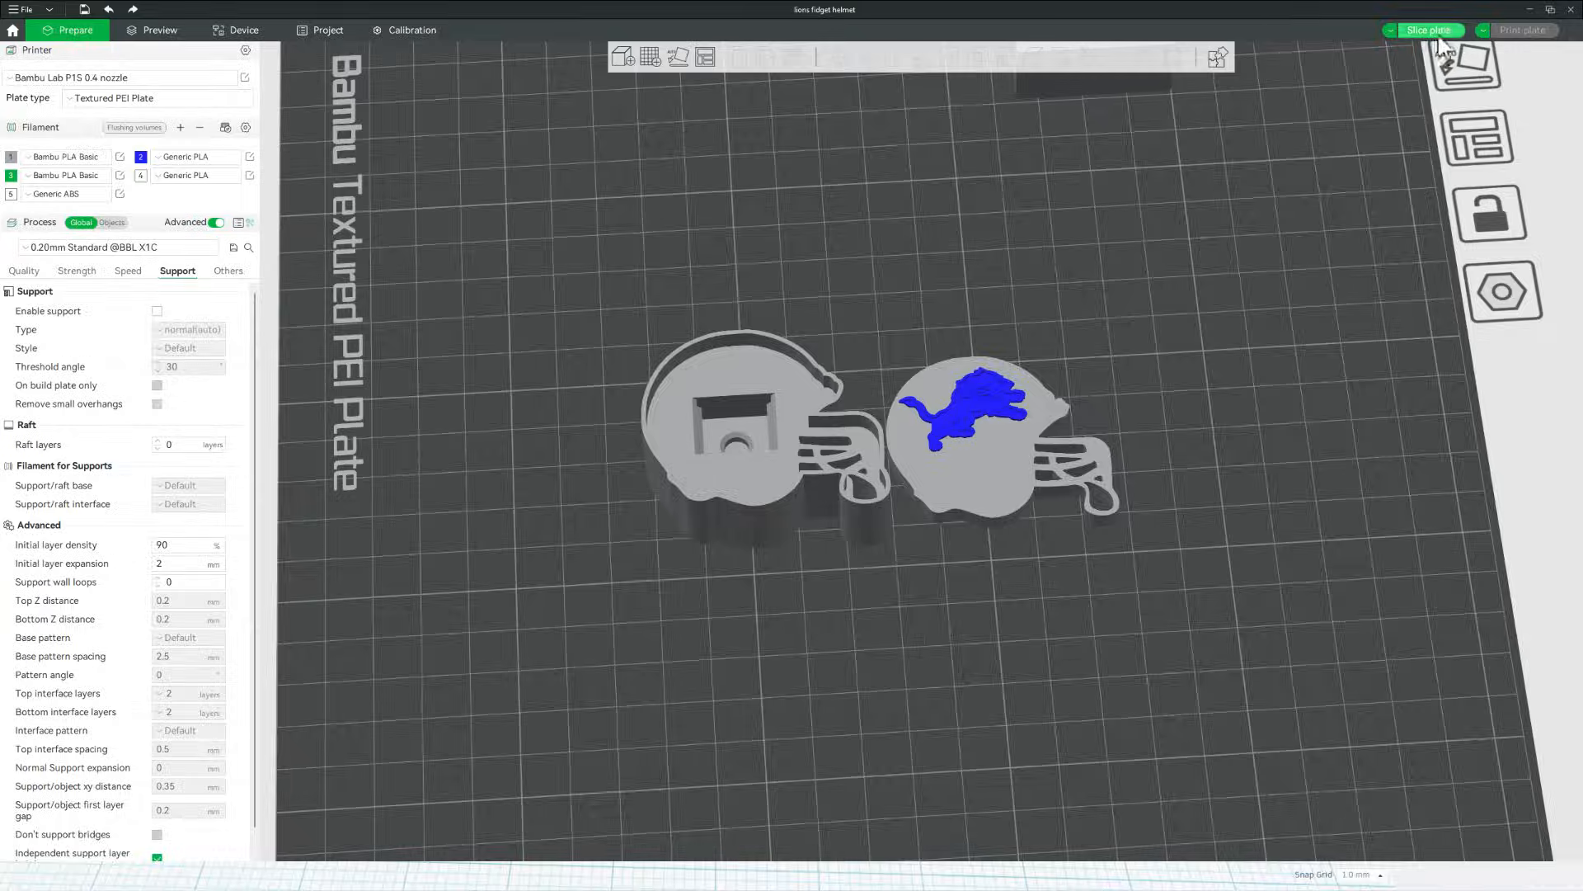
{"action": "left_click", "coordinate": [1428, 31]}
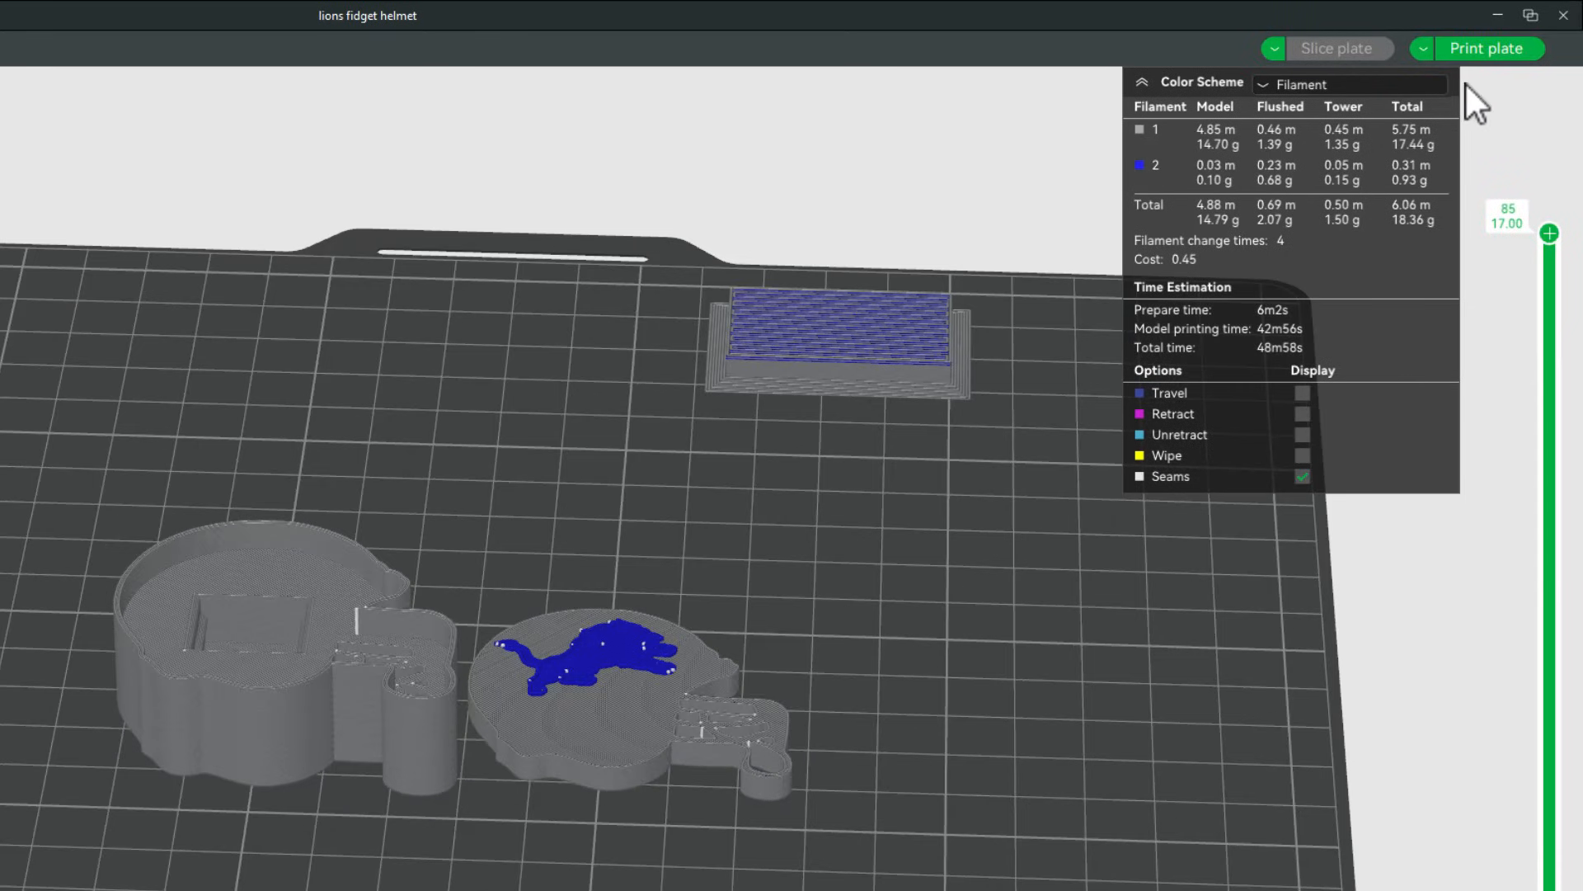
{"action": "left_click", "coordinate": [1491, 47]}
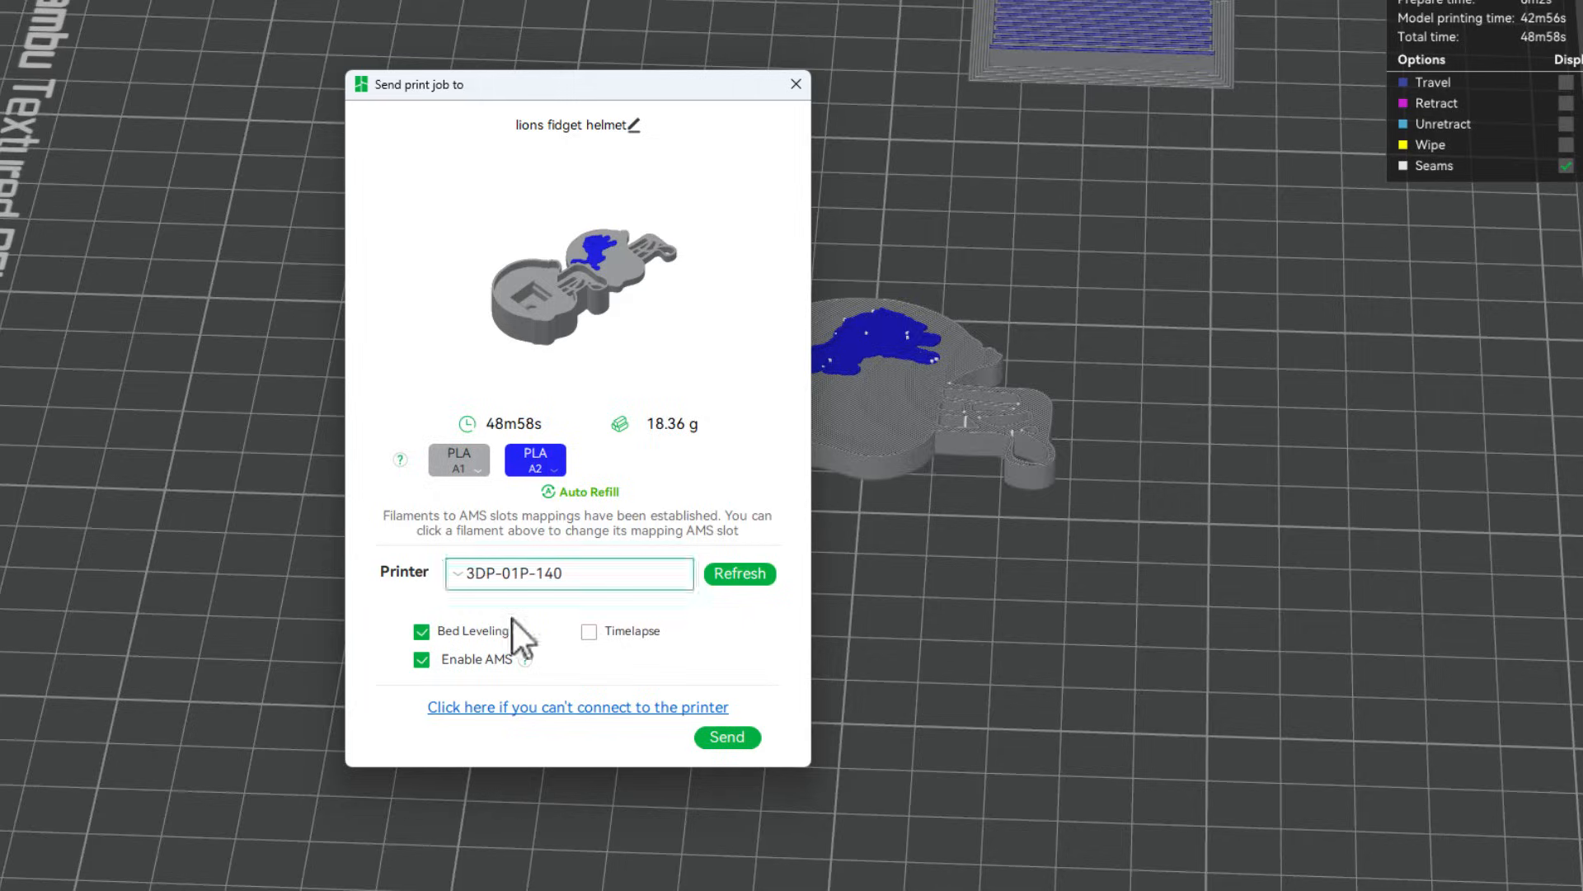
Send the print job to the printer and start its live camera view.
{"action": "left_click", "coordinate": [727, 737]}
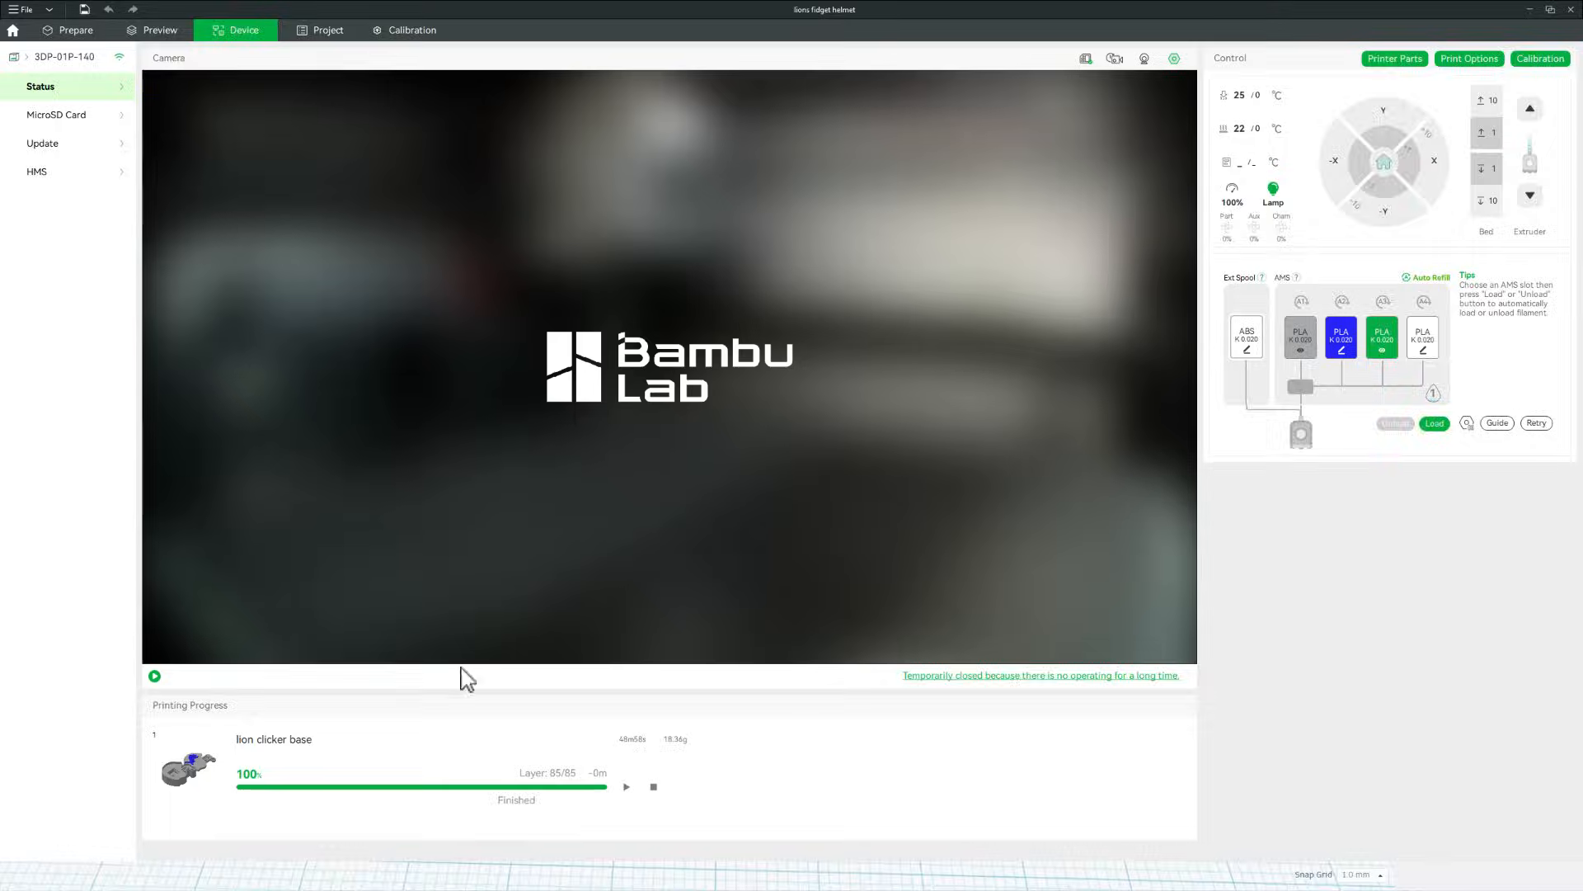
{"action": "mouse_move", "coordinate": [254, 723]}
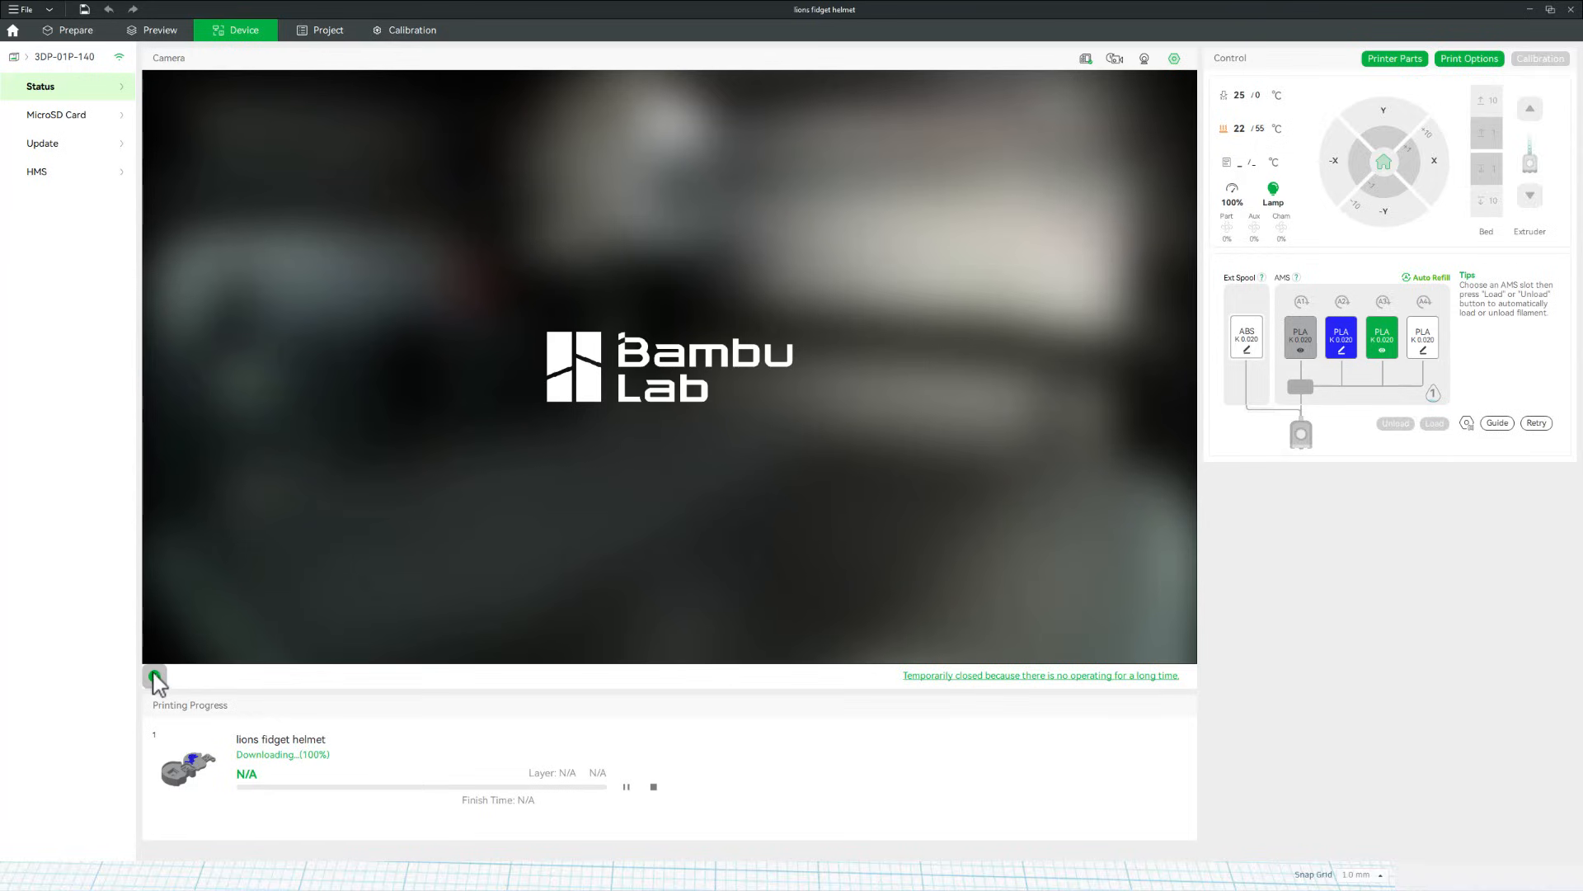
{"action": "left_click", "coordinate": [155, 677]}
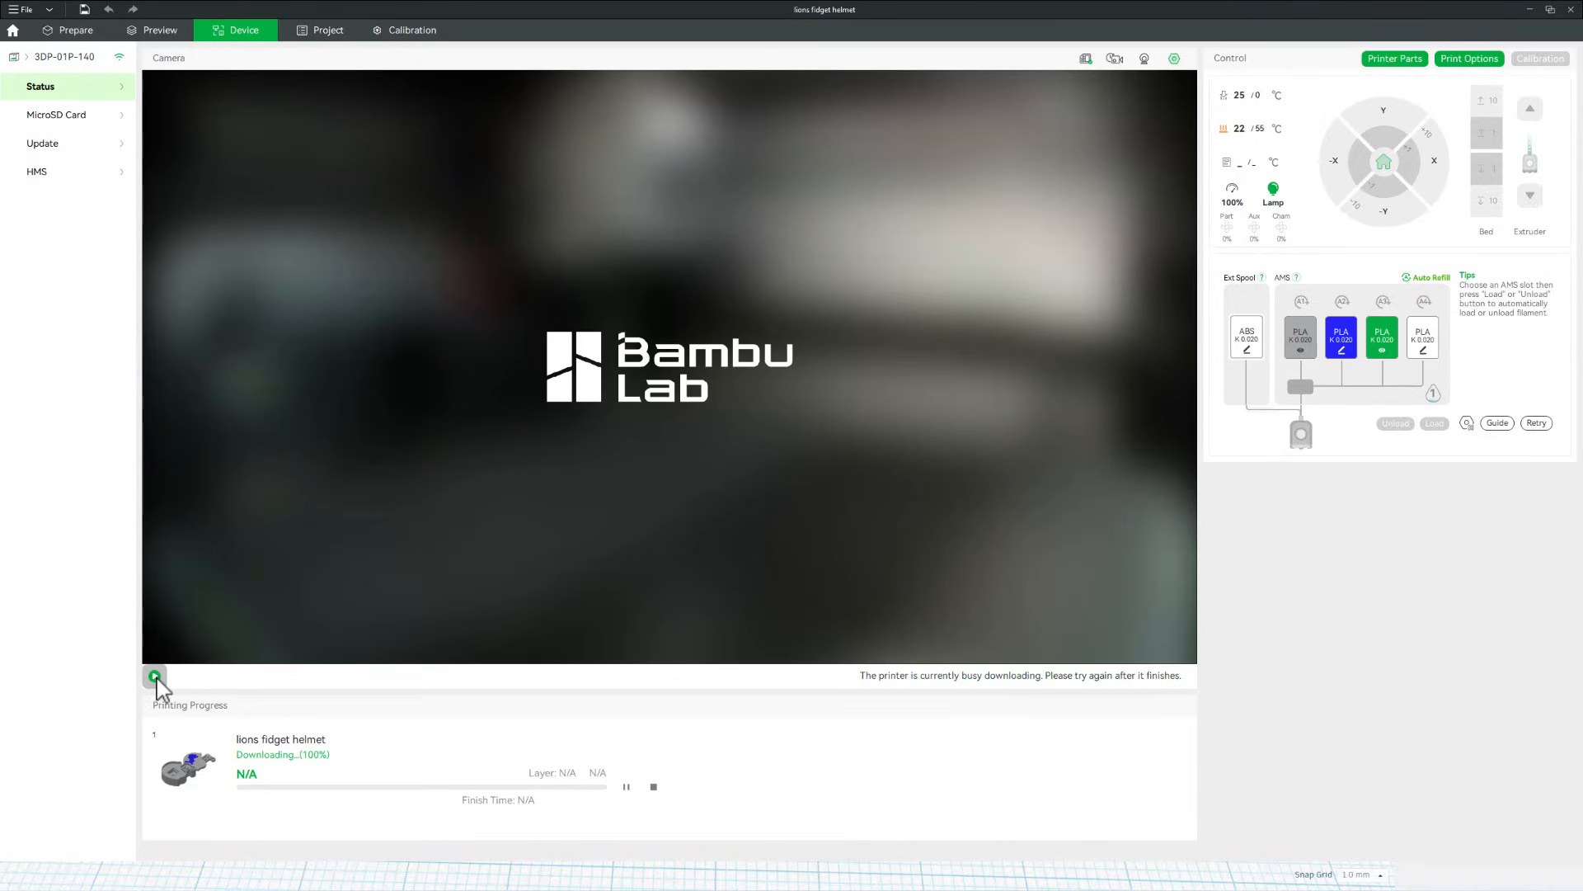